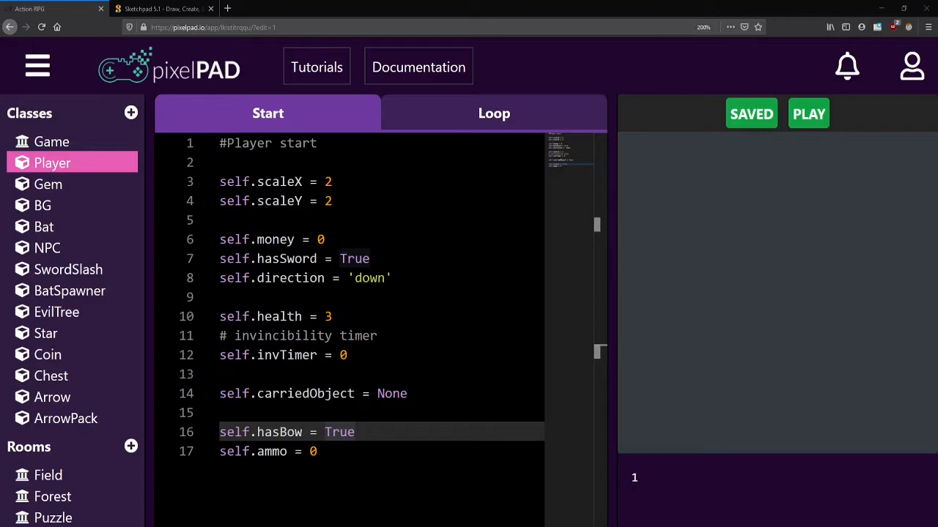
# Add the Heart image from the asset library as a sprite named Heart (Heart.png).
pyautogui.scroll(-3)
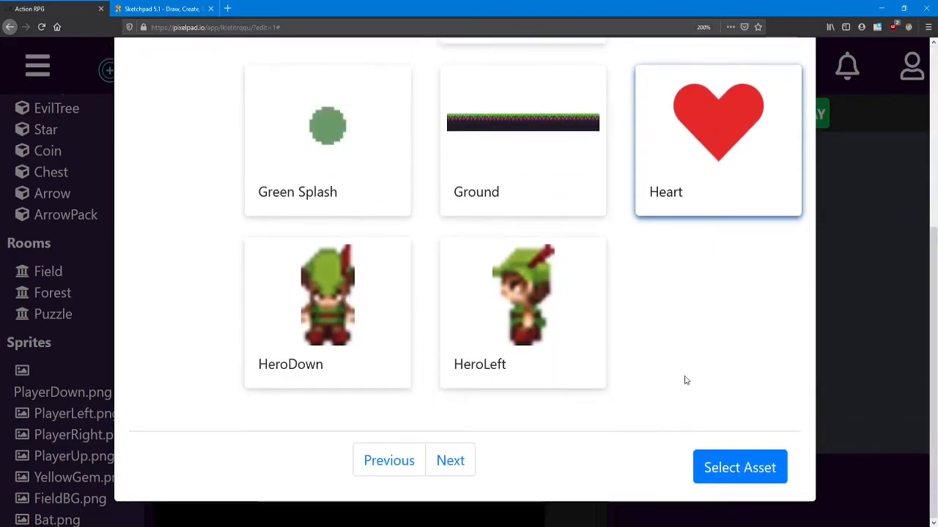
pyautogui.click(739, 466)
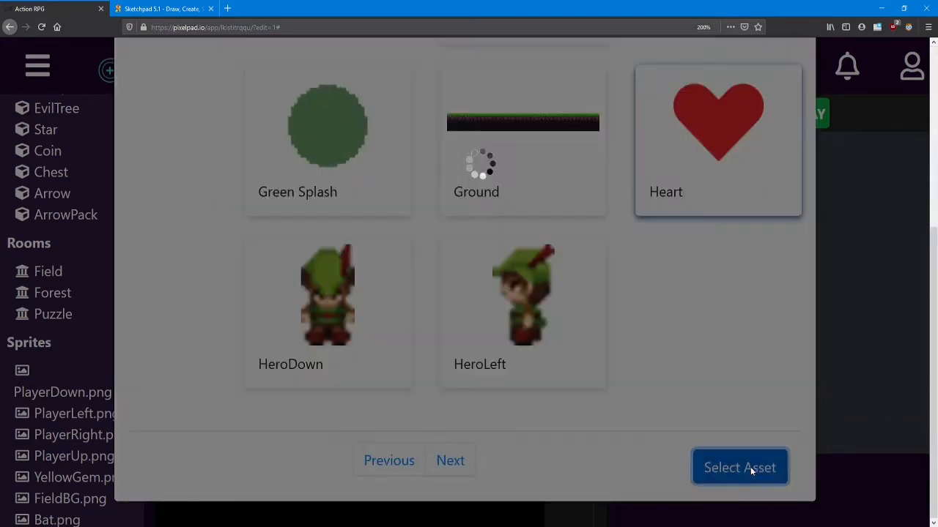
pyautogui.click(740, 467)
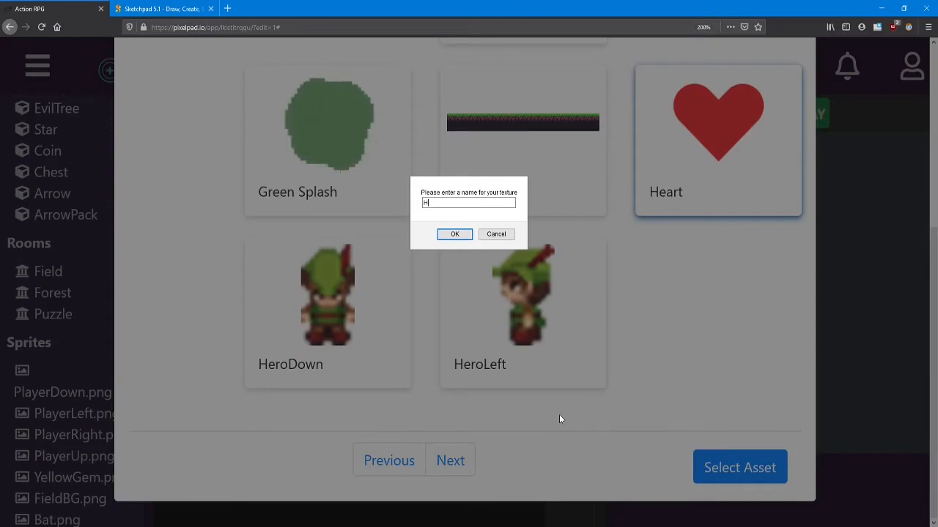
pyautogui.write('eart')
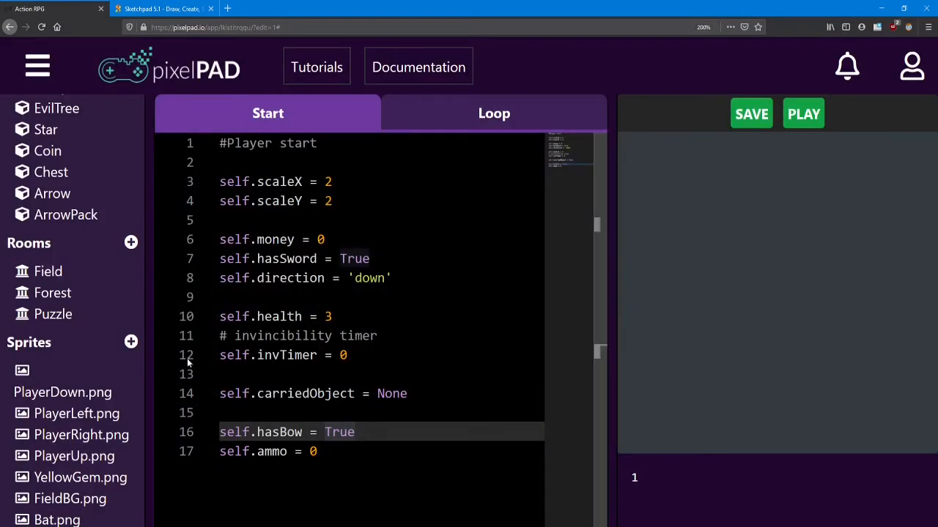
pyautogui.scroll(-3)
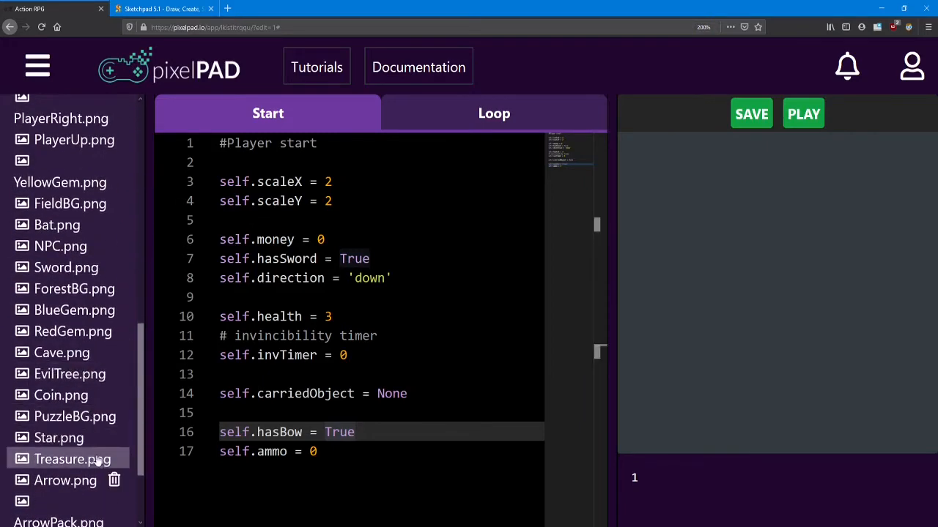
pyautogui.scroll(-3)
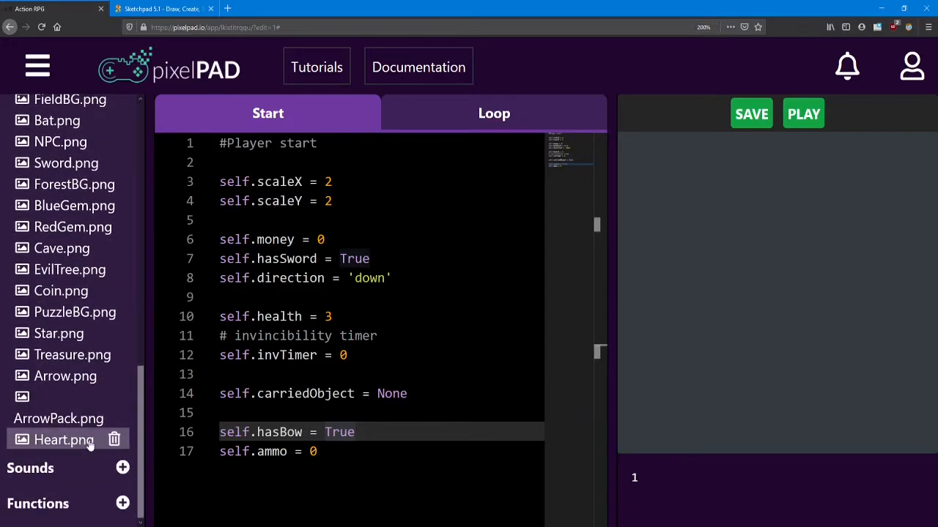
pyautogui.click(37, 64)
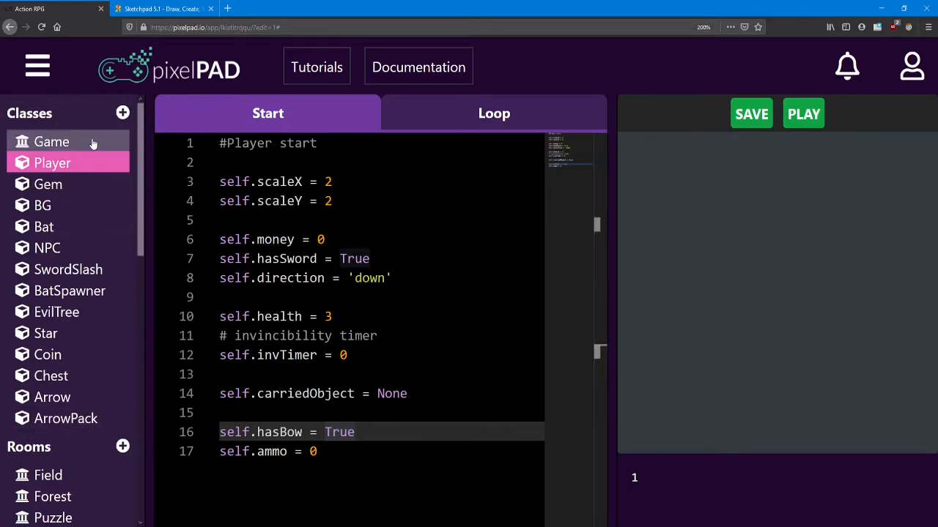
# In the Game start code, create self.healthSymbol = BG() above set_room('Puzzle').
pyautogui.click(51, 141)
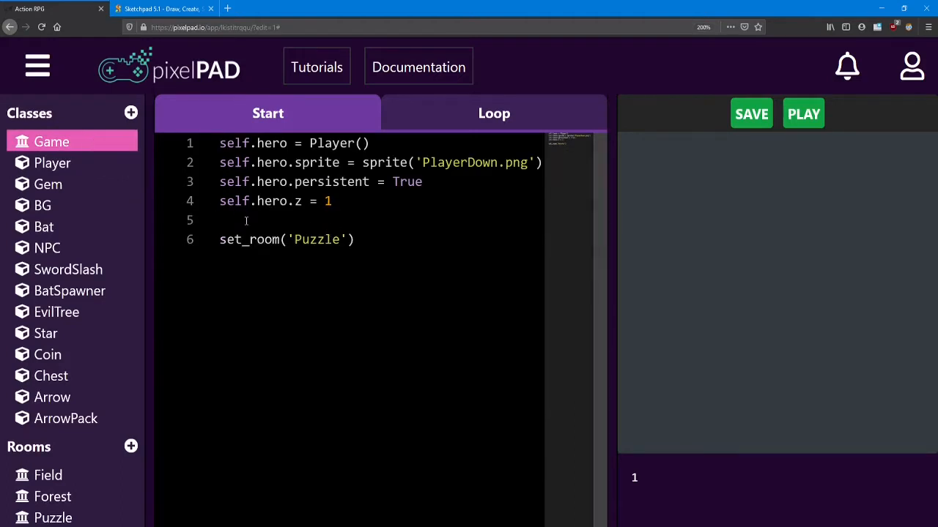
pyautogui.click(246, 220)
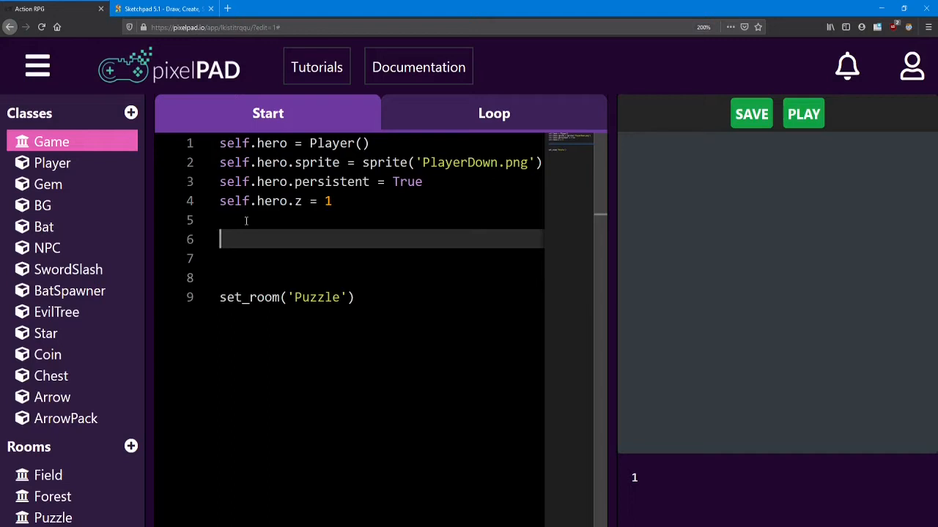
pyautogui.write('self.healt')
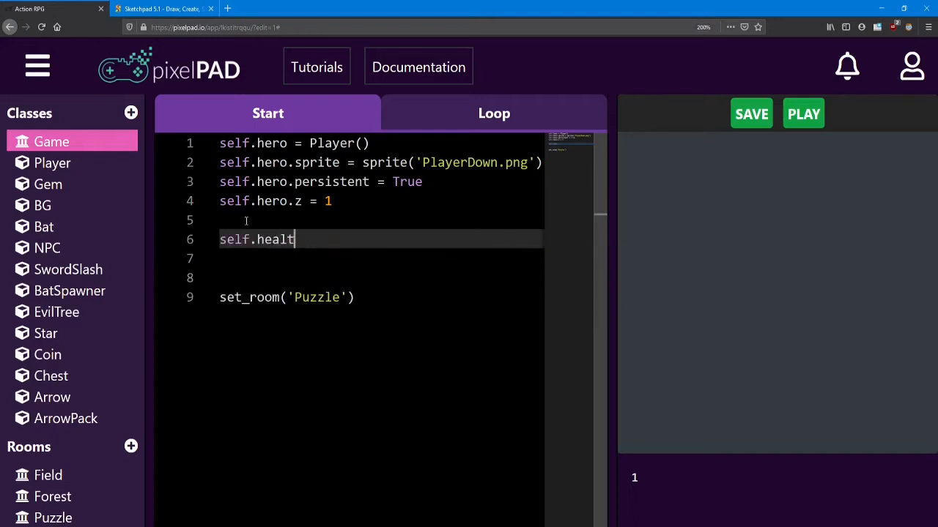
pyautogui.write('hSymbol')
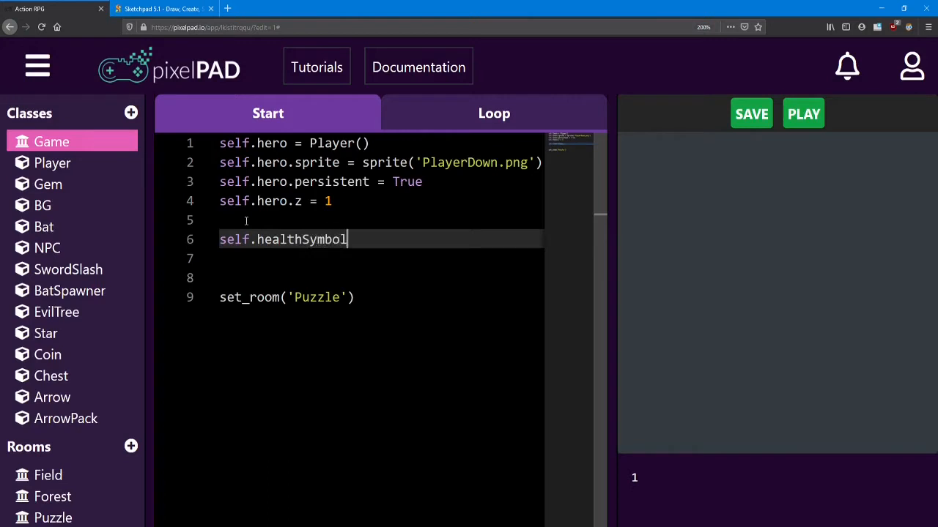
pyautogui.write('= BG()')
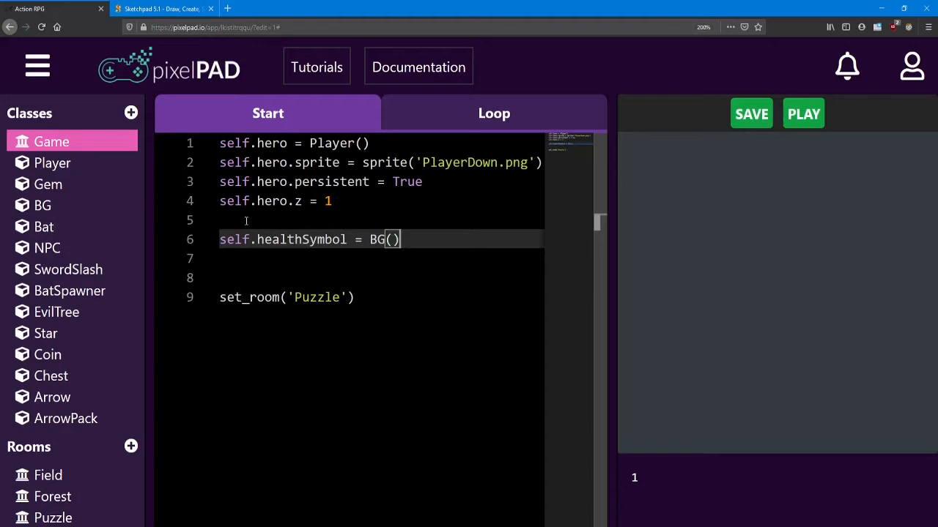
# Assign healthSymbol the sprite('Heart.png') image.
pyautogui.write('self.')
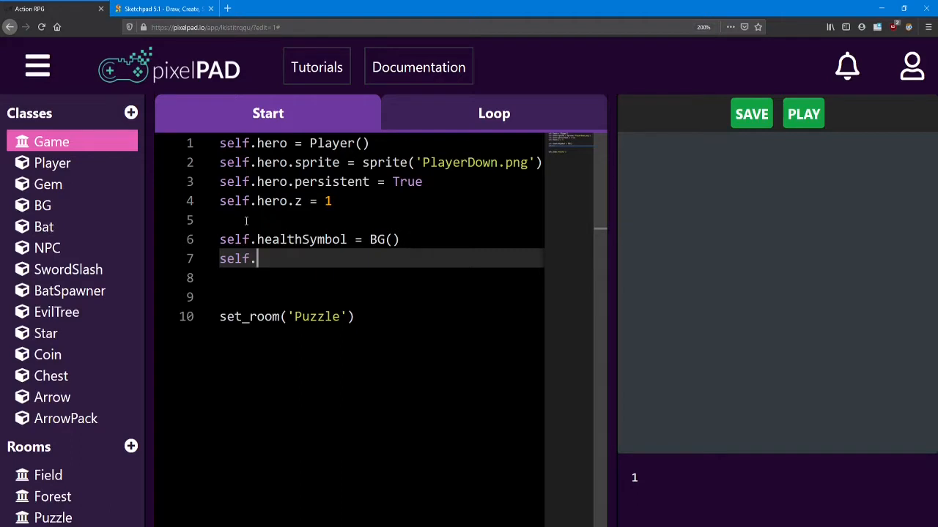
pyautogui.write('healthSymbol.spr')
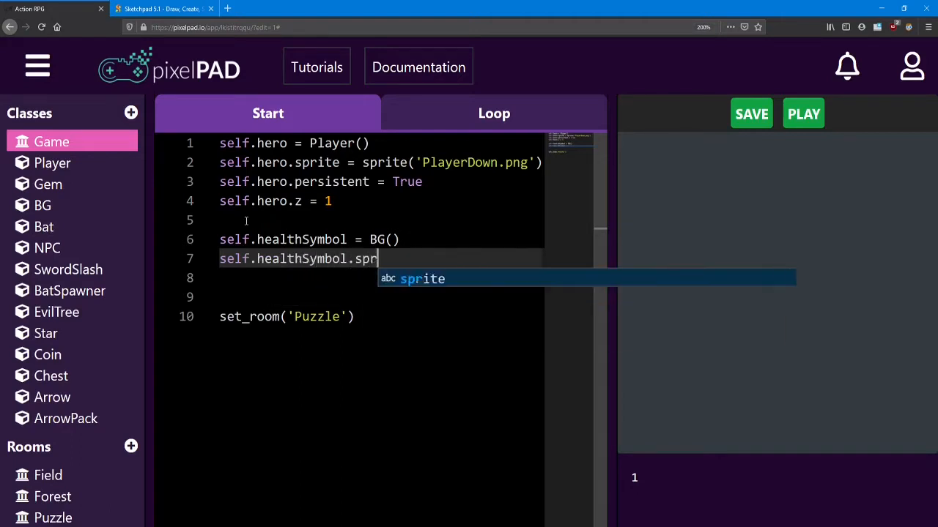
pyautogui.write("ite = sprite('Heart.png")
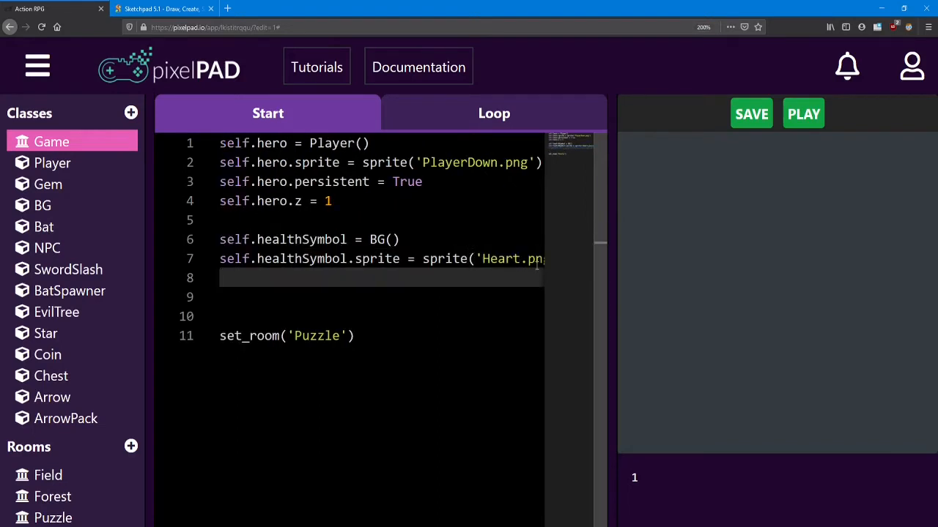
# Position healthSymbol at x = -550 and y = 300.
pyautogui.write('sel')
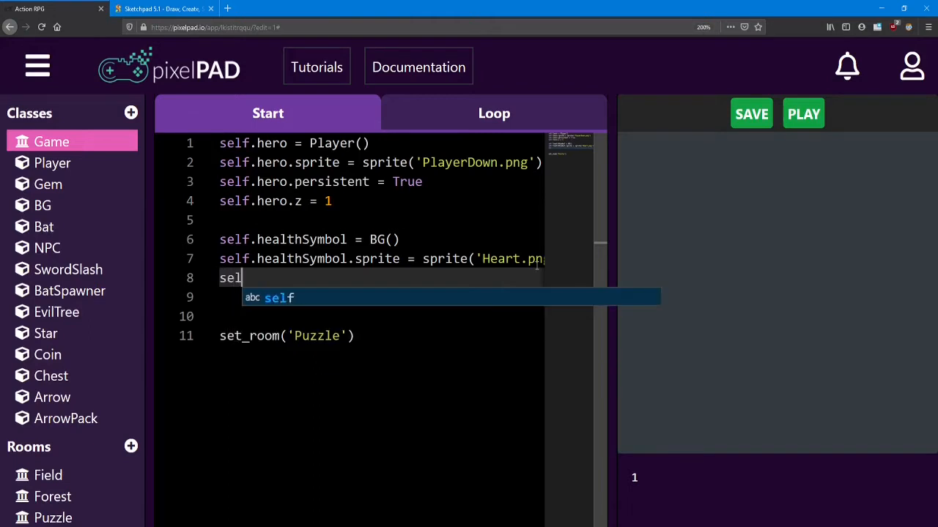
pyautogui.write('.he')
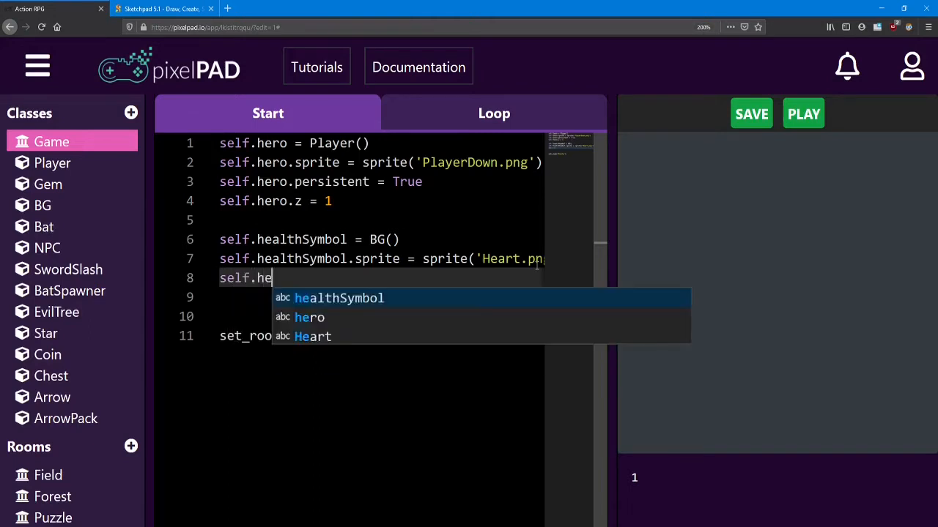
pyautogui.write('althSymbol.')
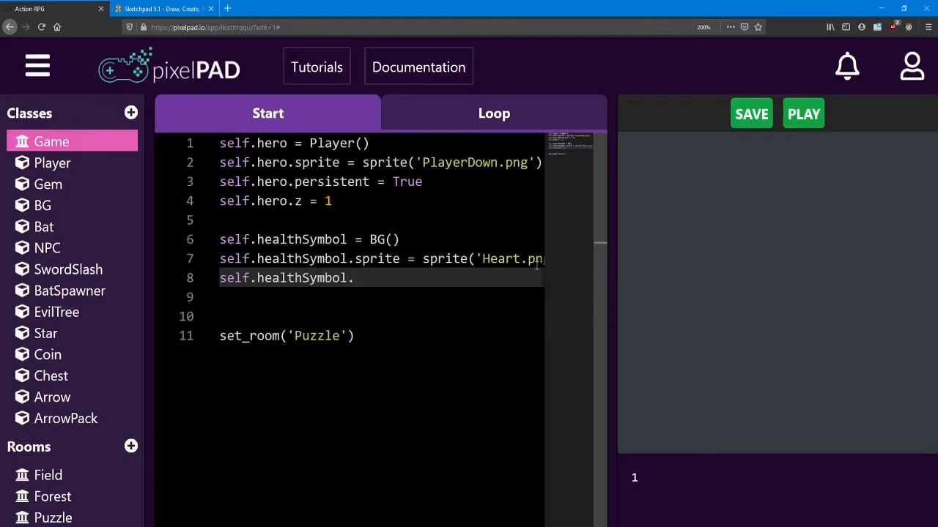
pyautogui.write('x = -')
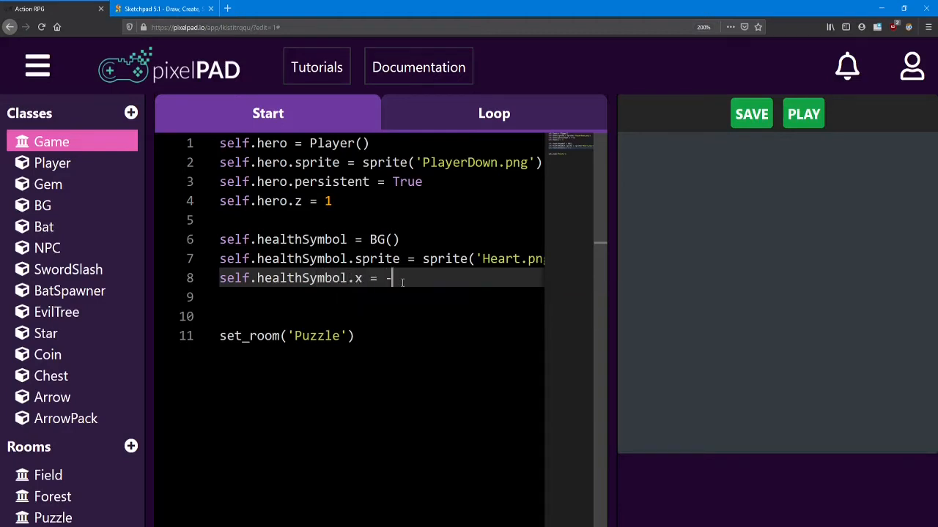
pyautogui.write('550')
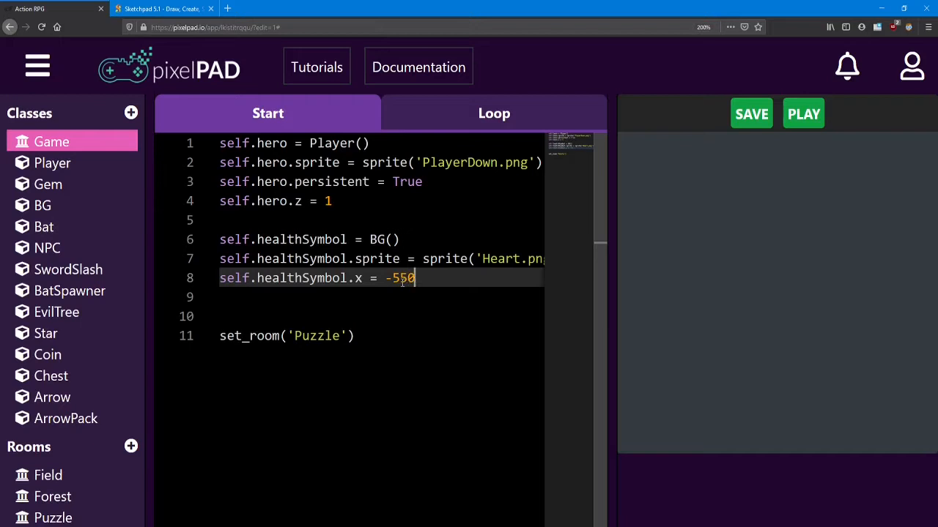
pyautogui.write('self.')
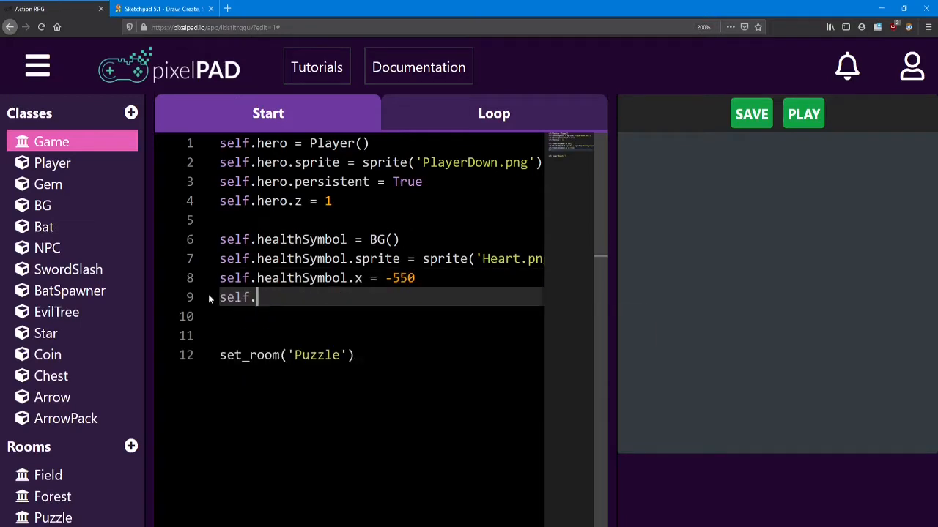
pyautogui.write('healthSymbol.y = 3')
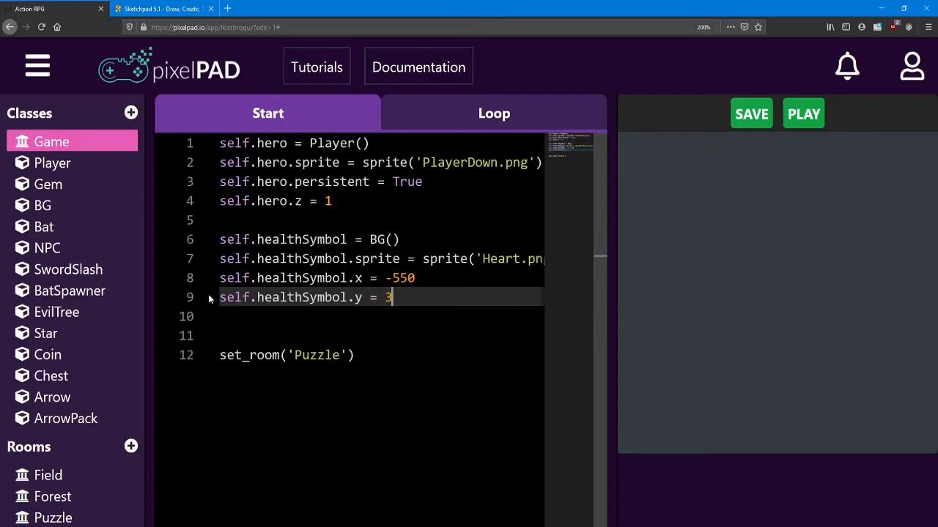
pyautogui.write('00')
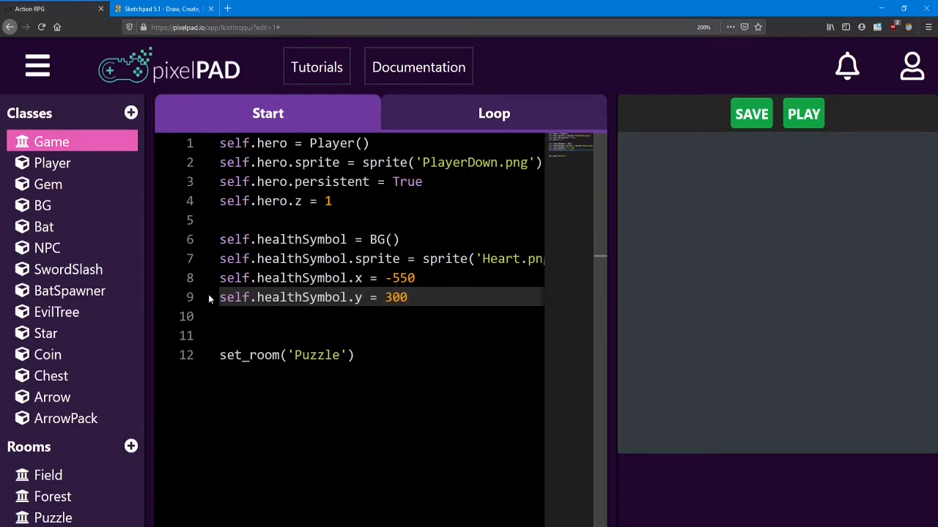
pyautogui.press('Enter')
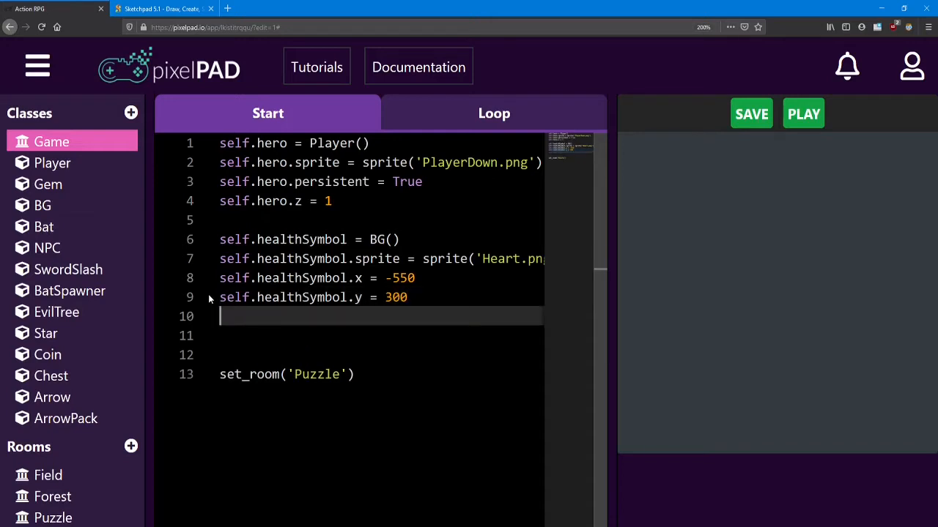
# Set healthSymbol.z = 1 and healthSymbol.persistent = True.
pyautogui.write('self.h')
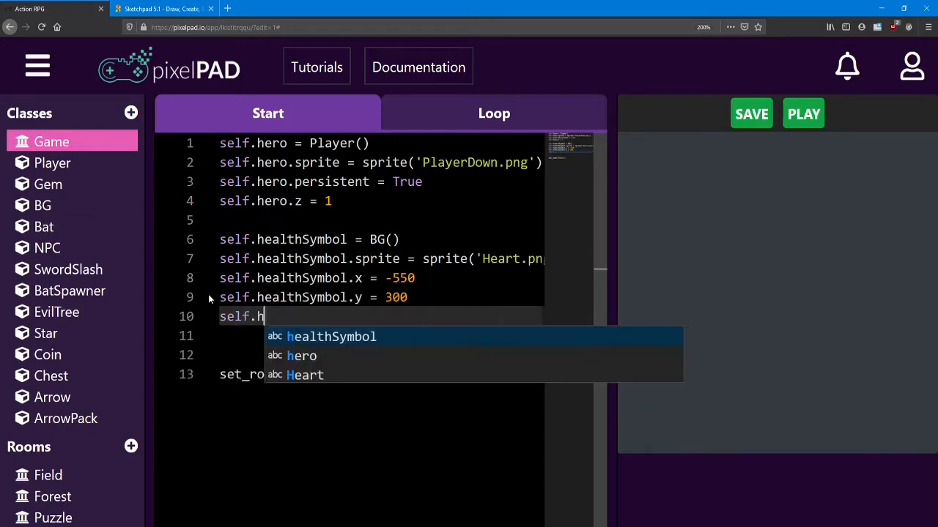
pyautogui.write('ealthSymbol.')
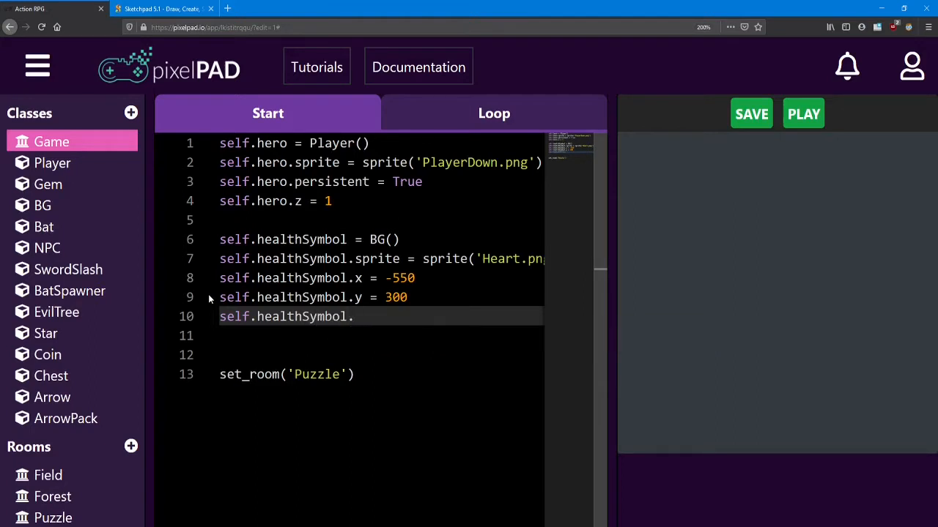
pyautogui.write('z =')
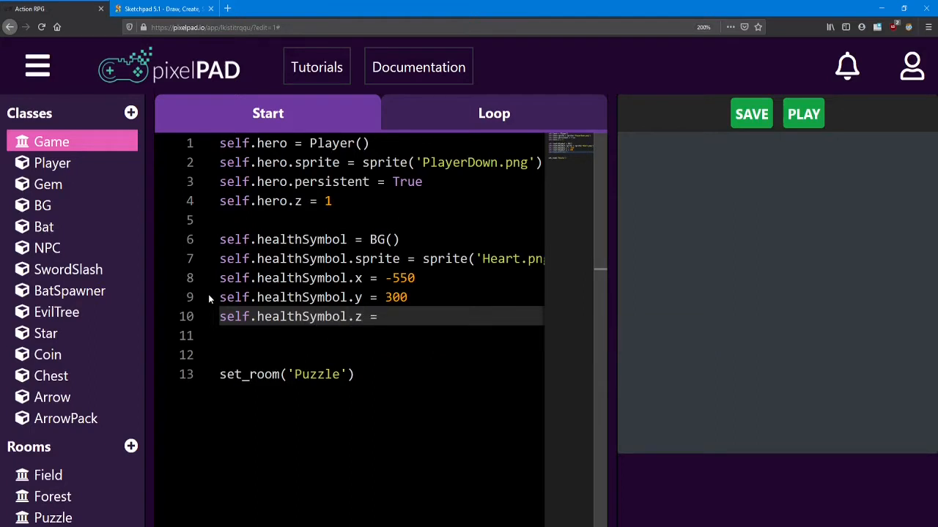
pyautogui.write('1')
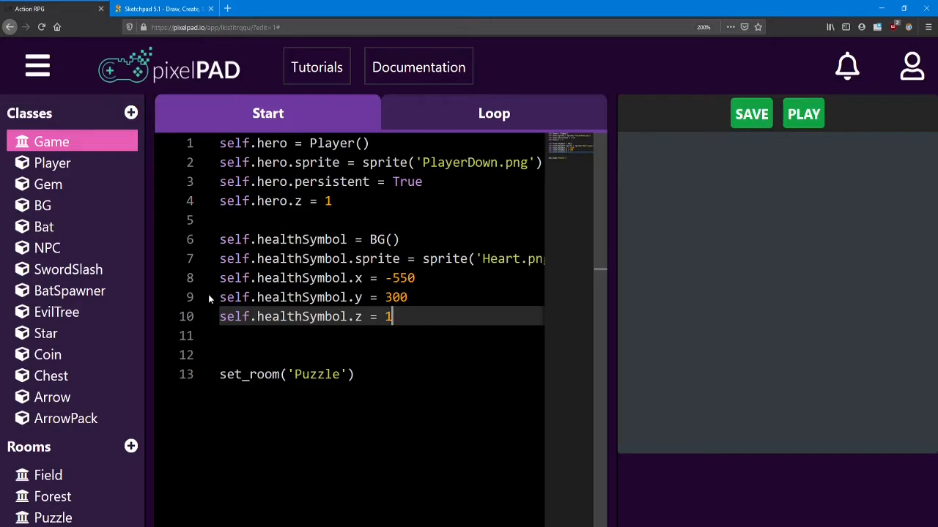
pyautogui.press('Enter')
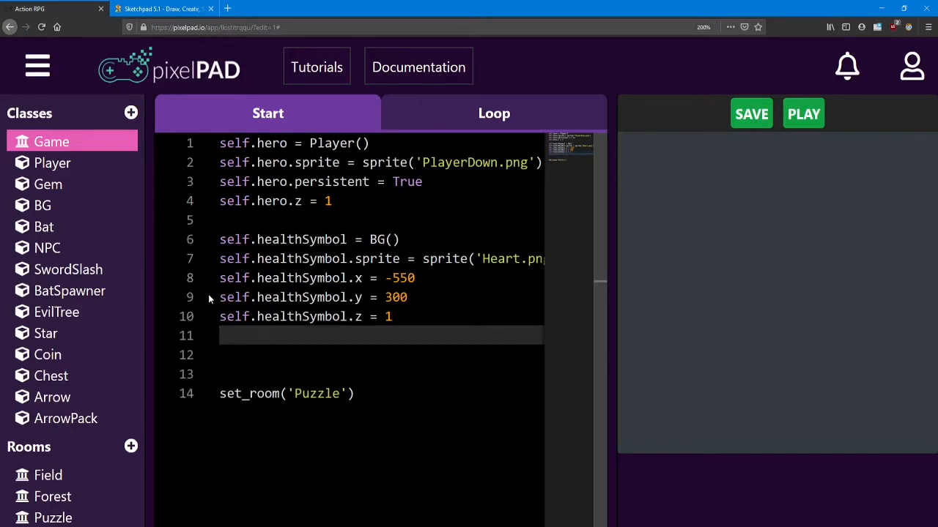
pyautogui.write('self.')
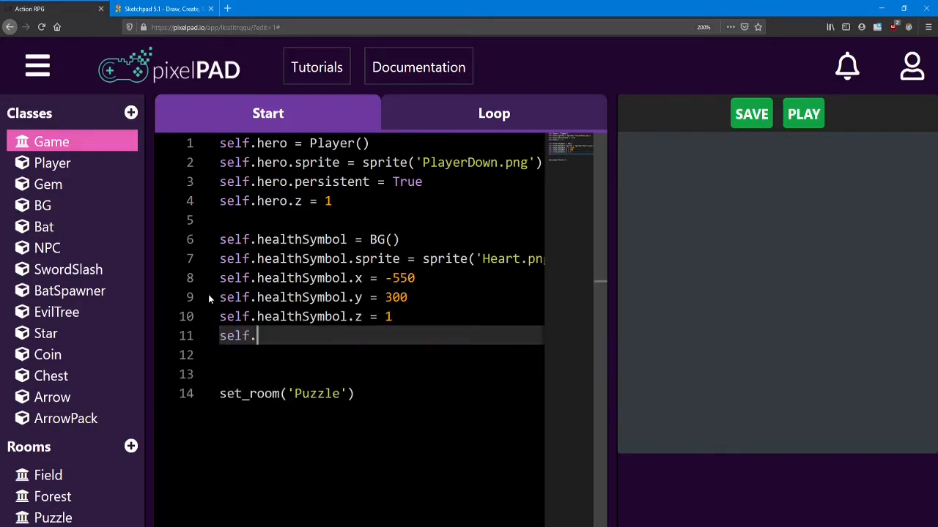
pyautogui.write('healthSymbol.')
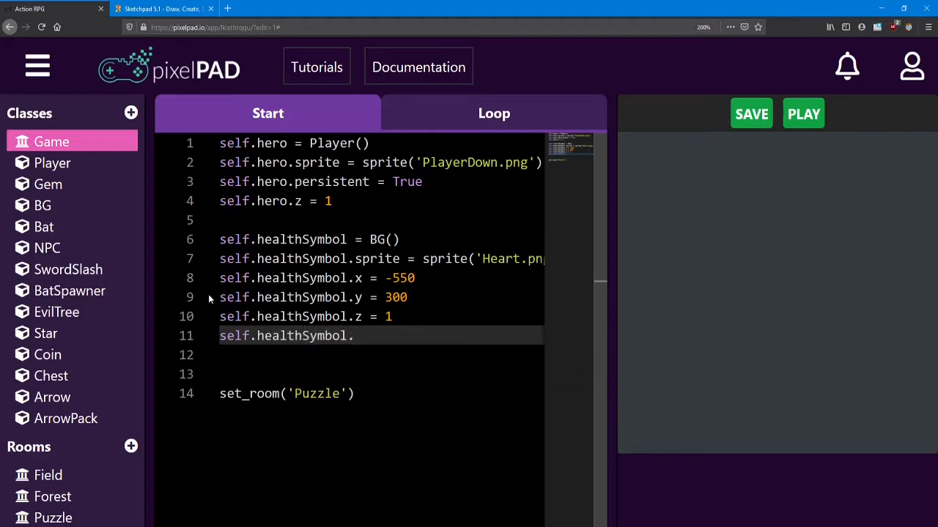
pyautogui.write('persistent = True')
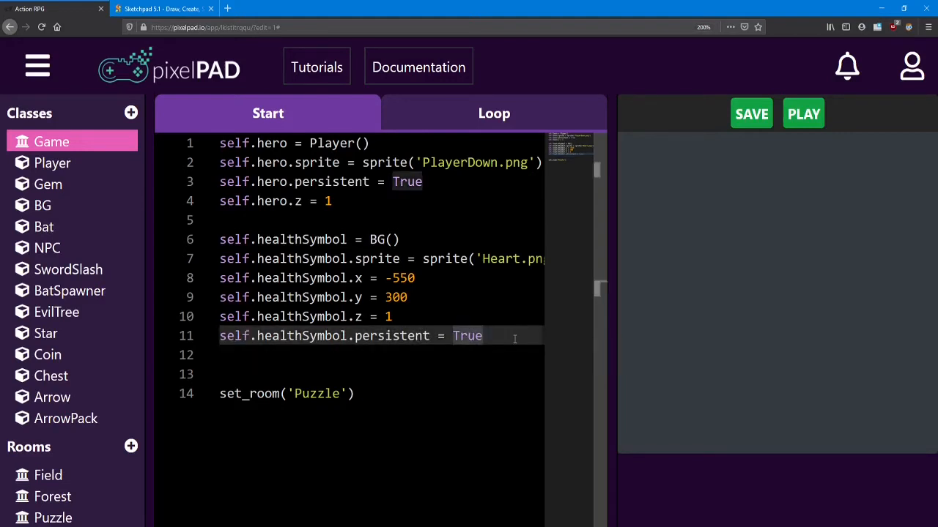
pyautogui.click(802, 114)
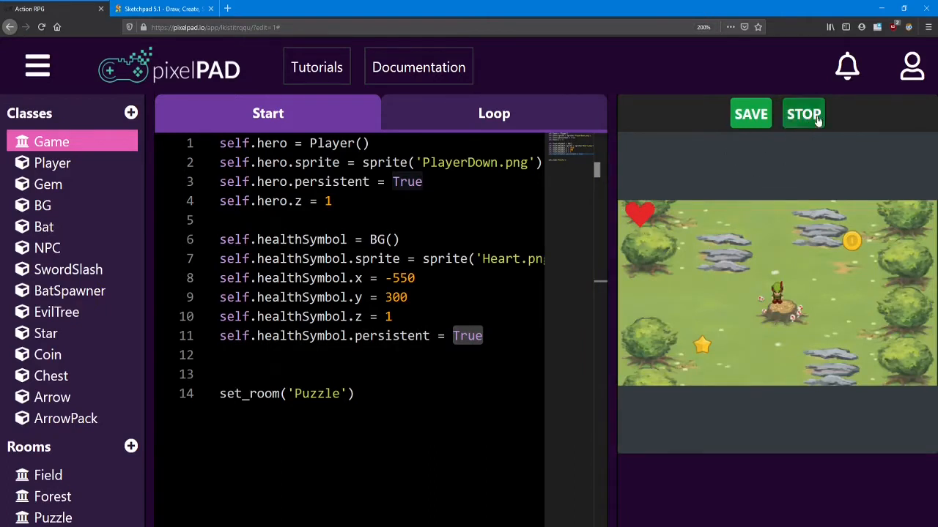
pyautogui.click(803, 115)
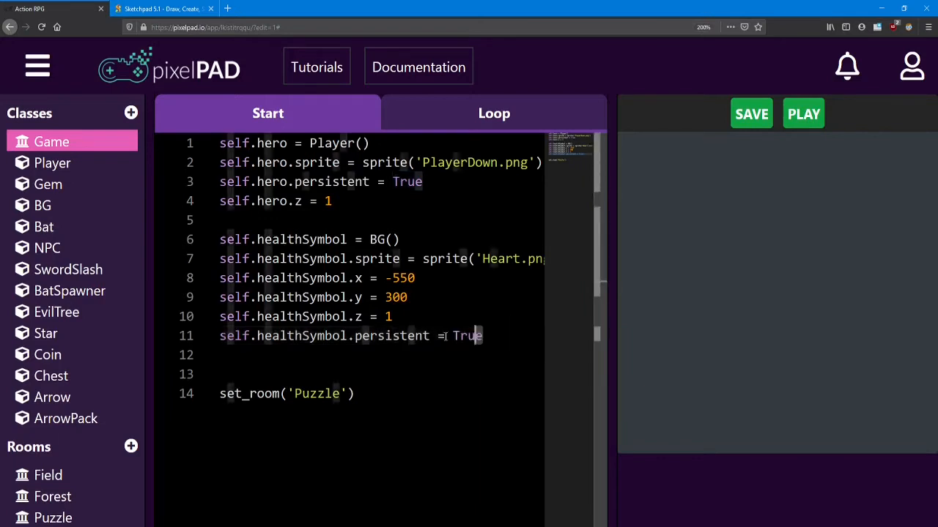
# Select the healthSymbol code block to copy it for the ammoSymbol.
pyautogui.moveTo(219, 239); pyautogui.dragTo(482, 335)
pyautogui.write('self.')
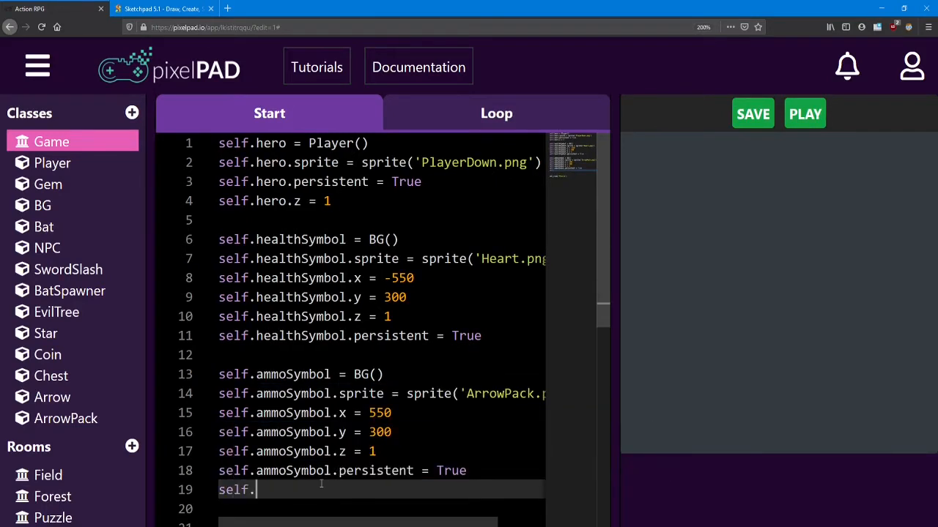
# Set ammoSymbol.scaleX = 4 and ammoSymbol.scaleY = 4.
pyautogui.write('ammoSymbol.')
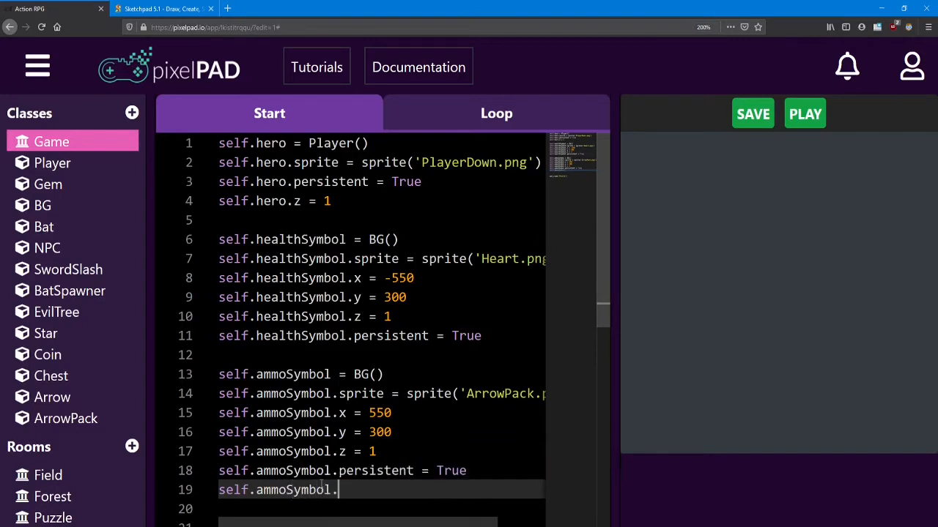
pyautogui.write('scaleX')
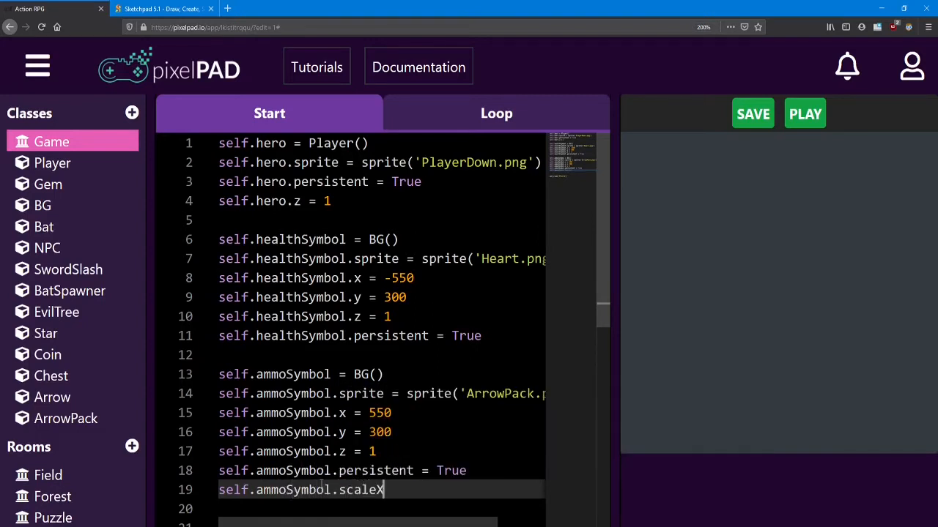
pyautogui.write('=')
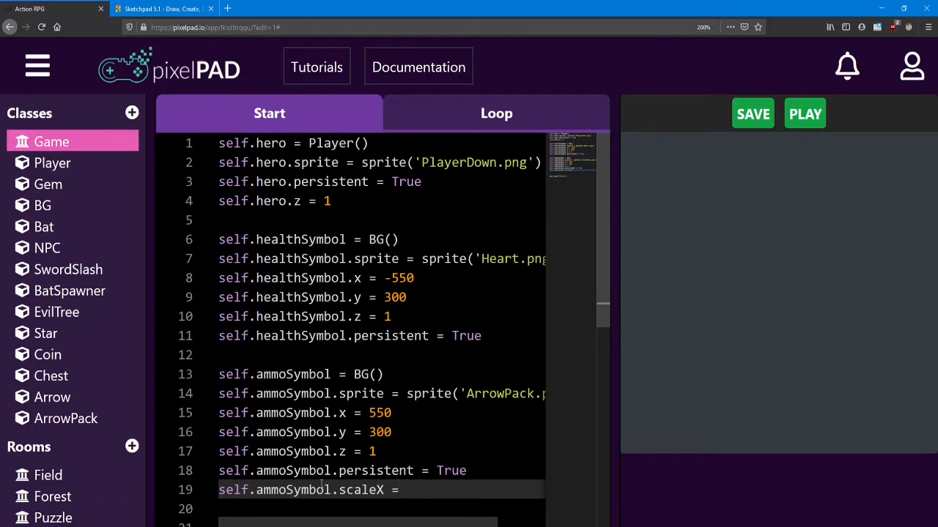
pyautogui.write('4')
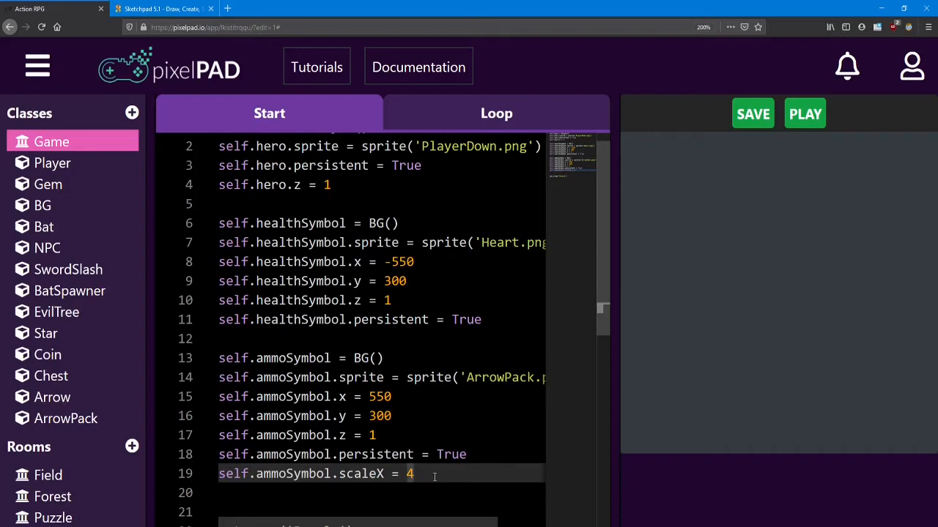
pyautogui.moveTo(426, 474)
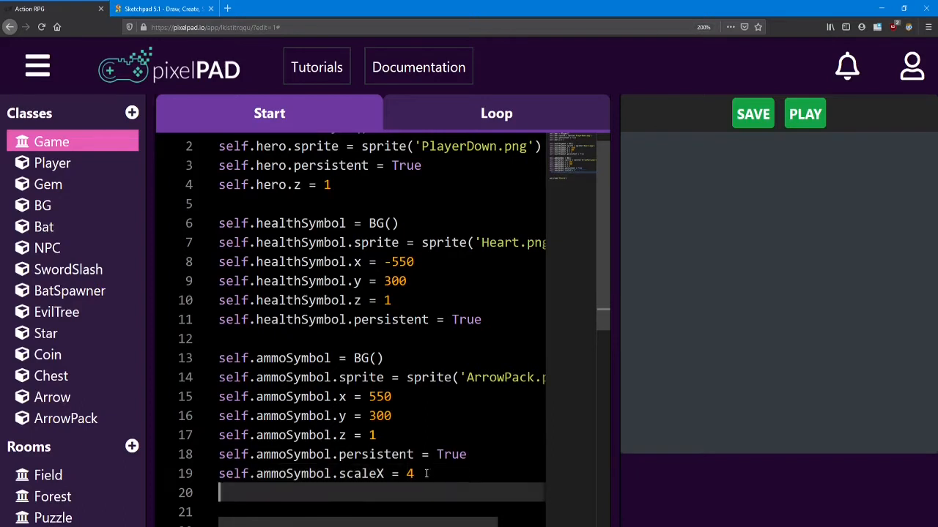
pyautogui.write('self.ammoSym')
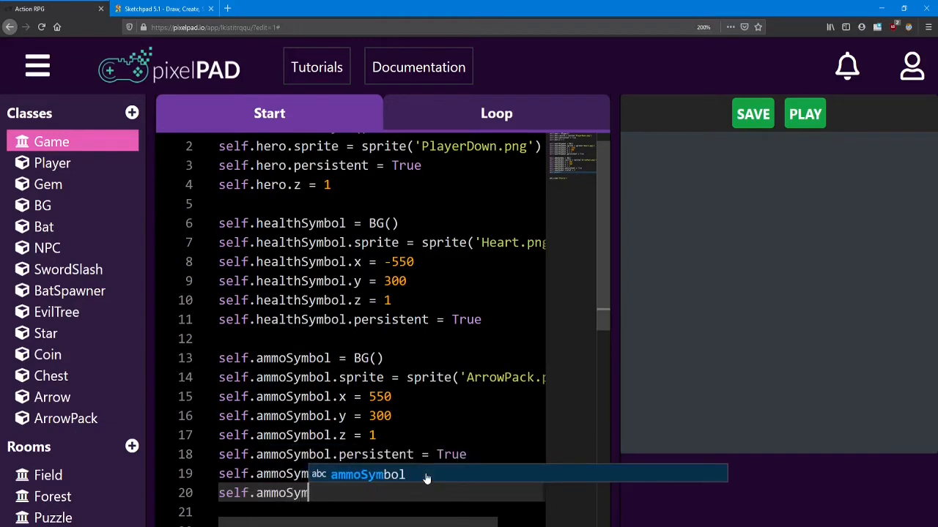
pyautogui.write('.scaleY = 4')
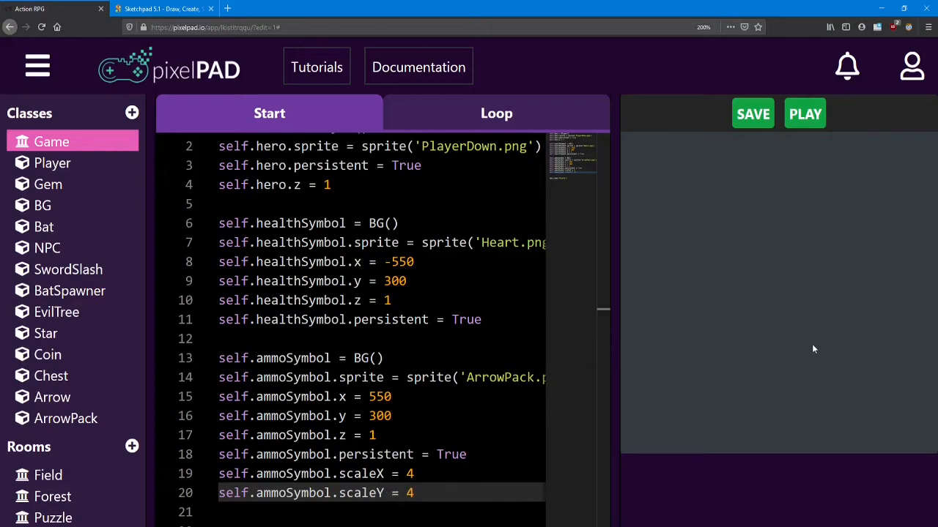
# Run the game to check the heart and ammo symbols, then stop it.
pyautogui.click(804, 115)
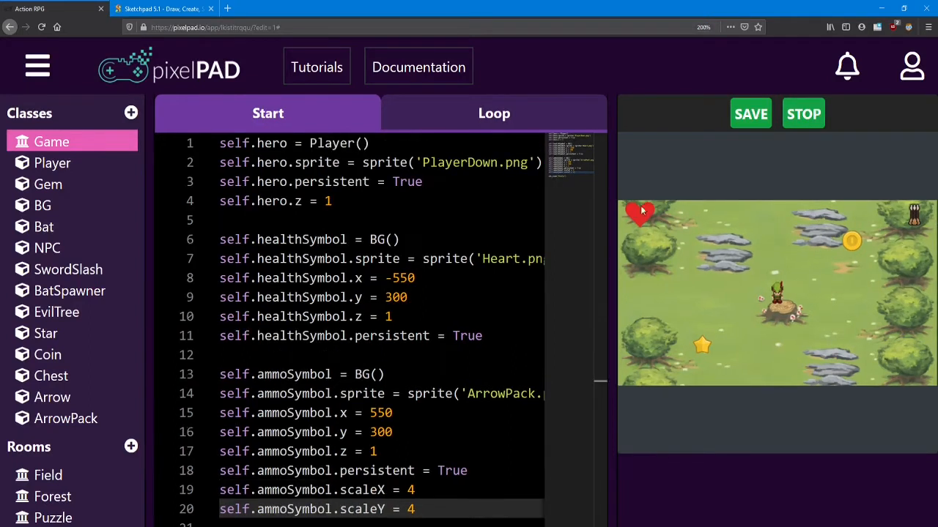
pyautogui.moveTo(668, 266)
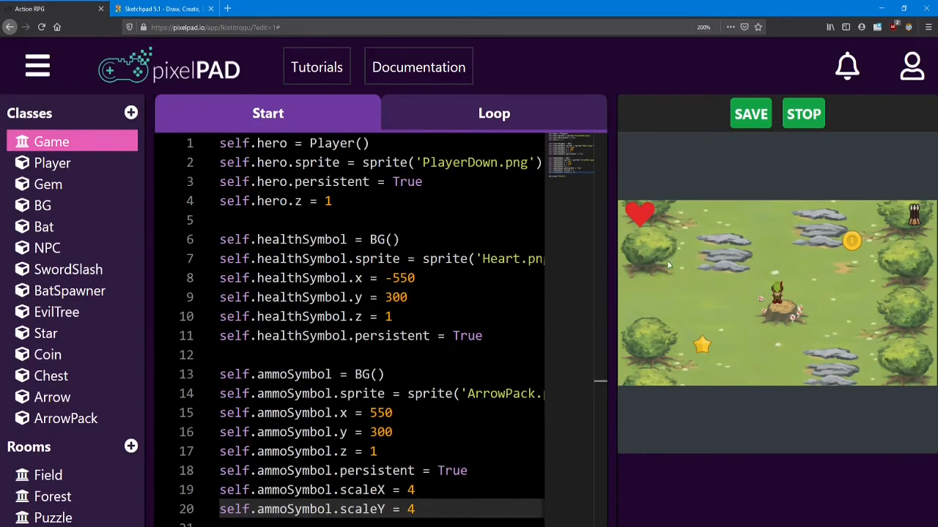
pyautogui.moveTo(827, 258)
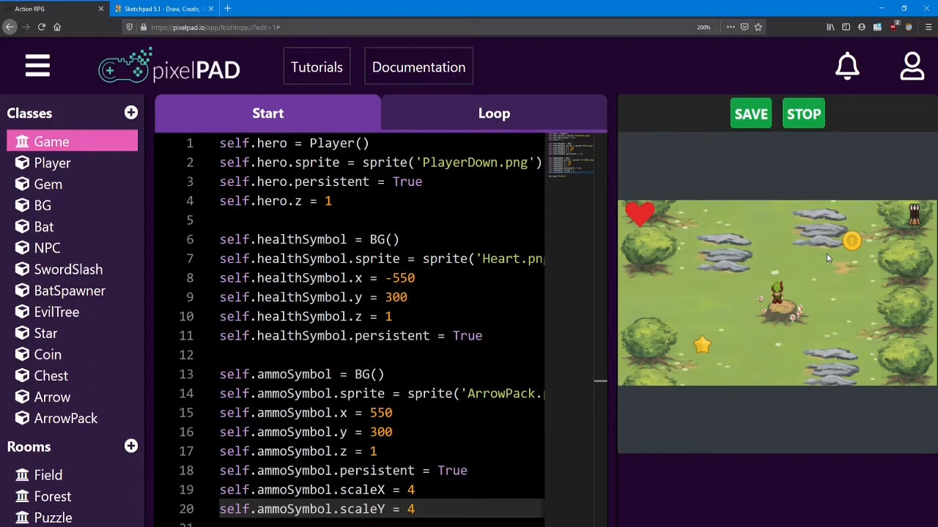
pyautogui.click(803, 114)
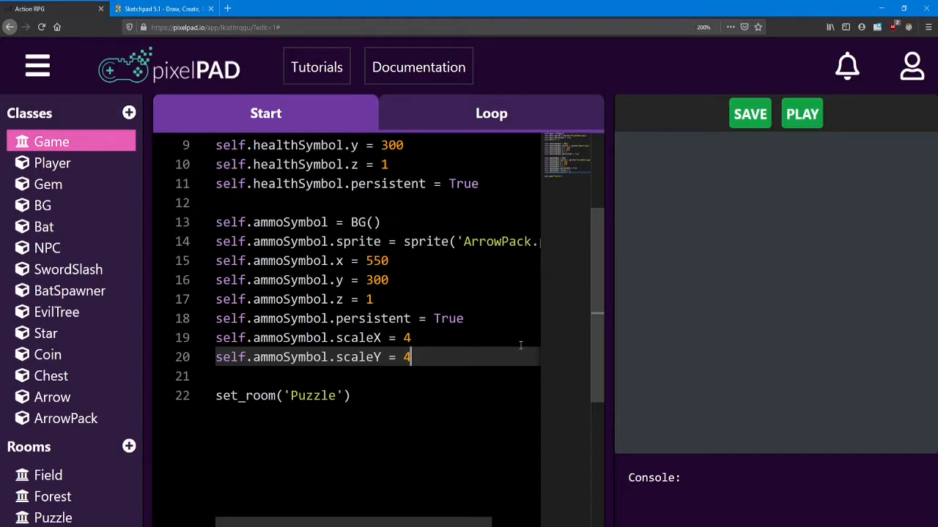
# Add a line self.example = new_text() above set_room.
pyautogui.press('Enter')
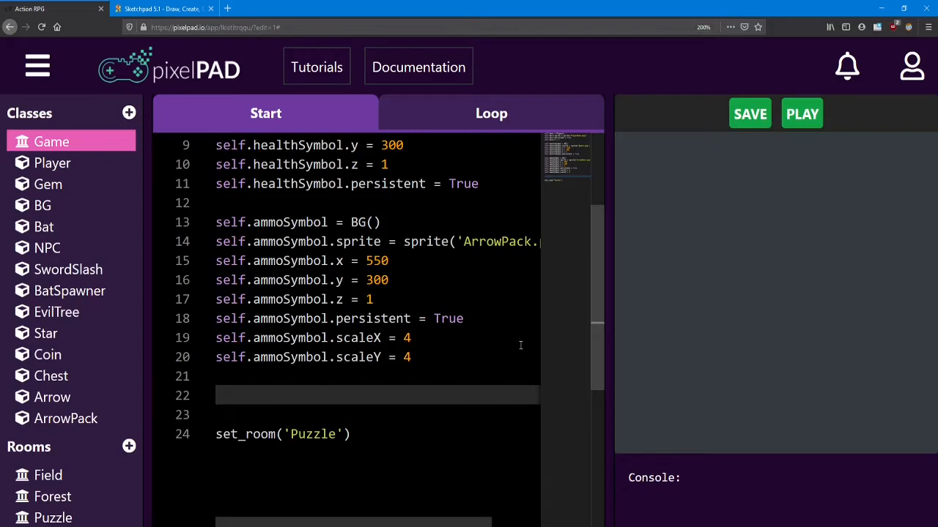
pyautogui.write('self.')
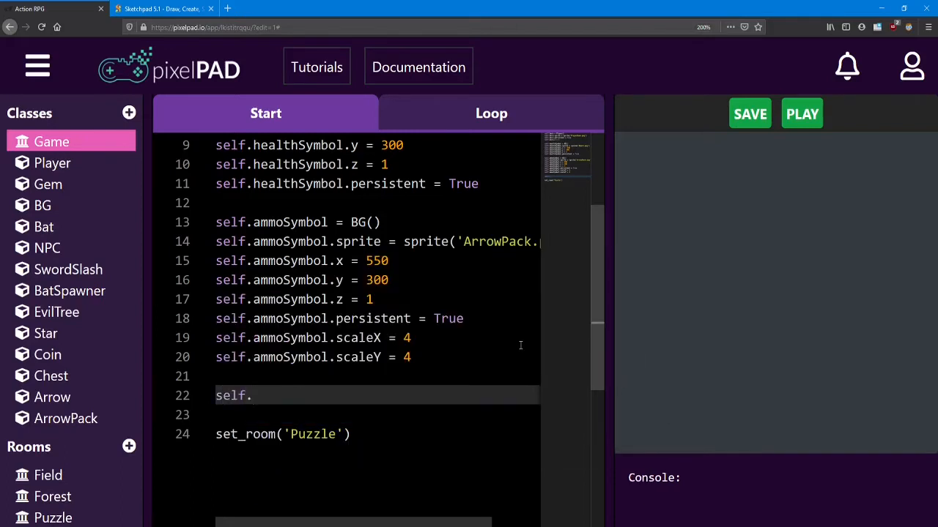
pyautogui.write('example')
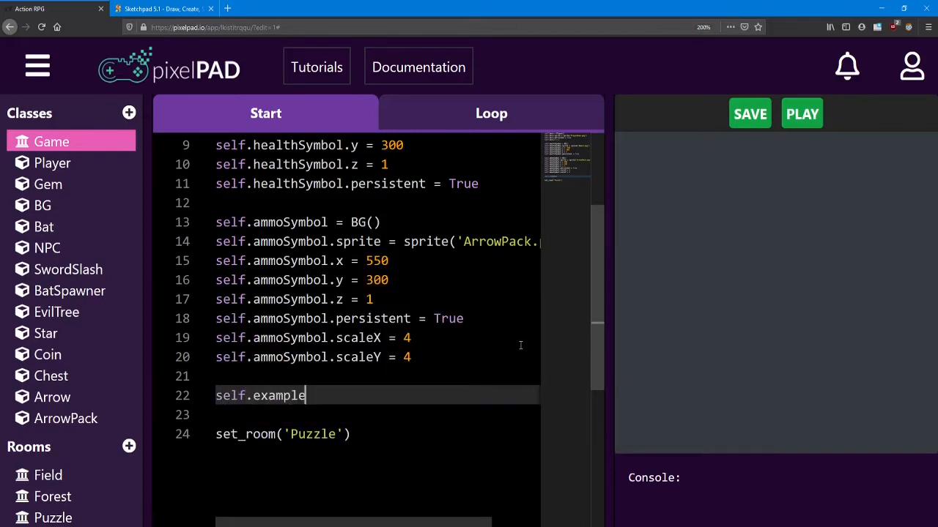
pyautogui.write('=')
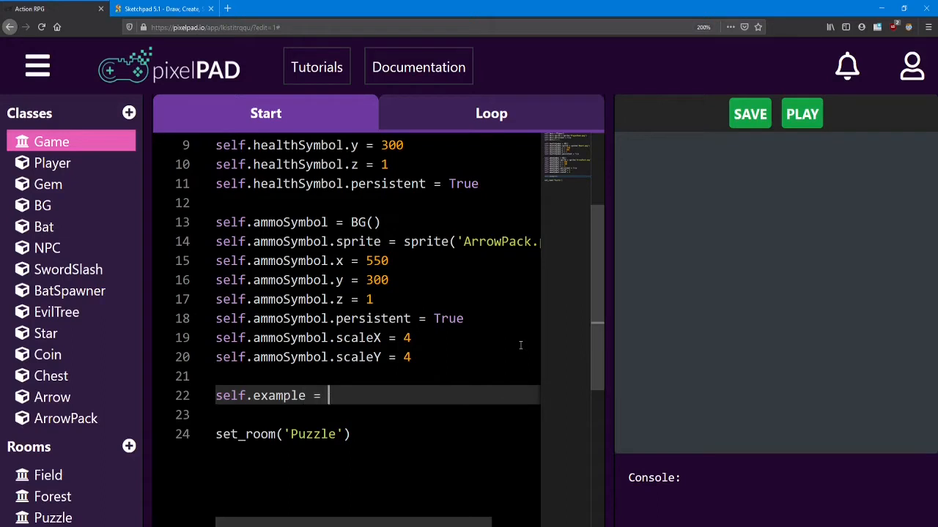
pyautogui.write('new_t')
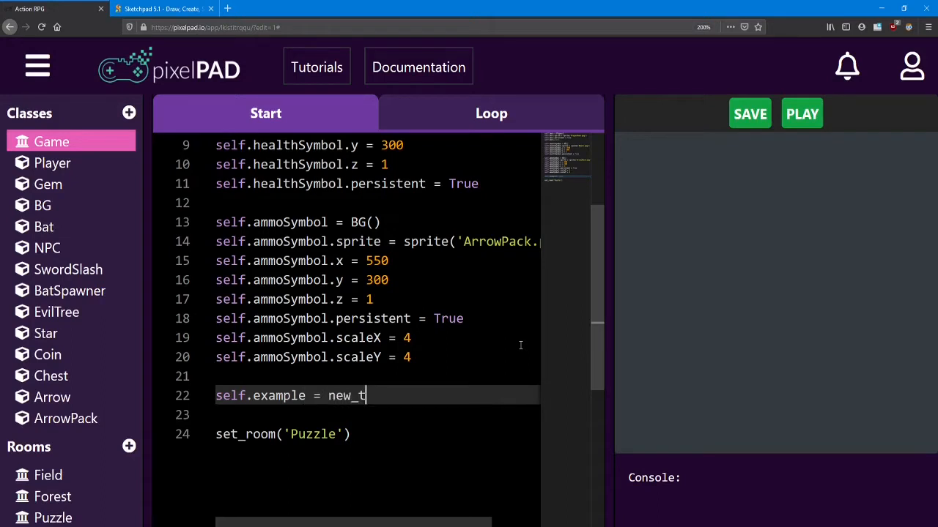
pyautogui.write('ext()')
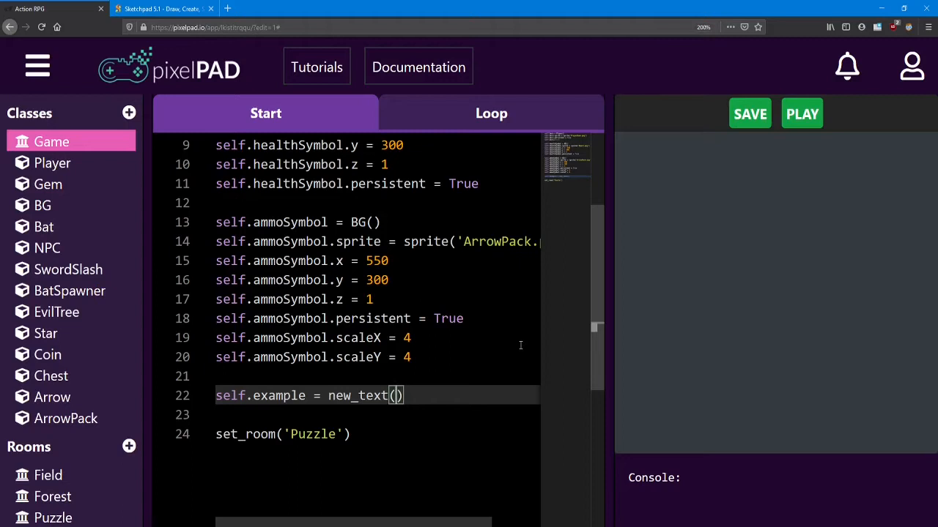
# Fill new_text with 'Hello' and coordinates 100, 100.
pyautogui.write("''")
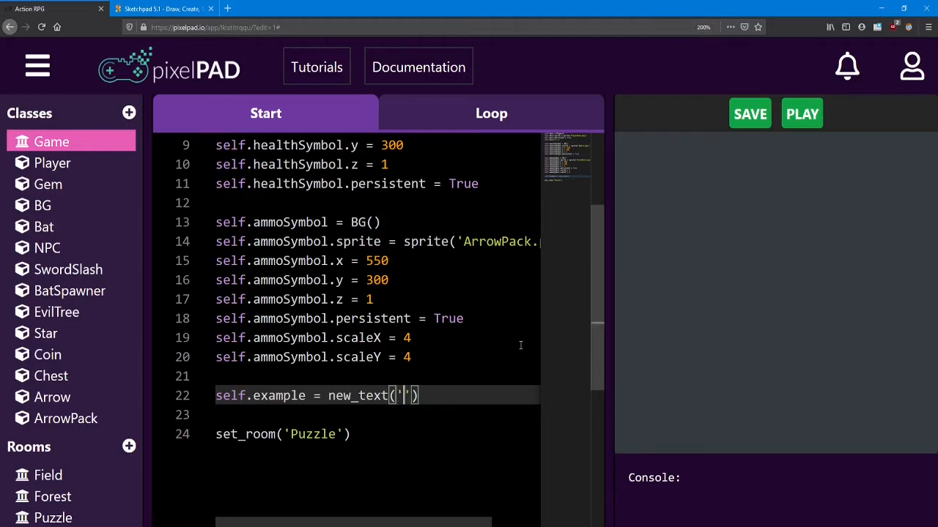
pyautogui.write('Hello')
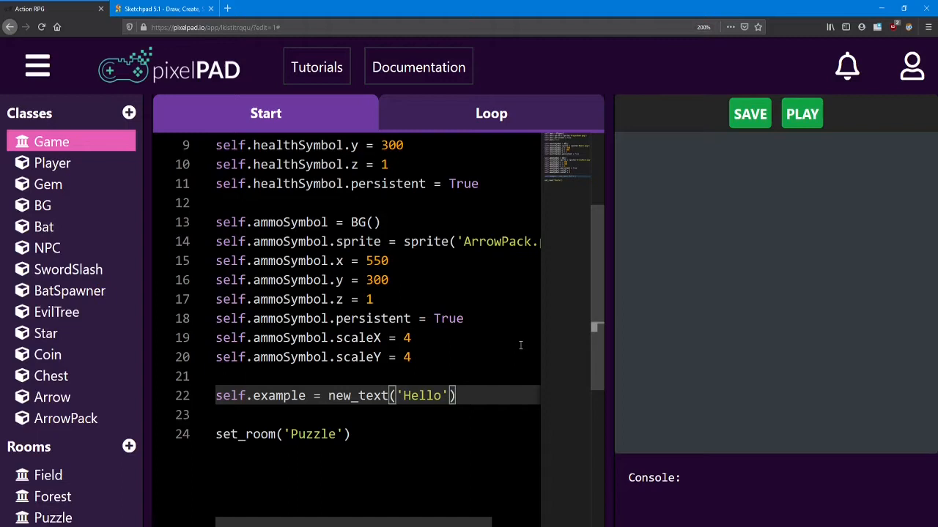
pyautogui.write(',')
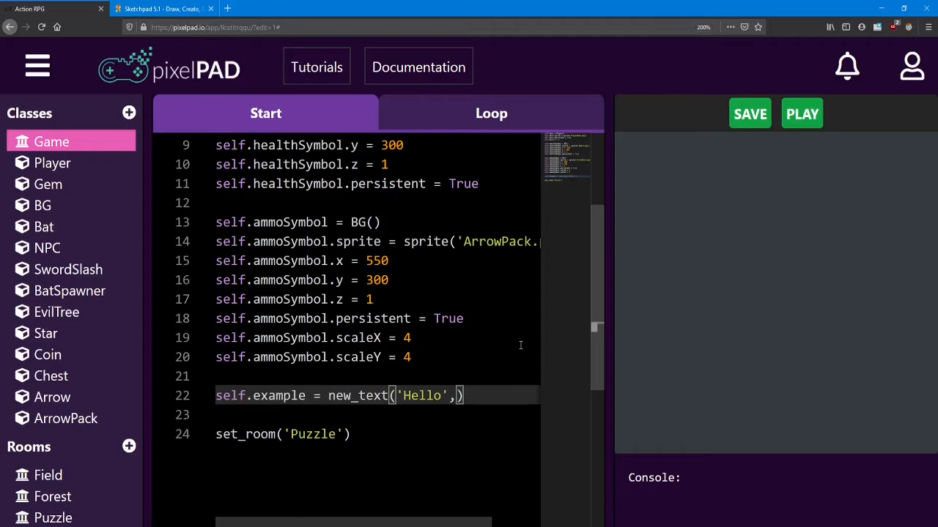
pyautogui.write('100')
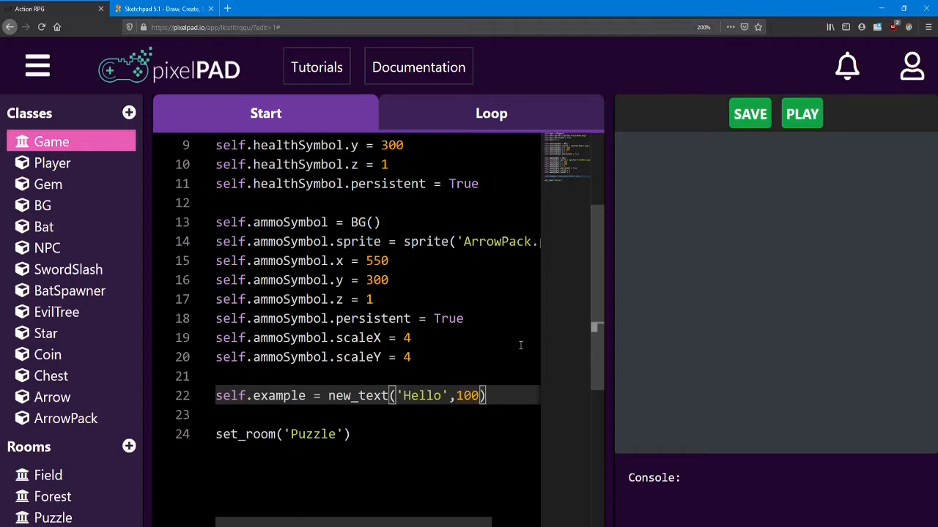
pyautogui.write(',100')
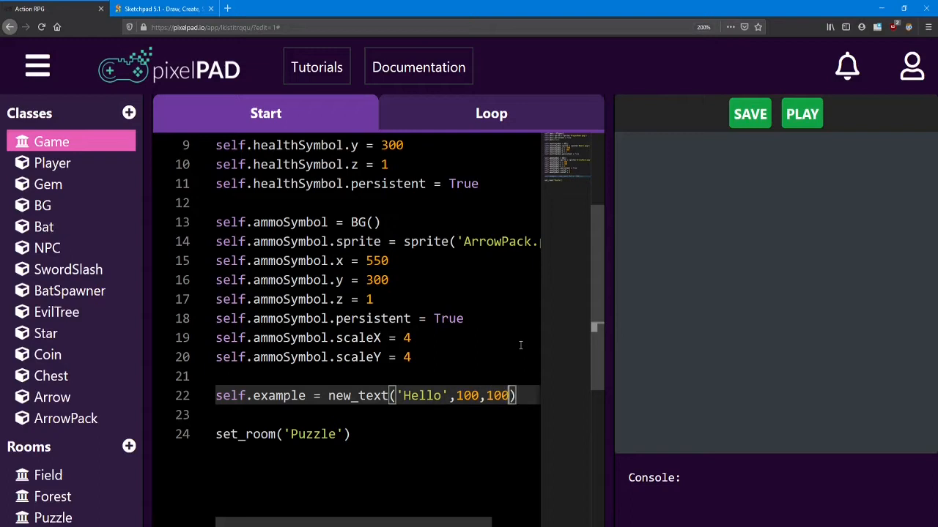
pyautogui.moveTo(510, 353)
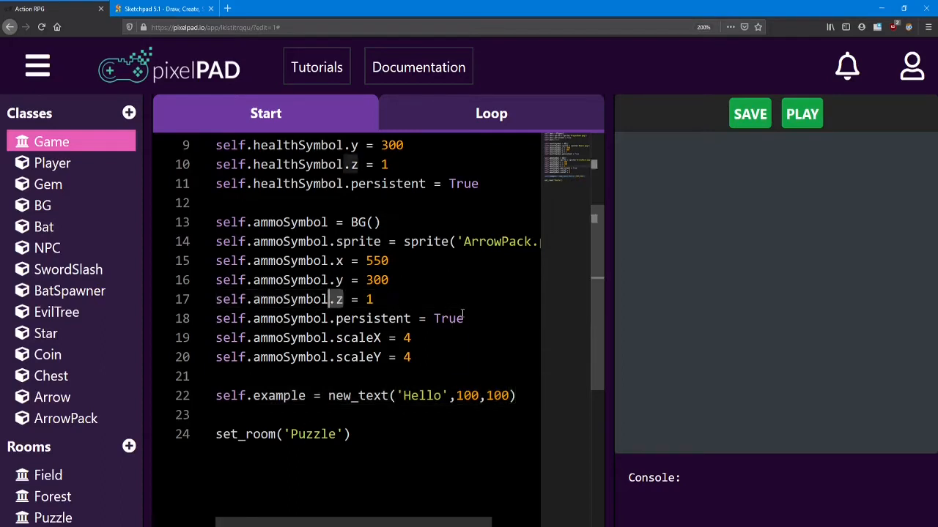
# Copy the z and persistent lines under new_text and rename them to self.example.
pyautogui.click(475, 319)
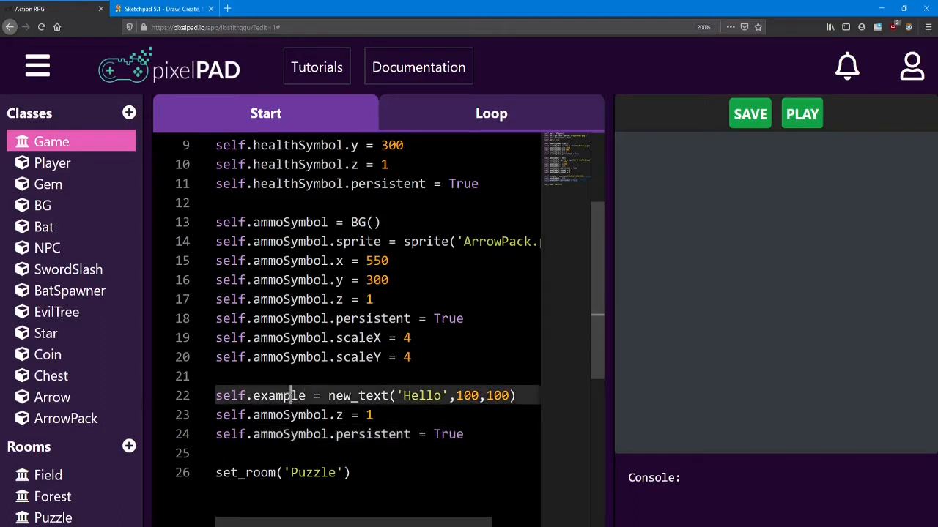
pyautogui.doubleClick(278, 395)
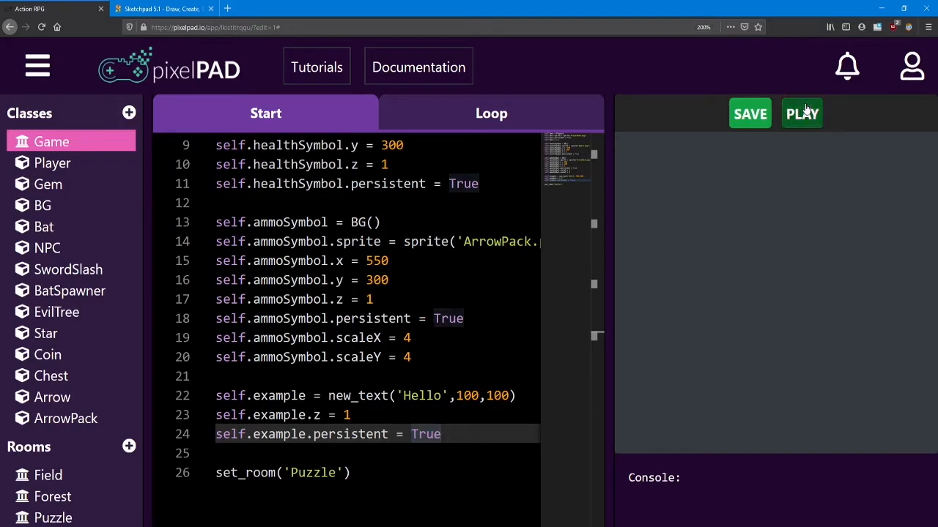
pyautogui.click(801, 114)
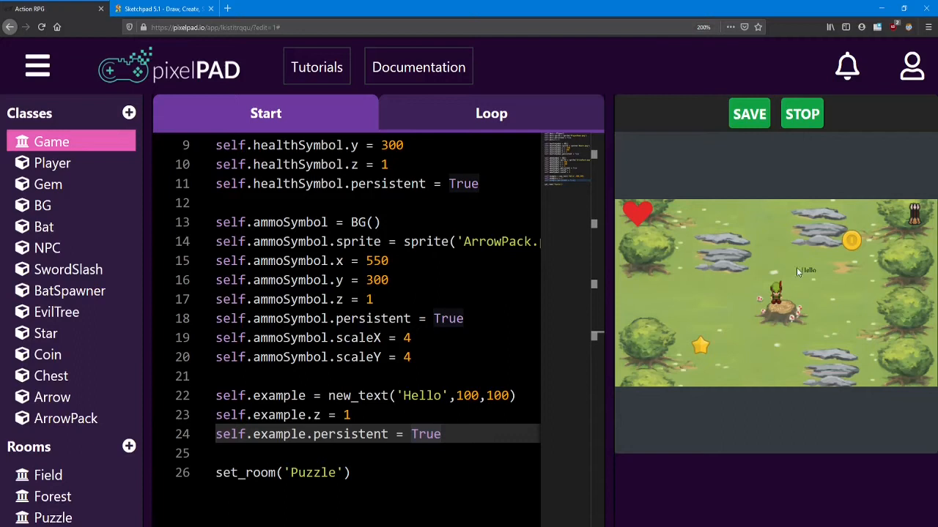
pyautogui.moveTo(807, 282)
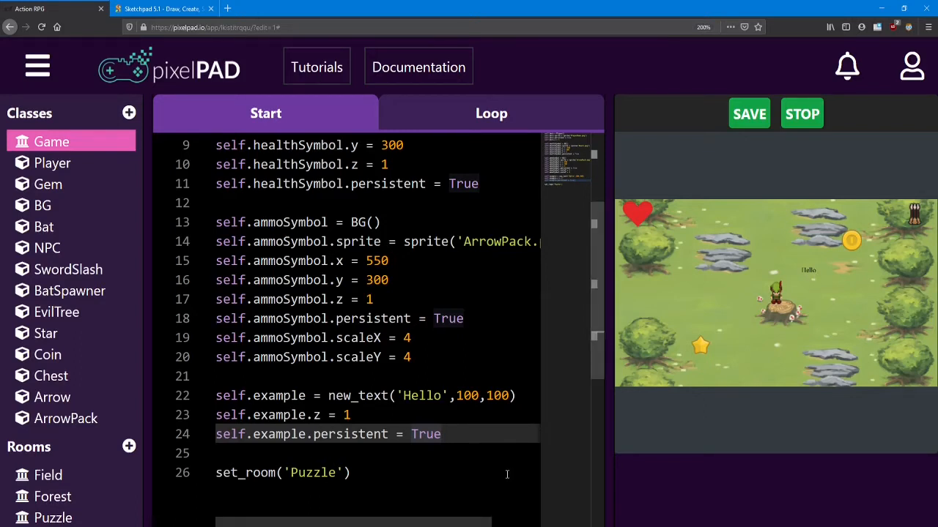
pyautogui.moveTo(500, 473)
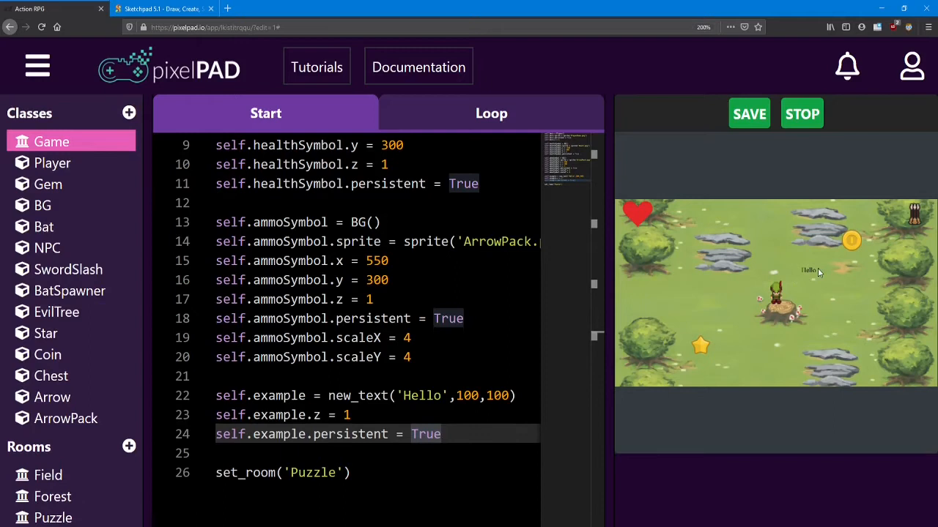
pyautogui.moveTo(637, 214)
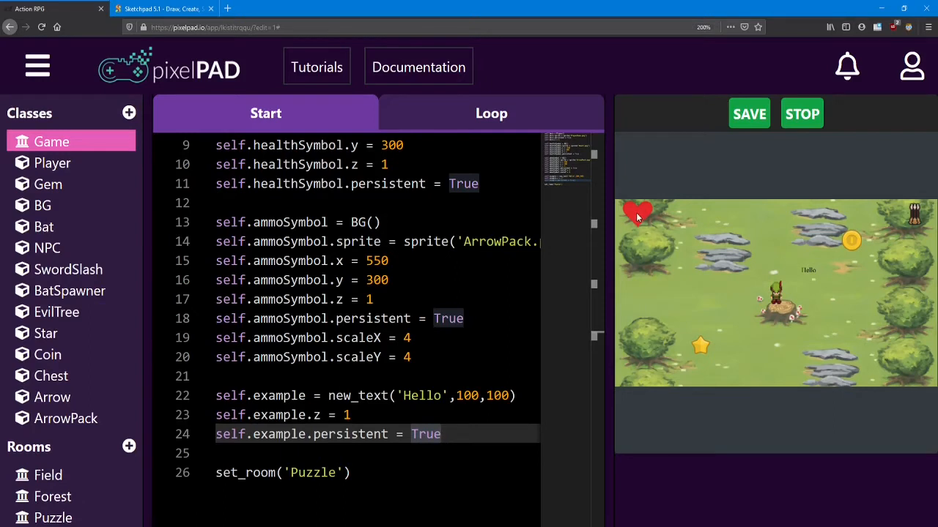
pyautogui.moveTo(636, 309)
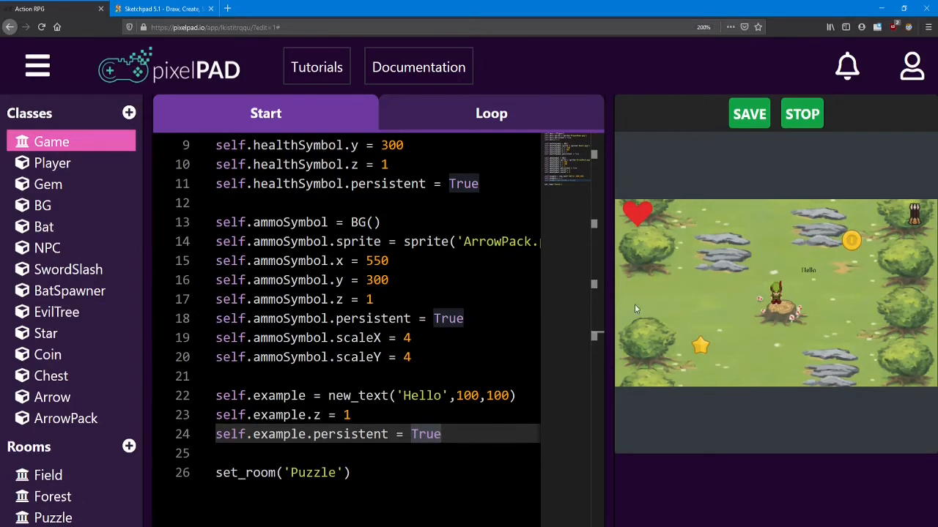
# Rename the example text variable to healthText throughout its lines.
pyautogui.doubleClick(278, 396)
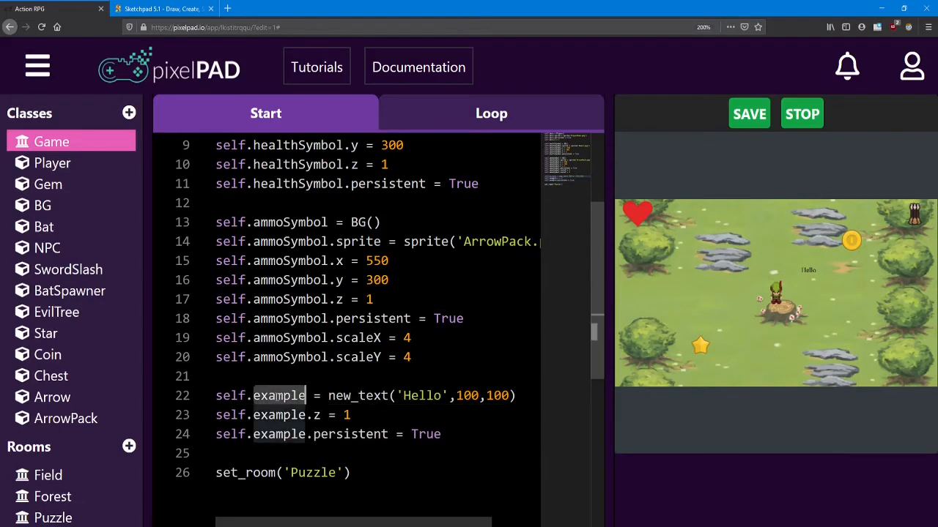
pyautogui.moveTo(671, 321)
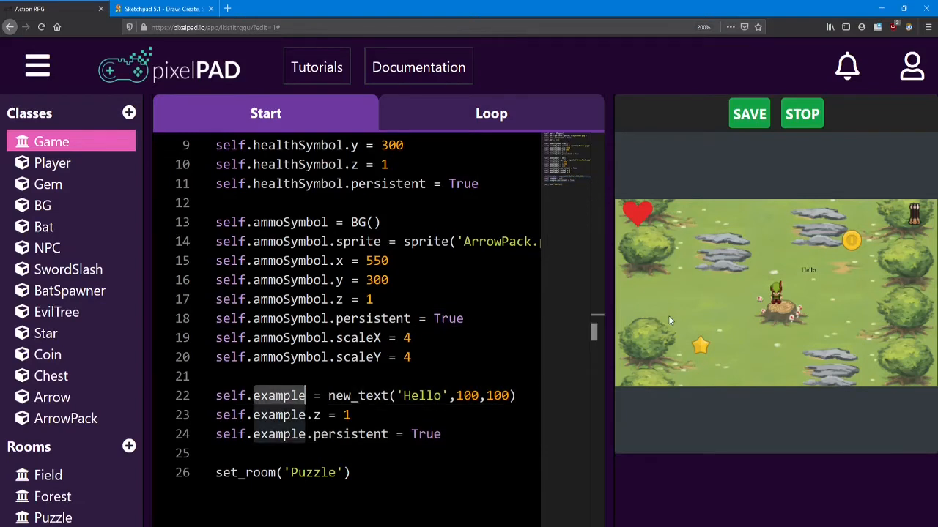
pyautogui.write('healthText')
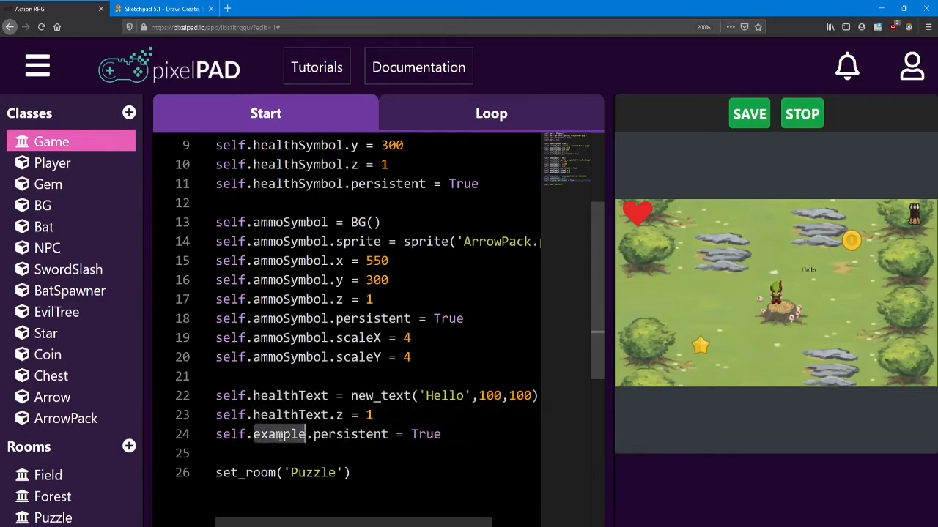
pyautogui.write('healthText')
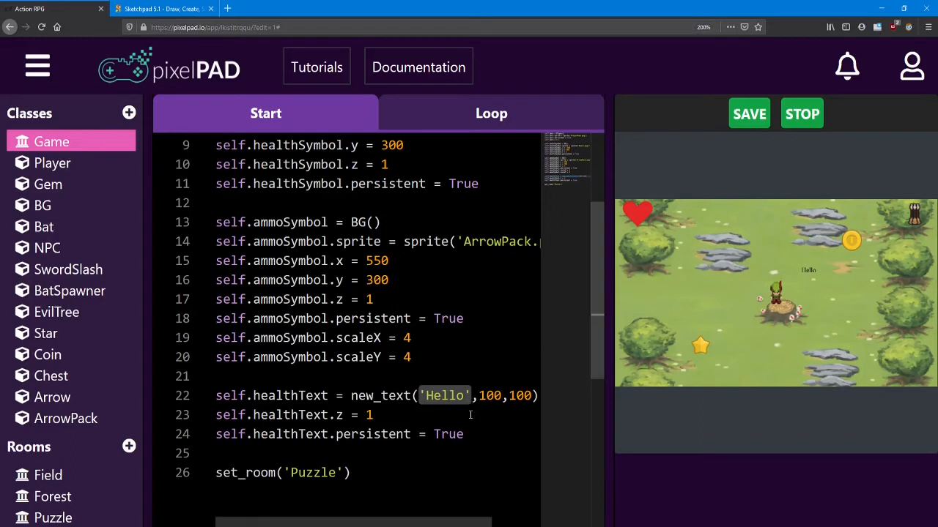
pyautogui.scroll(-3)
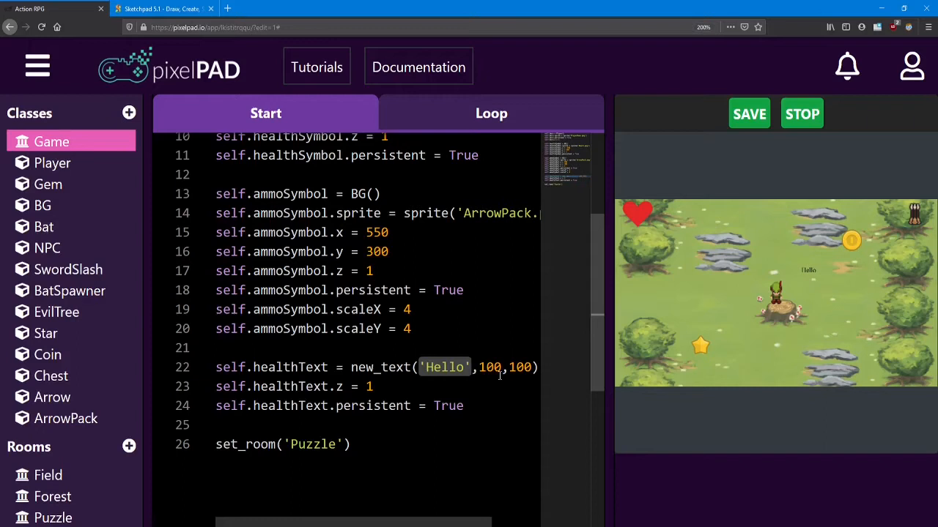
# Make healthText display self.hero.health at -550, 300 and stop the game.
pyautogui.write('self.her')
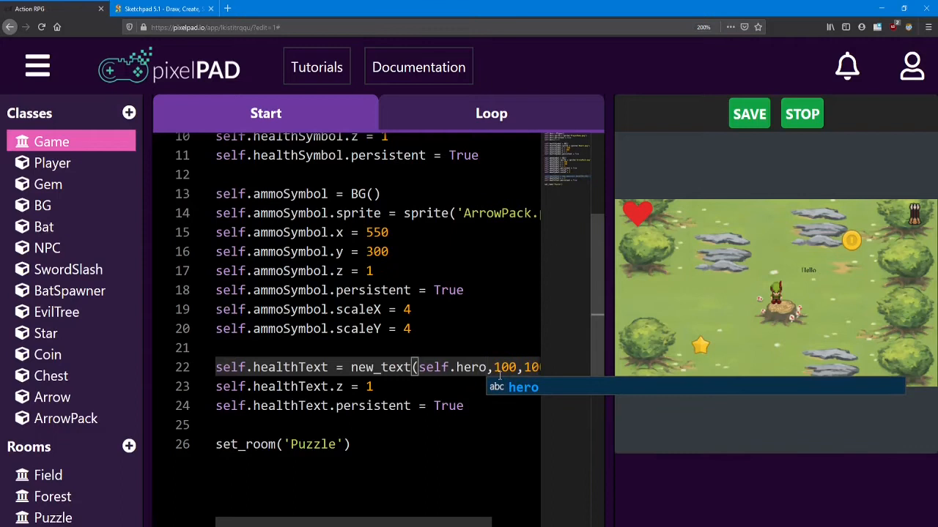
pyautogui.write('.health')
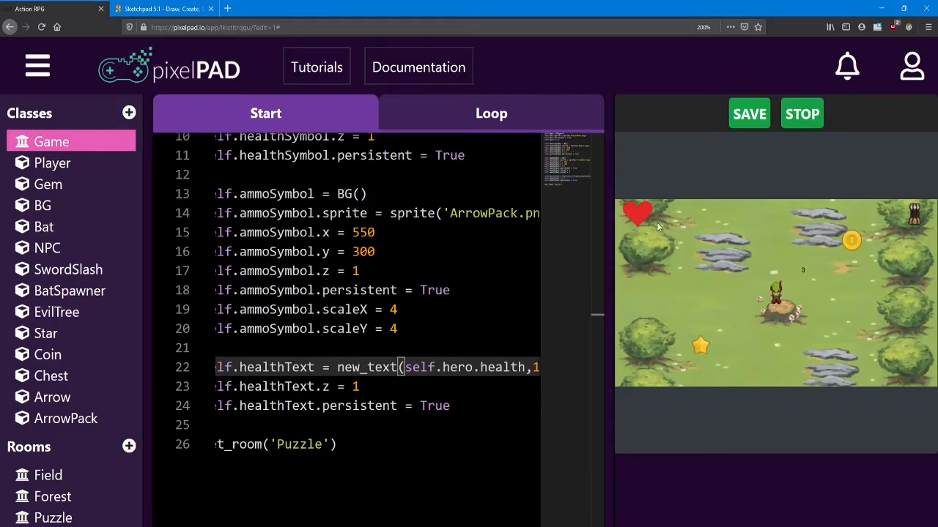
pyautogui.click(801, 115)
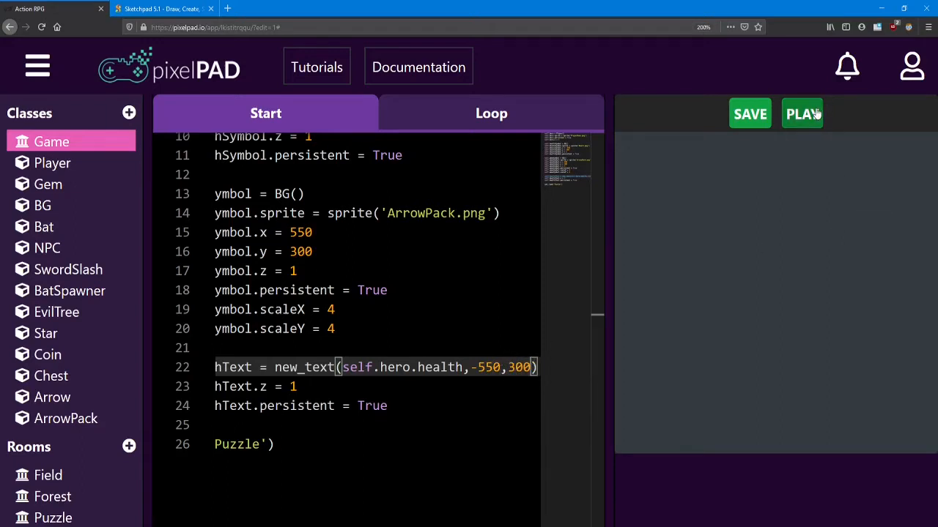
# Run the game to see the health text with the heart and ammo symbols.
pyautogui.click(801, 115)
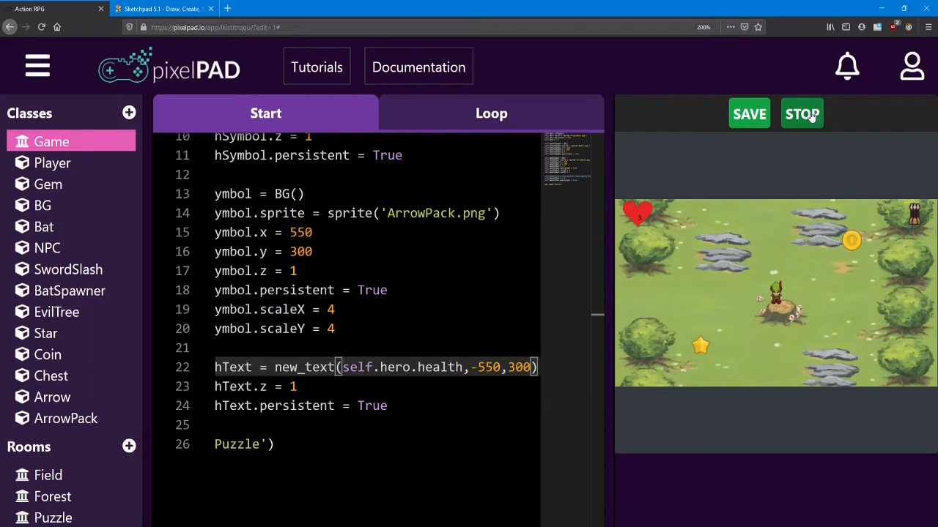
pyautogui.moveTo(639, 216)
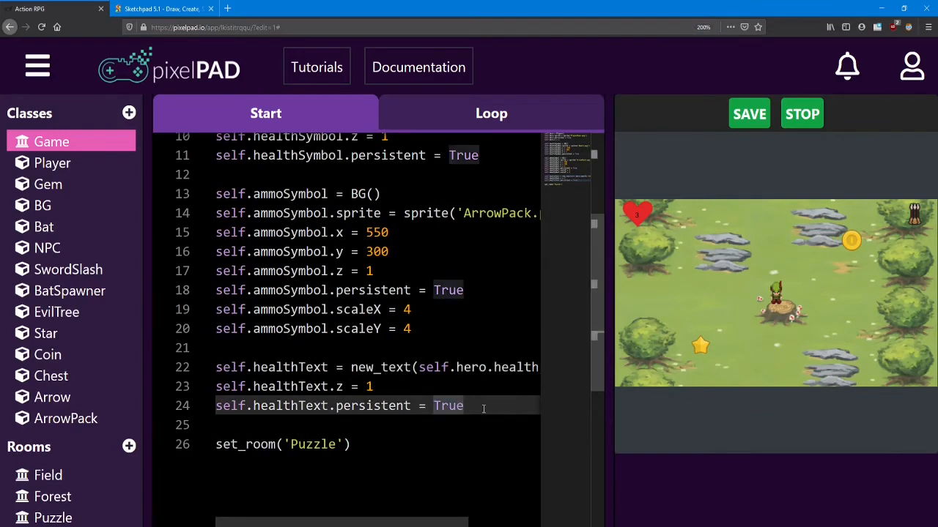
# Set healthText.fontSize = 50.
pyautogui.press('Enter')
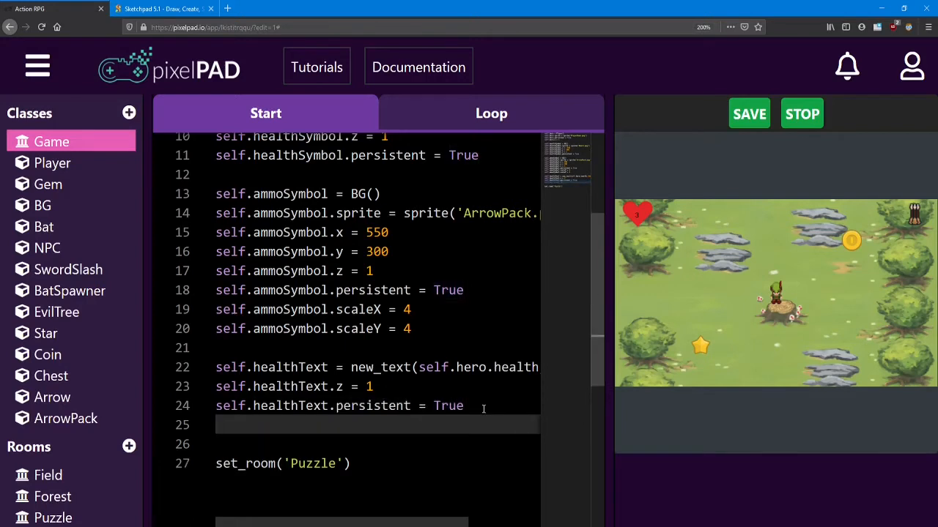
pyautogui.write('self.healthT')
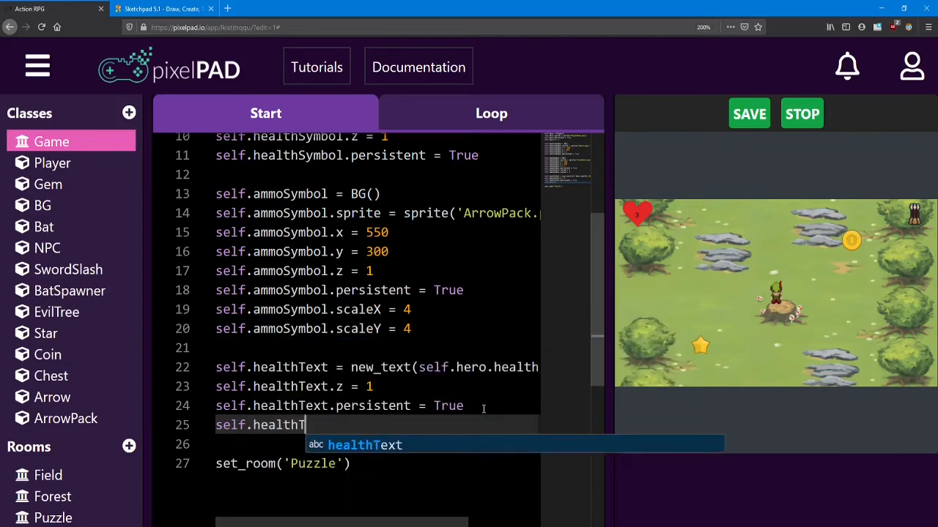
pyautogui.write('ext')
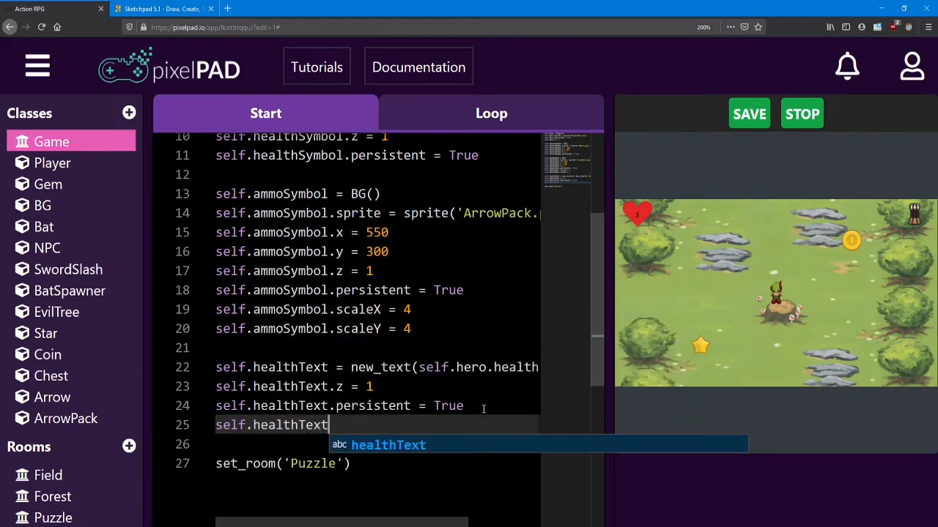
pyautogui.write('.f')
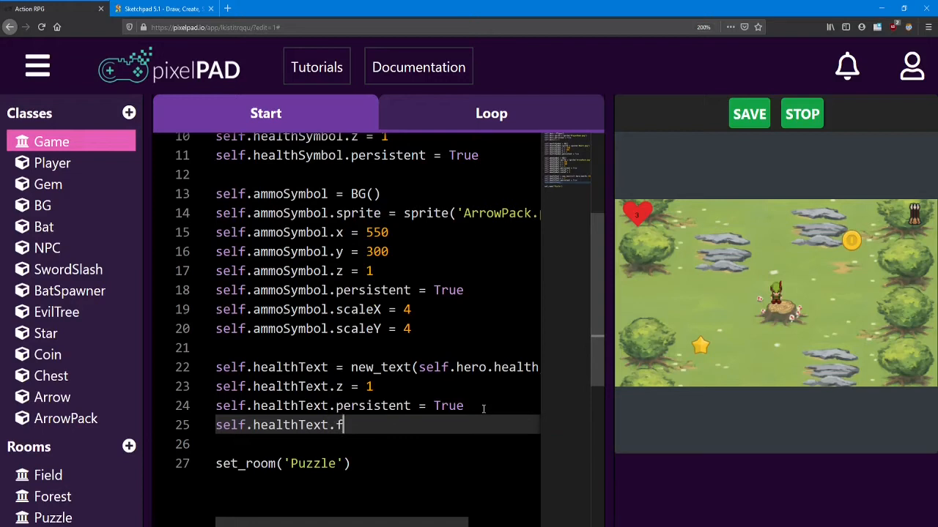
pyautogui.write('ontSi')
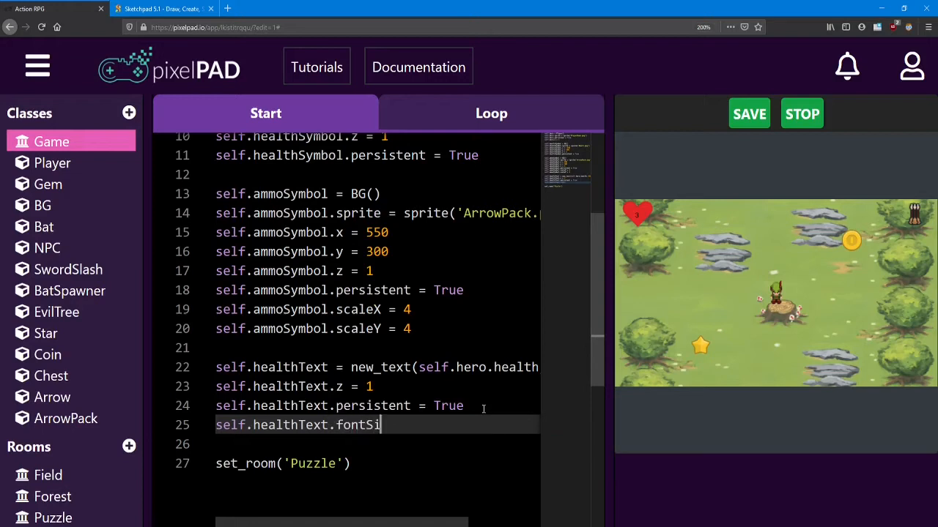
pyautogui.write('ze')
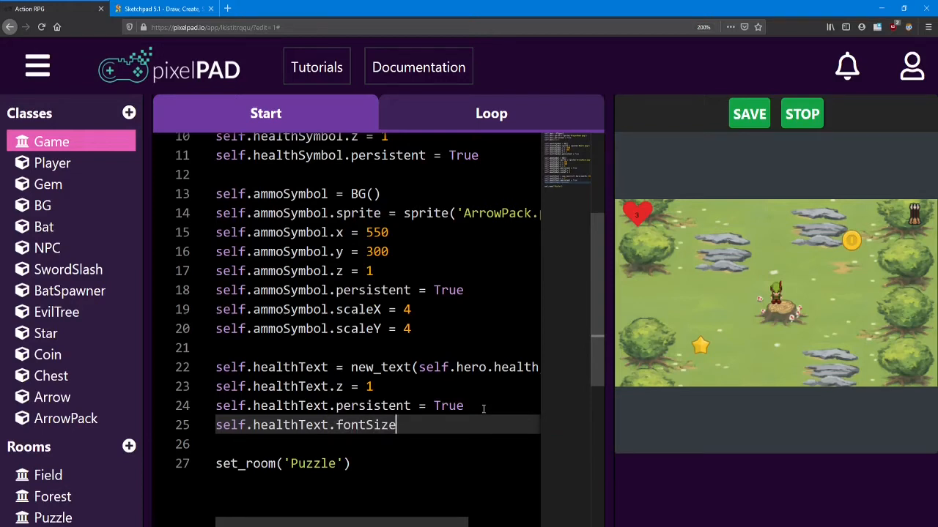
pyautogui.write('= 50')
pyautogui.click(377, 444)
pyautogui.write('self')
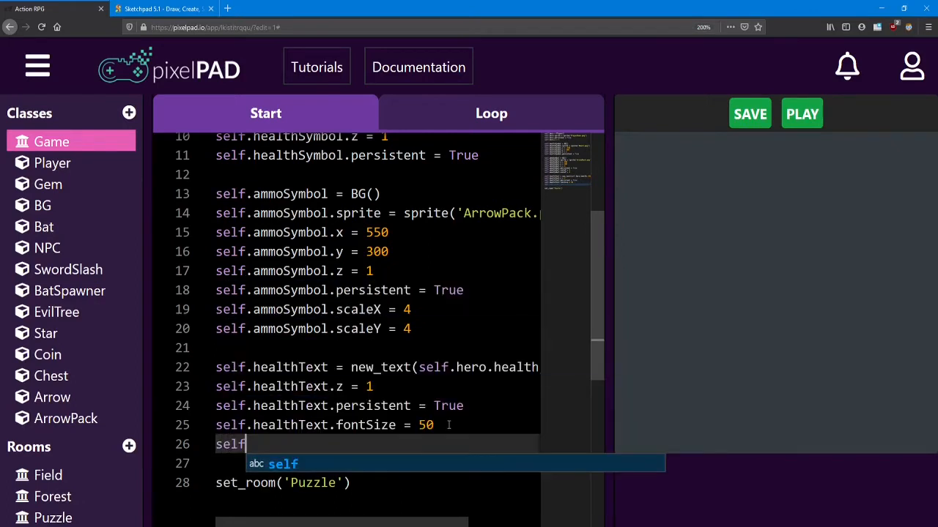
# Set healthText.color = 'white' and move it to -565, 310.
pyautogui.write('.healthText.')
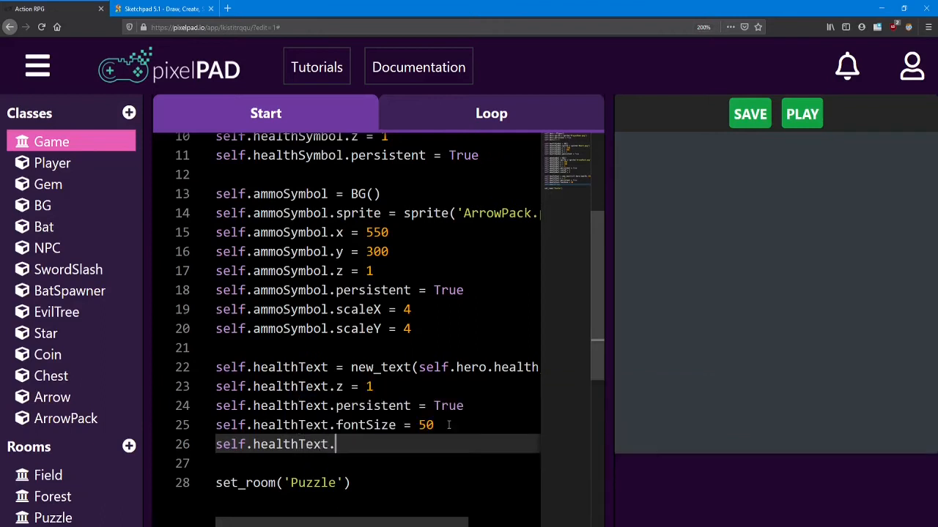
pyautogui.write('color')
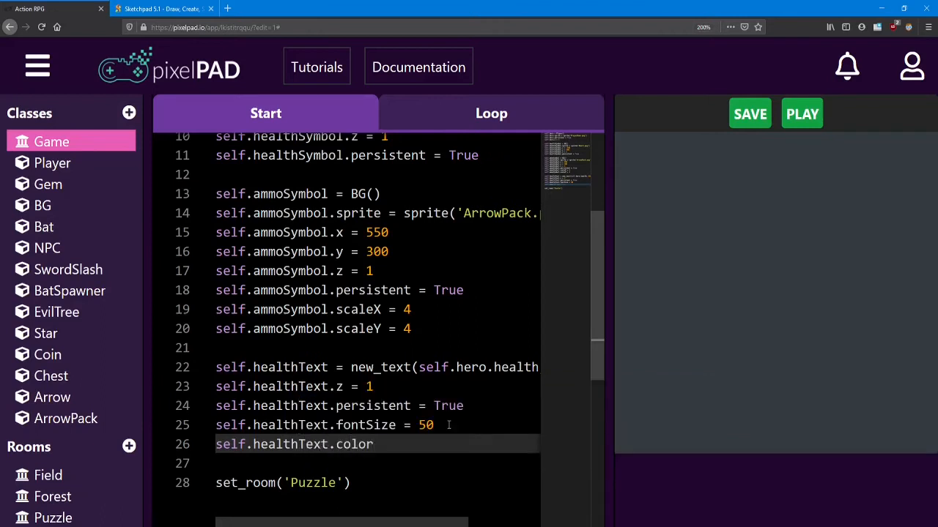
pyautogui.write("= 'w'")
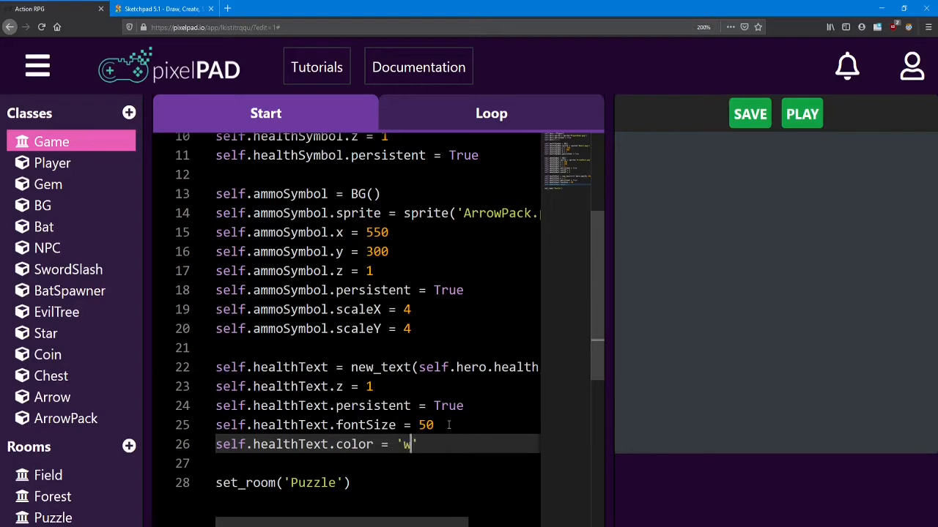
pyautogui.write('hite')
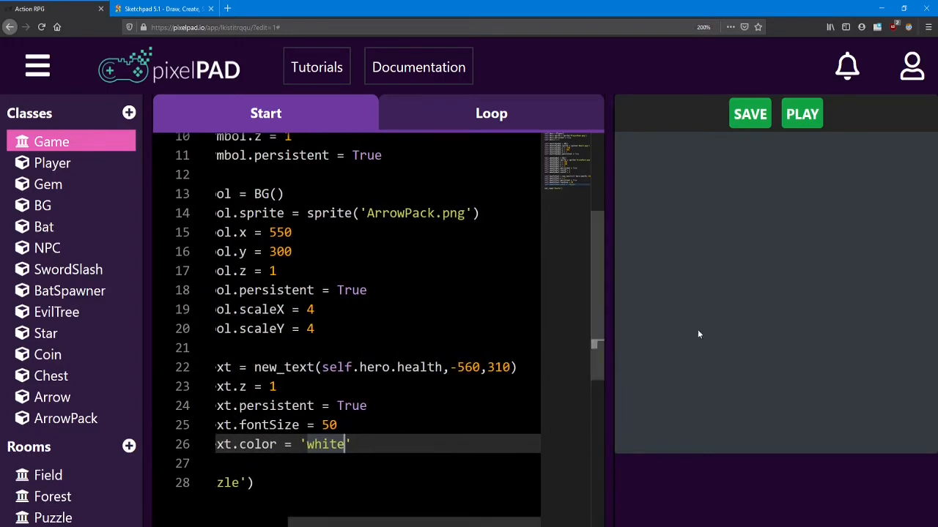
pyautogui.click(801, 114)
pyautogui.write('5')
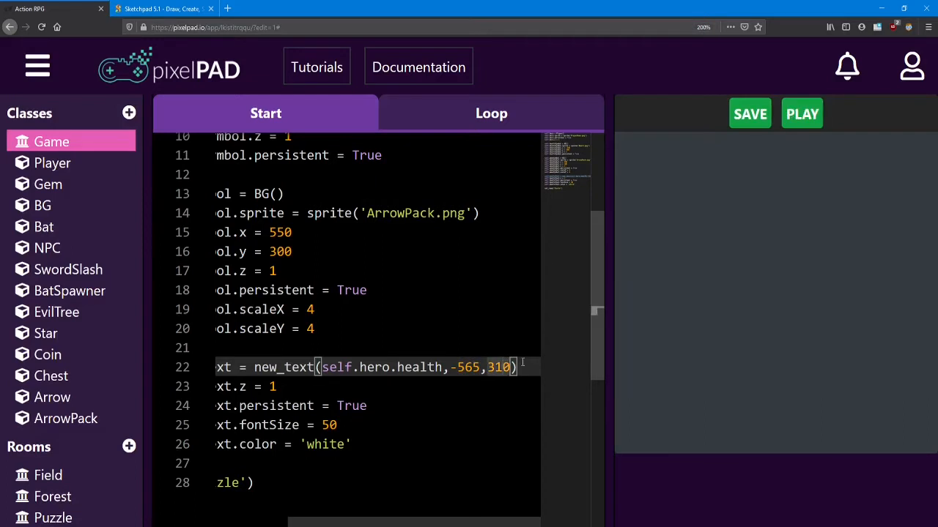
# Run the game to check the health text, stop it, and select the color word on line 26.
pyautogui.click(801, 114)
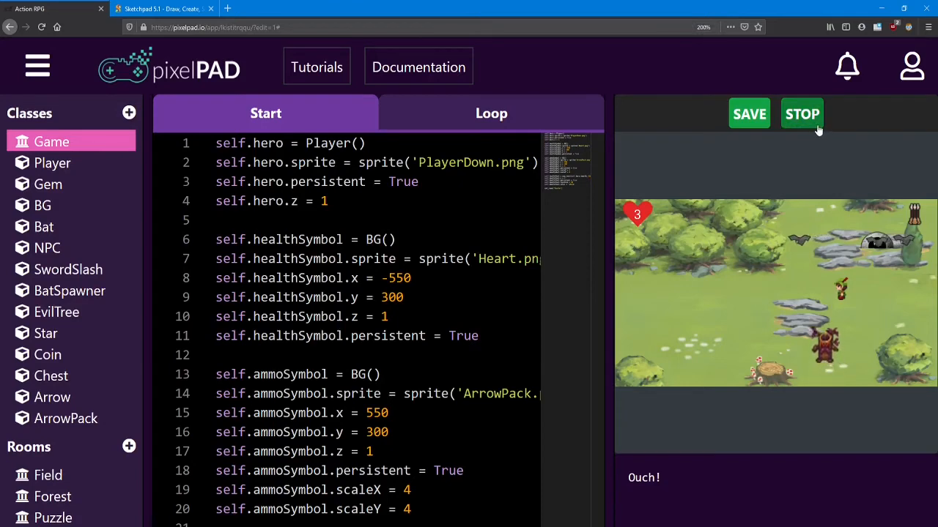
pyautogui.click(801, 115)
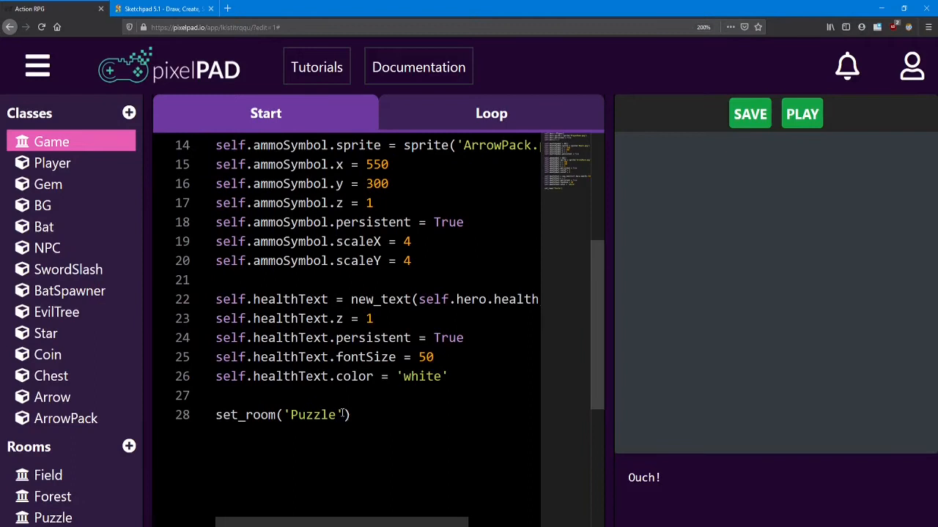
pyautogui.doubleClick(290, 376)
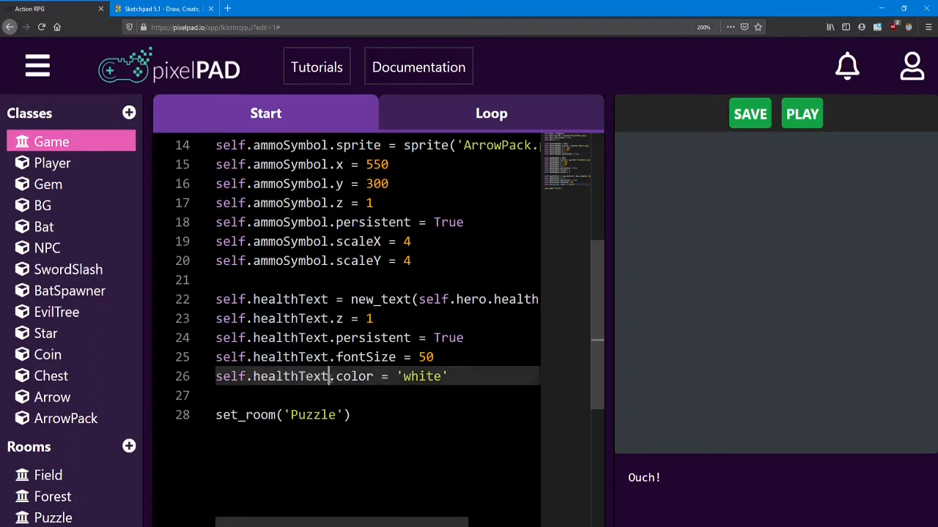
pyautogui.doubleClick(355, 375)
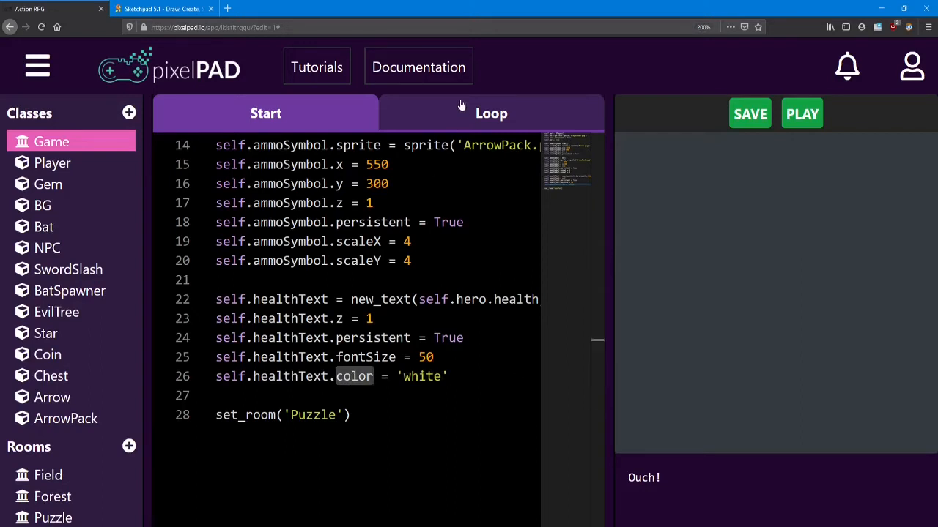
# In the Game loop, set self.healthText.text = self.hero.health each frame.
pyautogui.click(491, 113)
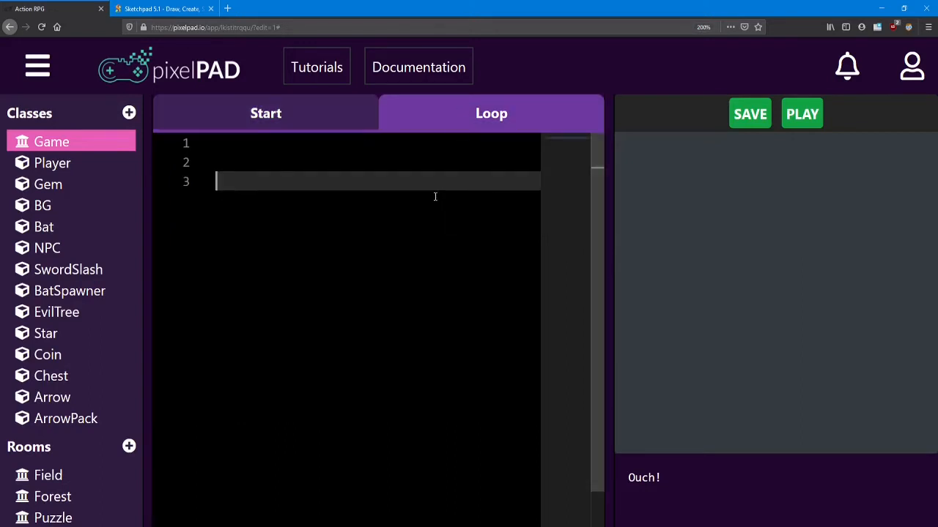
pyautogui.write('self')
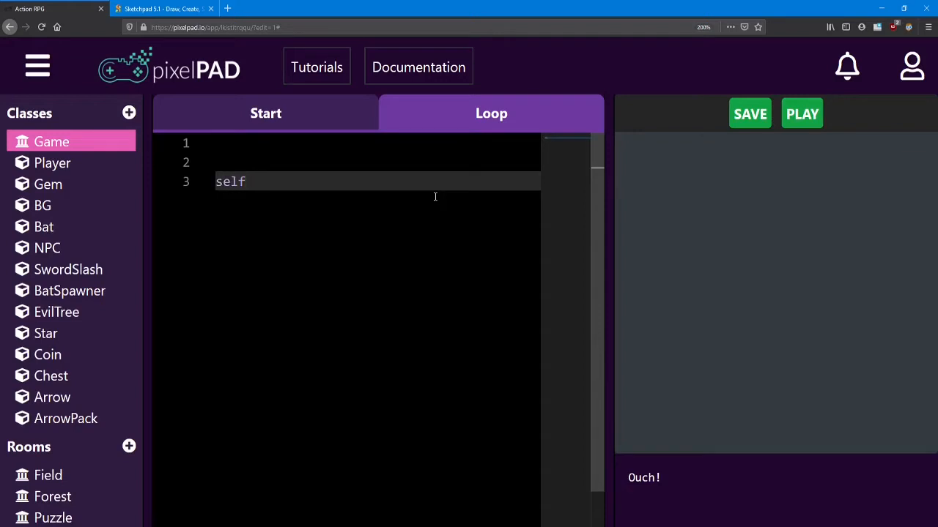
pyautogui.write('.health')
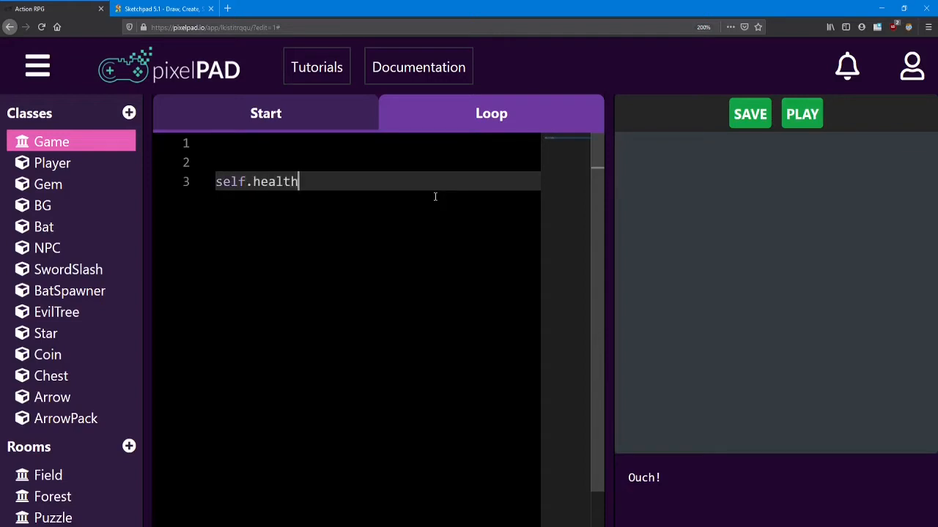
pyautogui.write('Text.')
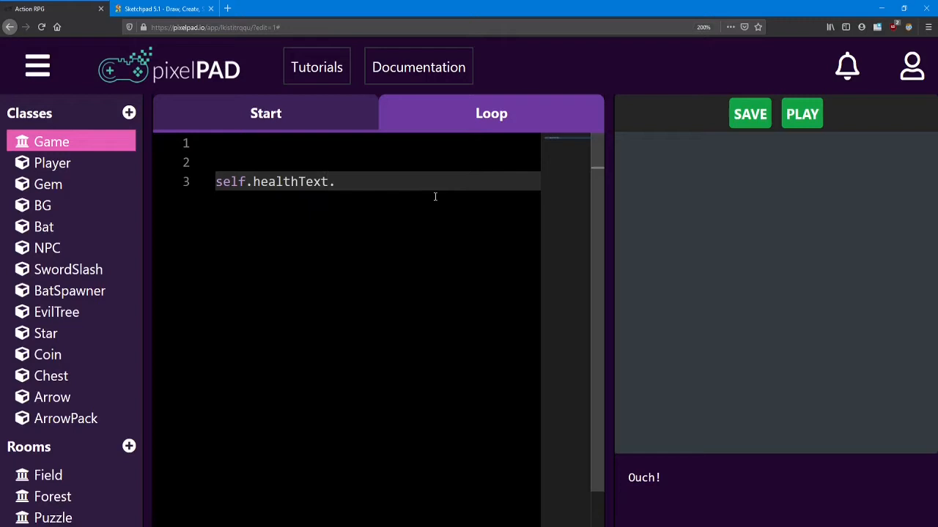
pyautogui.write('text')
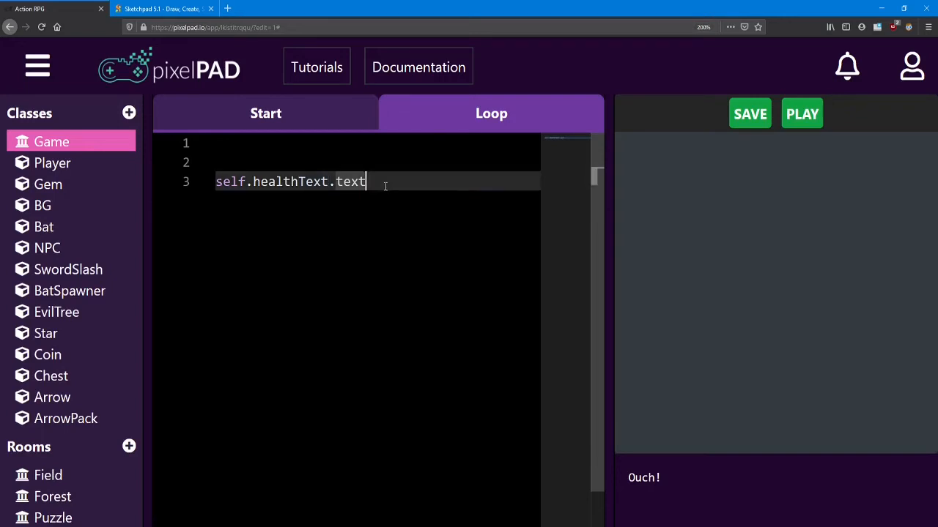
pyautogui.write('=')
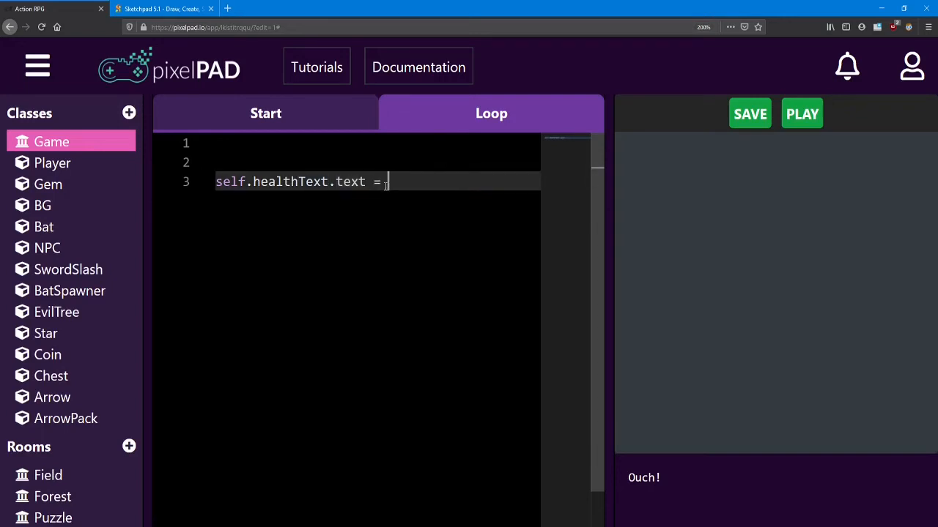
pyautogui.write('self.')
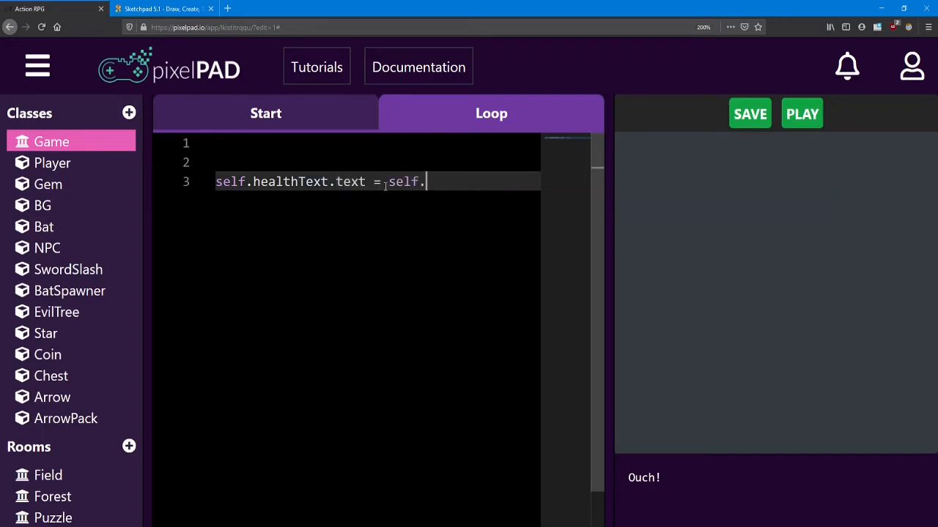
pyautogui.write('hero.')
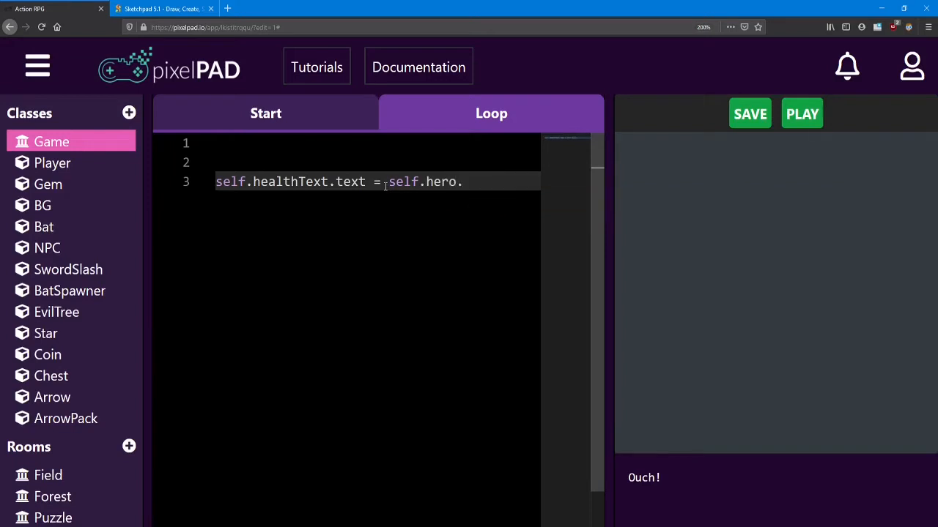
pyautogui.write('health')
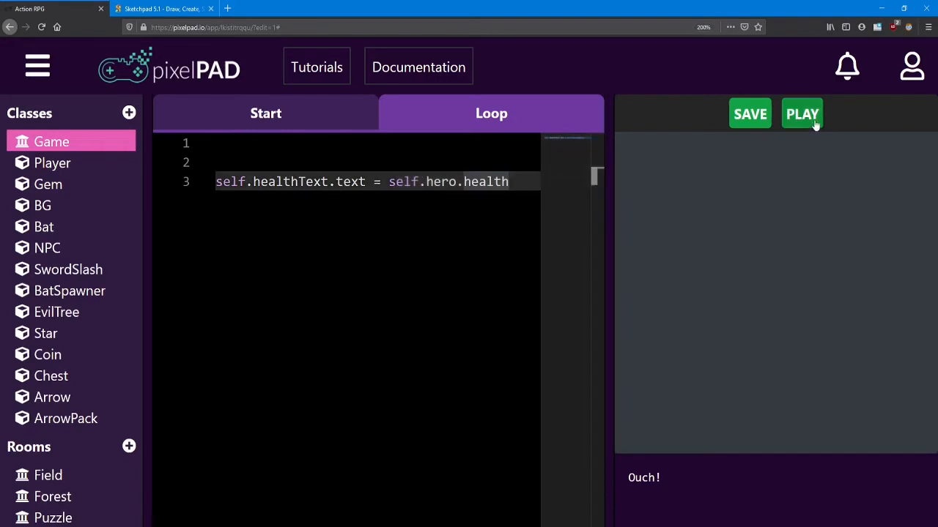
# Test-run the game to check the health display, then stop it.
pyautogui.click(803, 114)
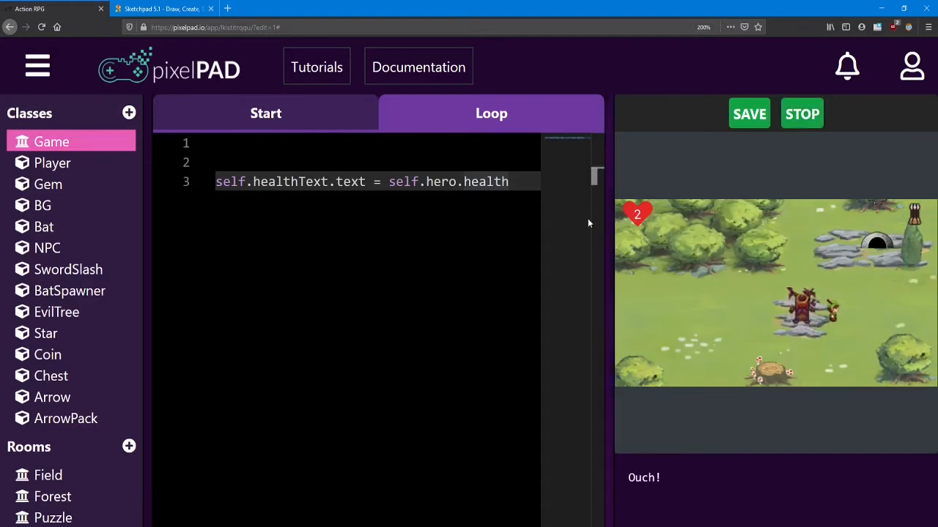
pyautogui.moveTo(829, 130)
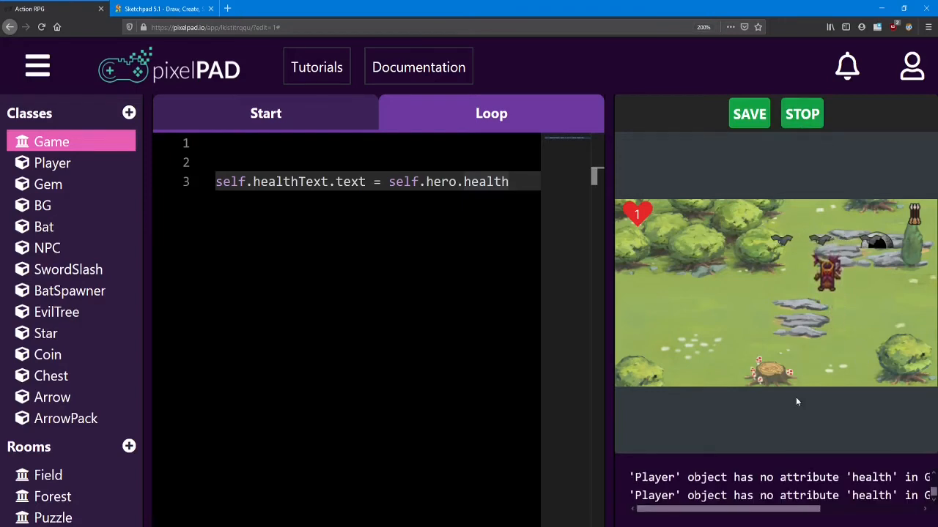
pyautogui.click(802, 114)
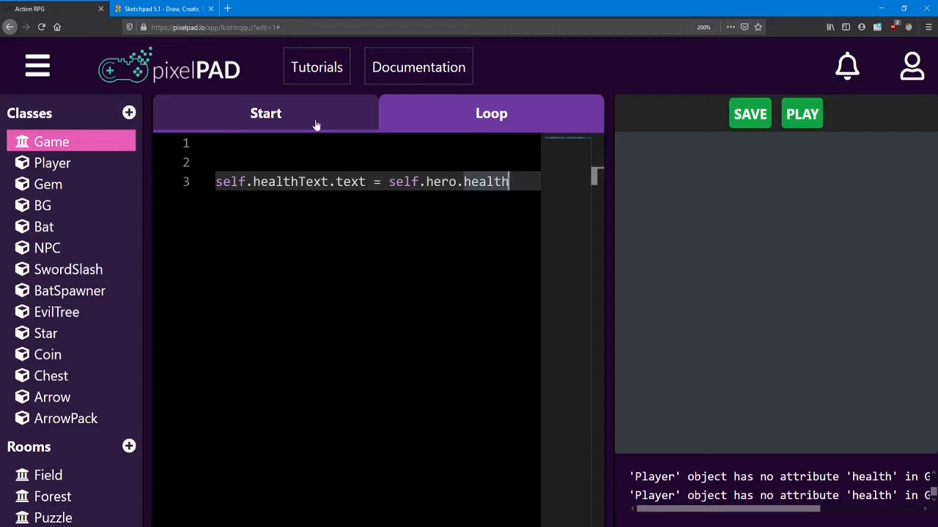
# Copy the healthText block in Game start as ammoText showing self.hero.ammo, then run the game.
pyautogui.click(265, 112)
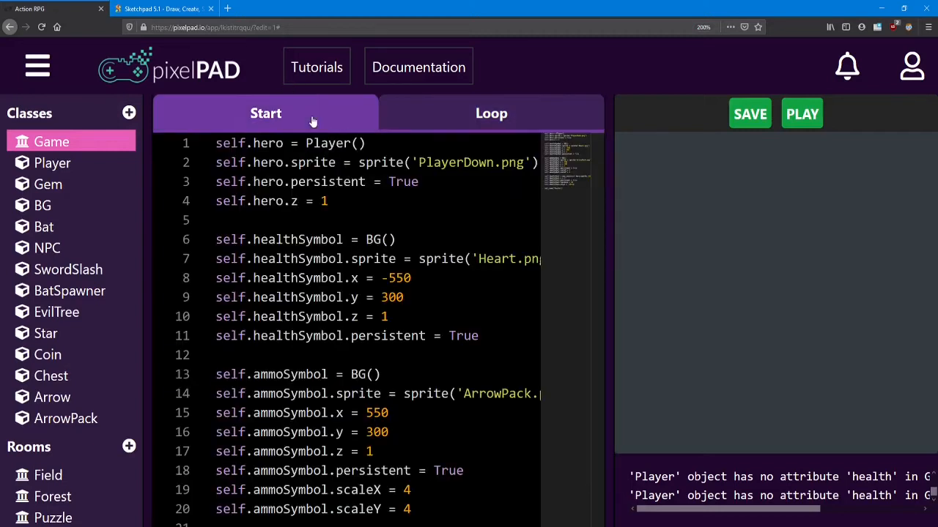
pyautogui.scroll(-3)
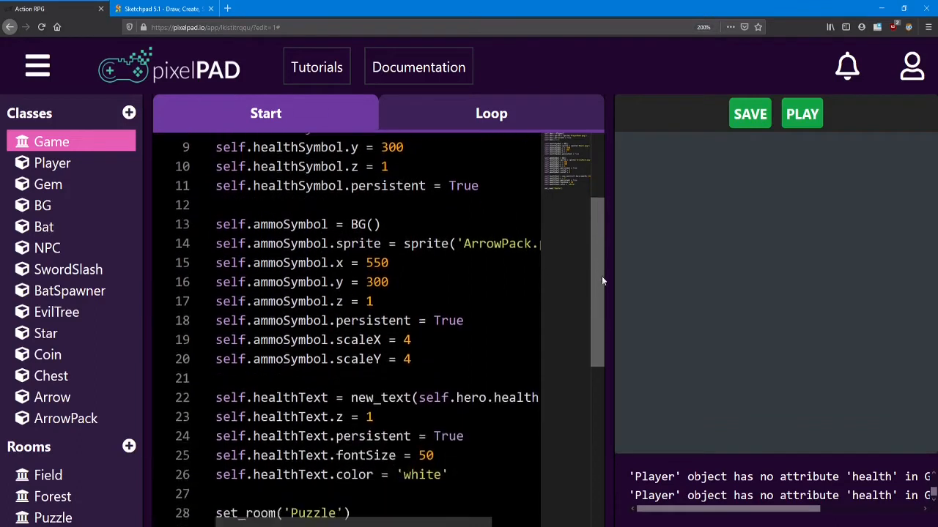
pyautogui.scroll(-3)
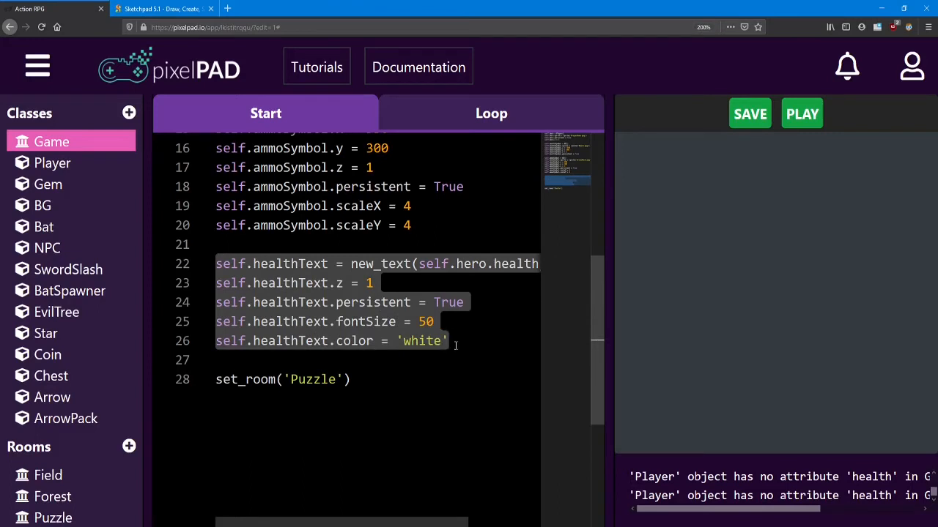
pyautogui.click(265, 361)
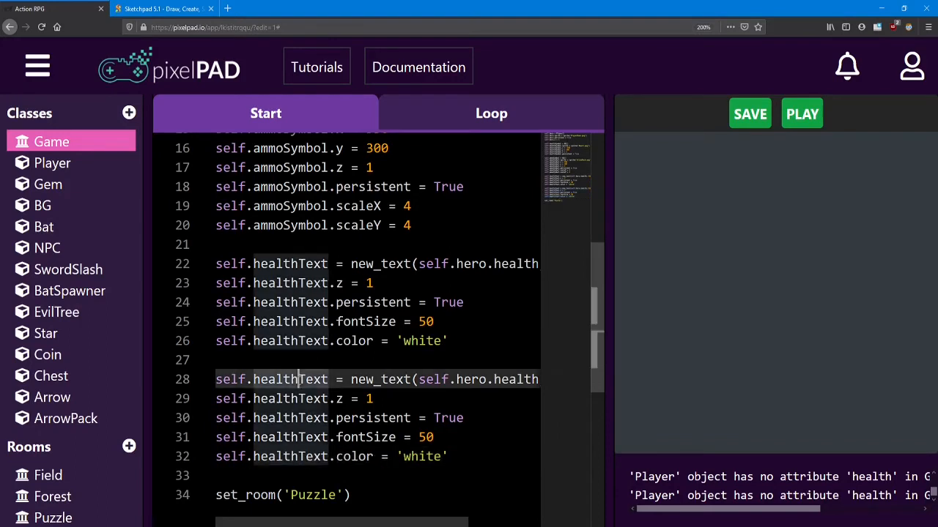
pyautogui.doubleClick(275, 378)
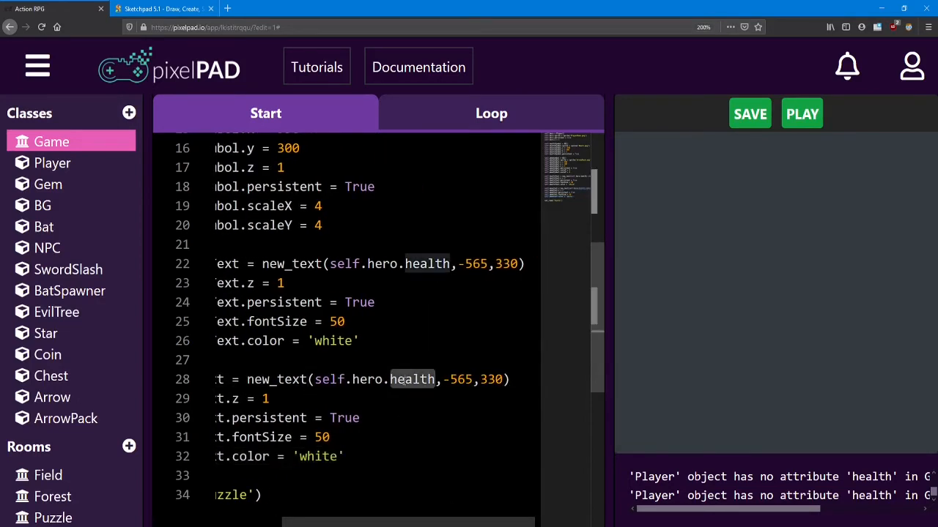
pyautogui.write('ammo')
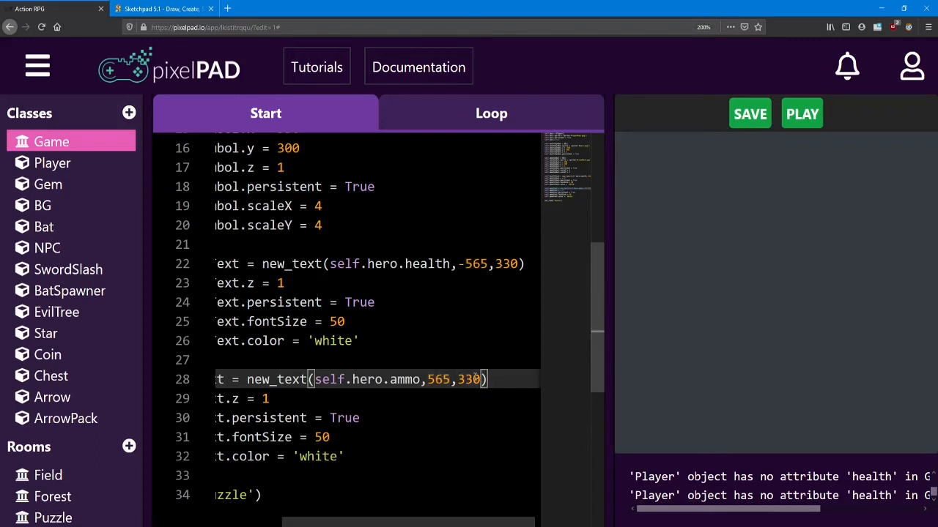
pyautogui.click(801, 114)
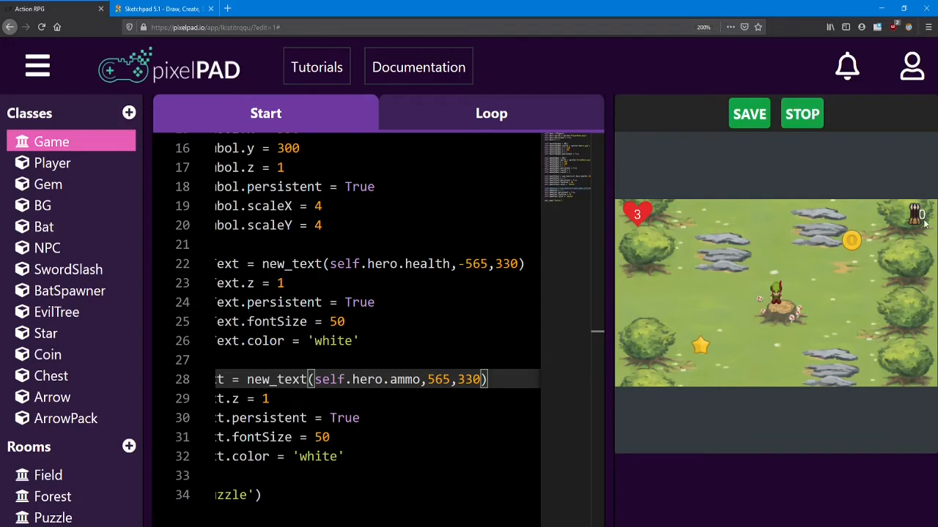
pyautogui.moveTo(598, 363)
pyautogui.write('3')
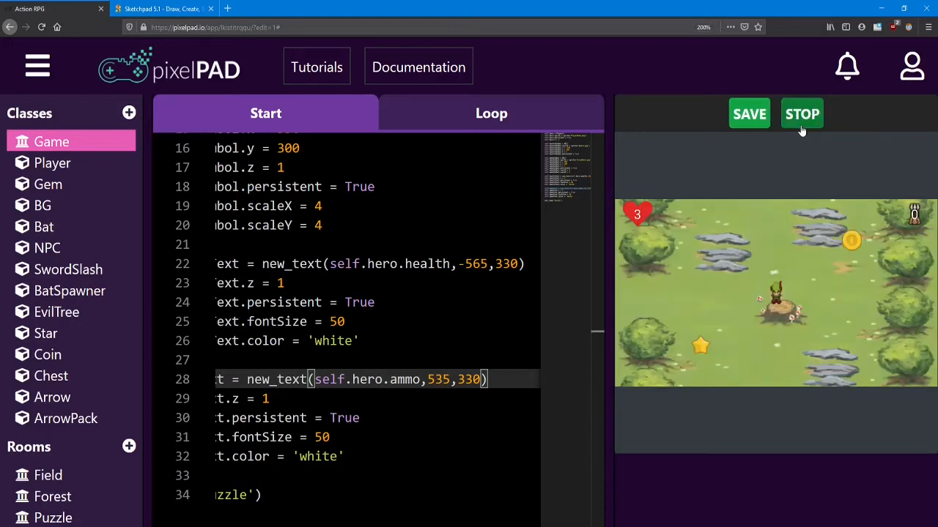
pyautogui.moveTo(896, 232)
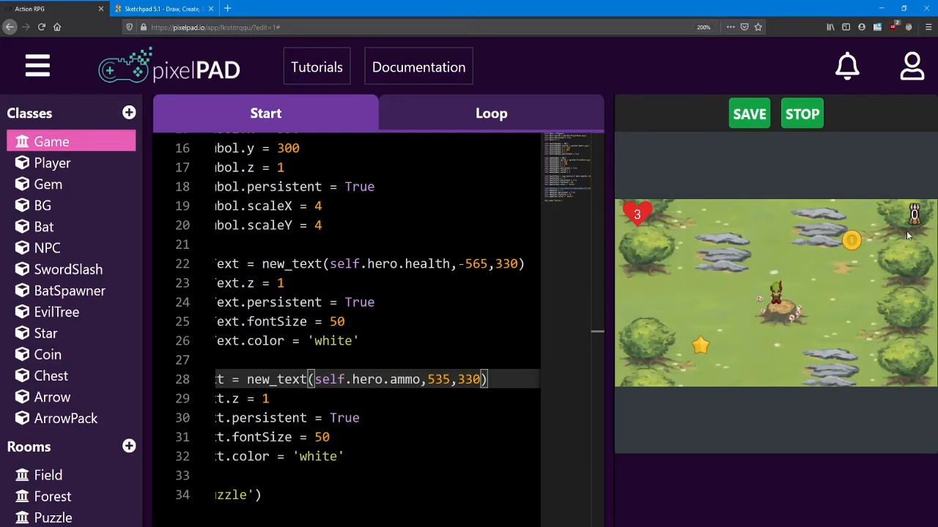
pyautogui.moveTo(897, 250)
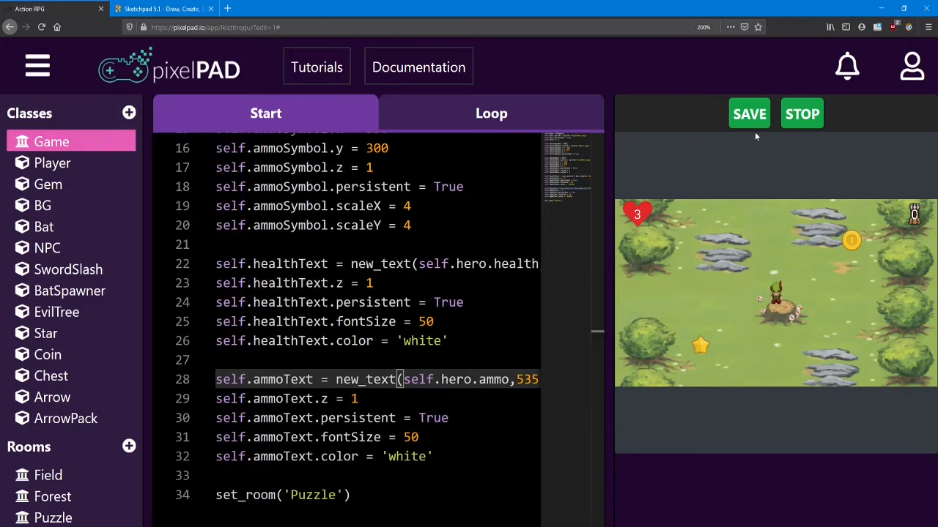
pyautogui.click(491, 113)
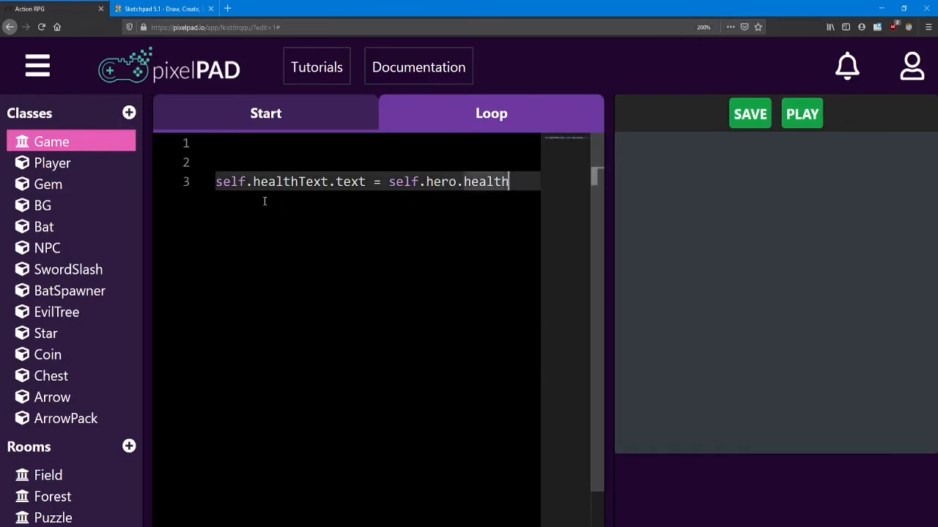
pyautogui.write('self.')
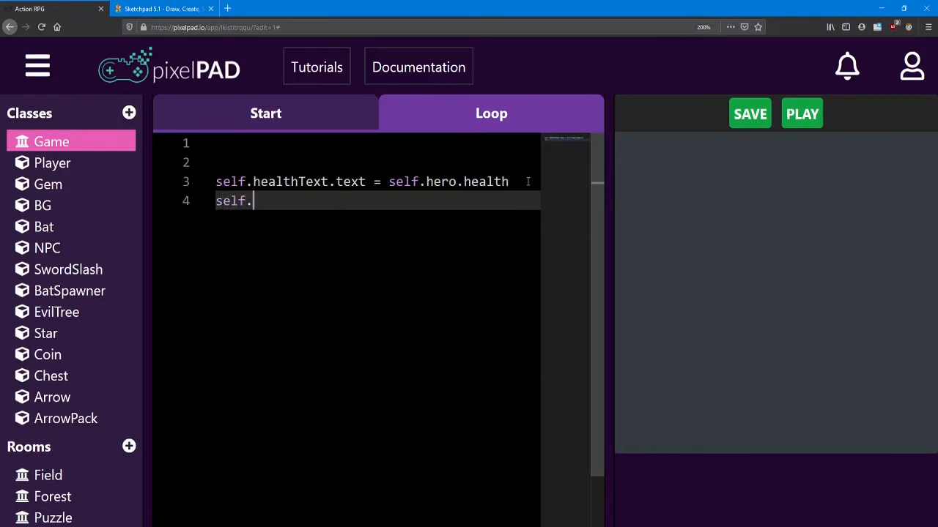
pyautogui.write('ammoText')
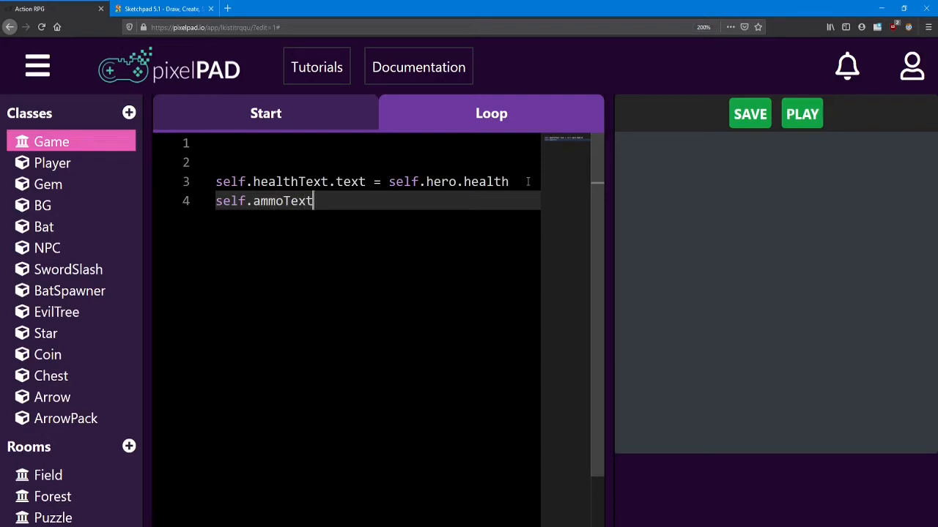
pyautogui.write('.text')
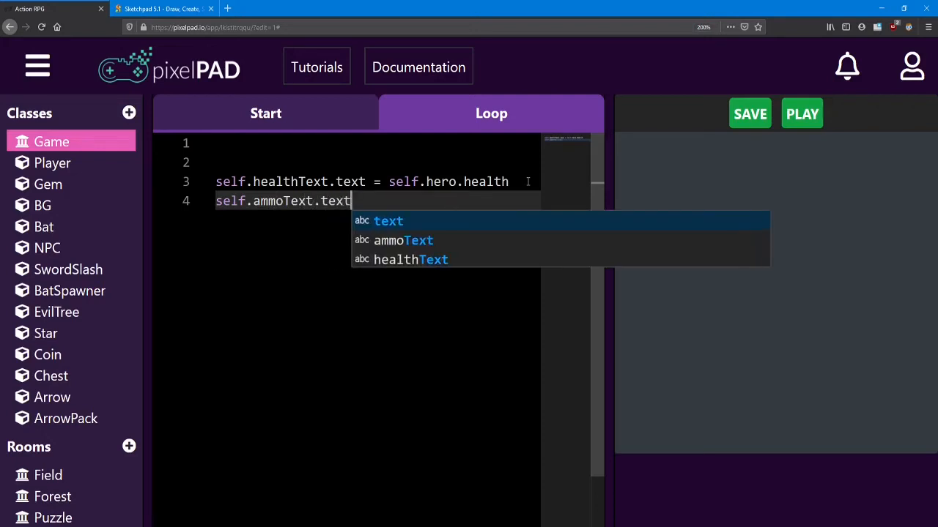
pyautogui.write('= self.')
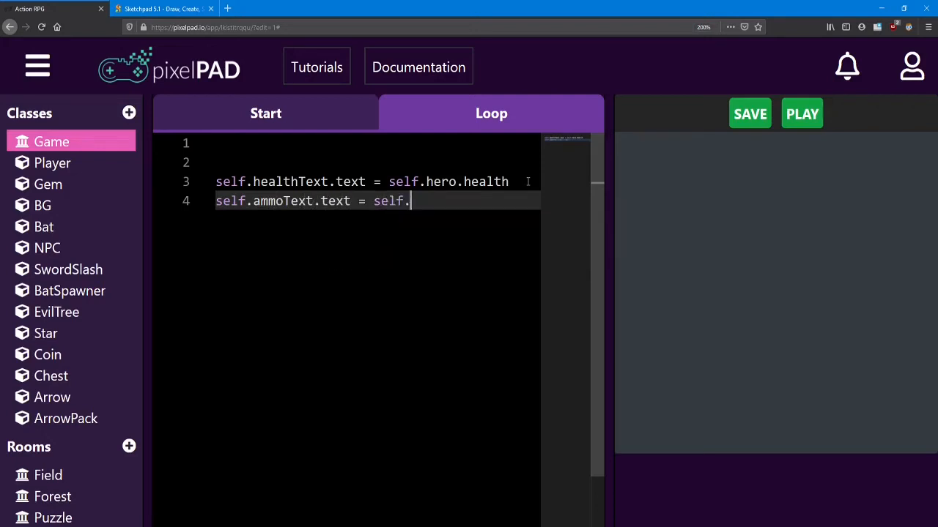
pyautogui.write('hero.ammo')
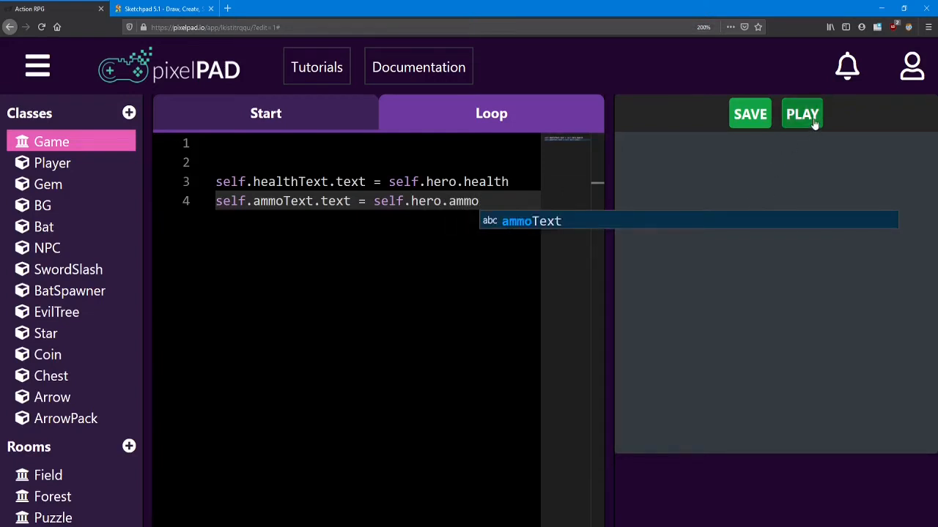
pyautogui.click(802, 114)
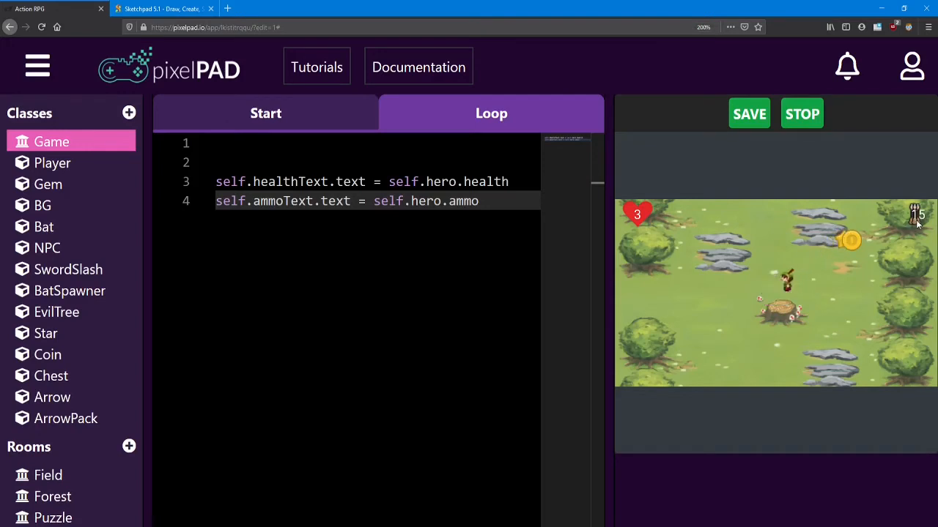
pyautogui.moveTo(907, 222)
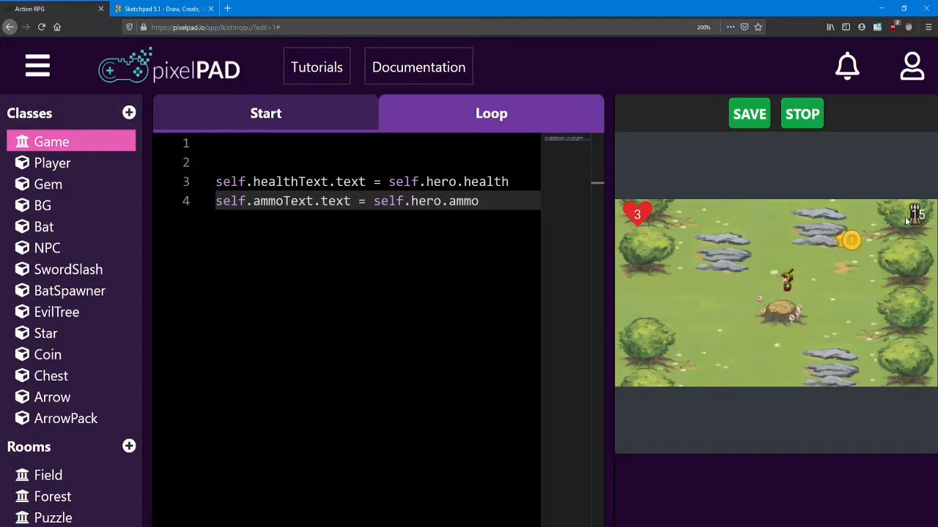
pyautogui.moveTo(481, 332)
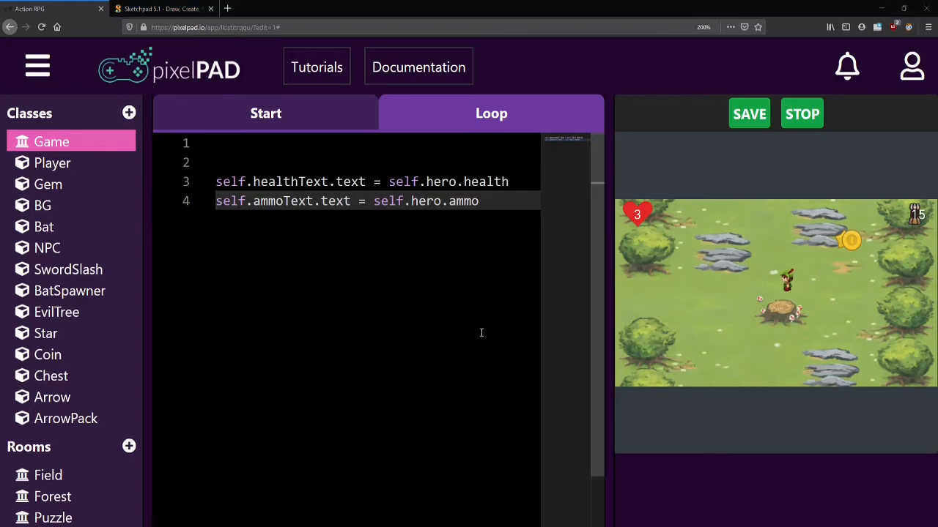
pyautogui.moveTo(423, 331)
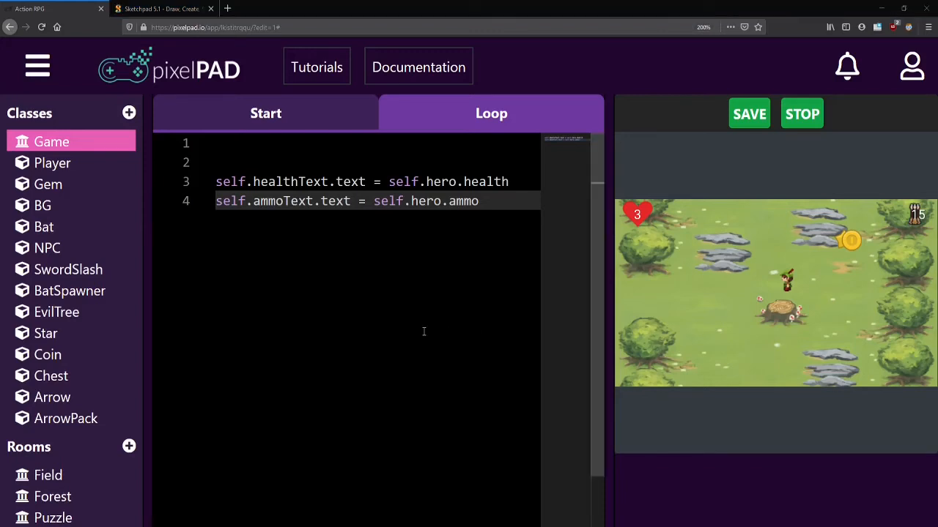
pyautogui.moveTo(707, 314)
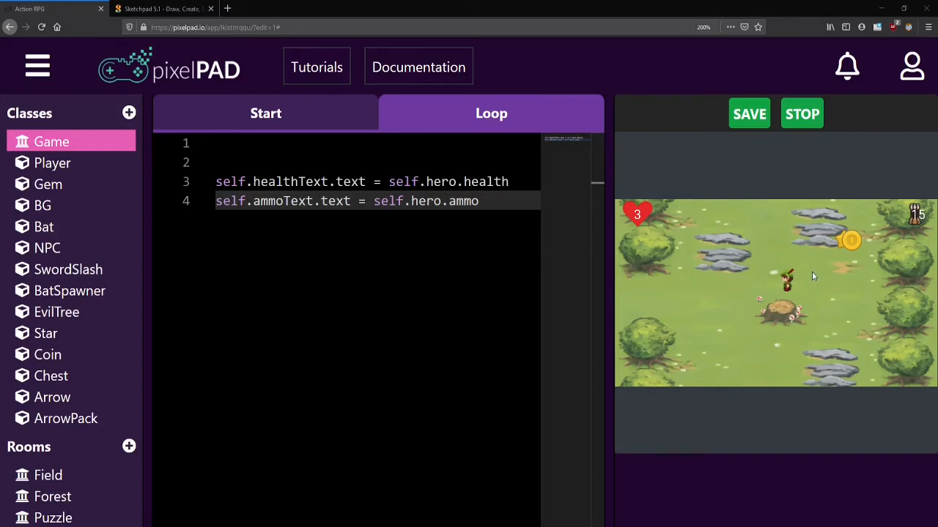
pyautogui.moveTo(811, 281)
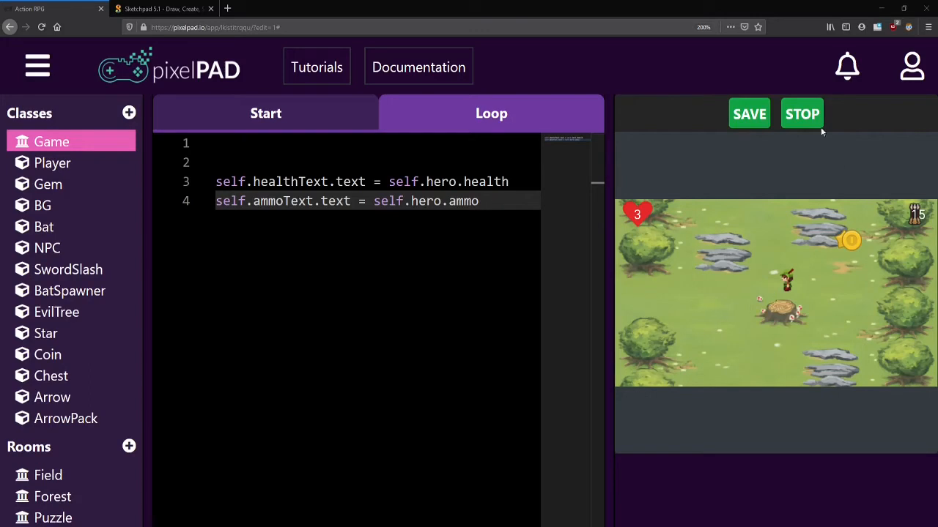
# Add a new class named TempText.
pyautogui.click(129, 113)
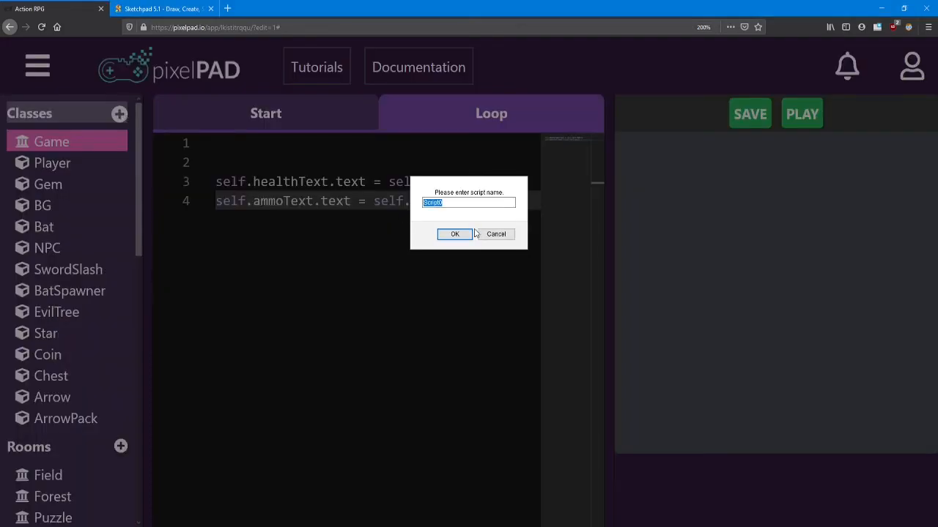
pyautogui.write('Temp')
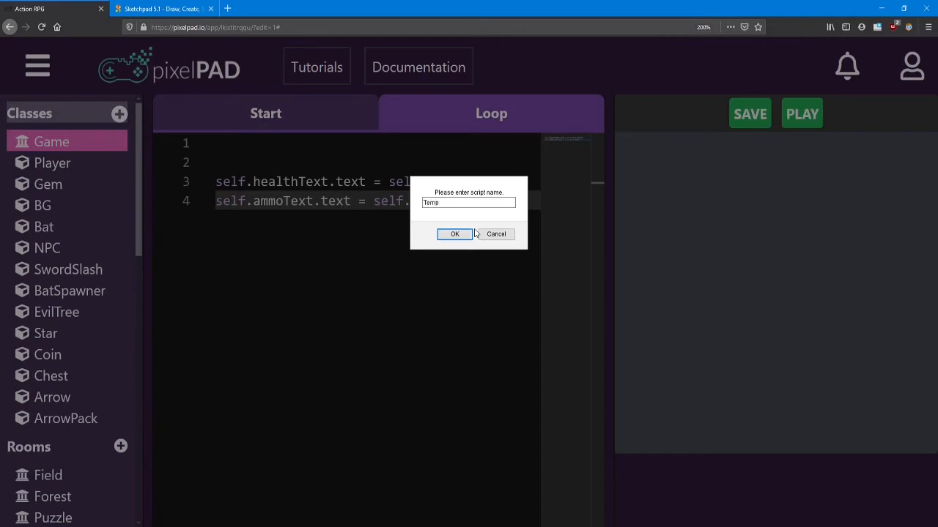
pyautogui.click(454, 235)
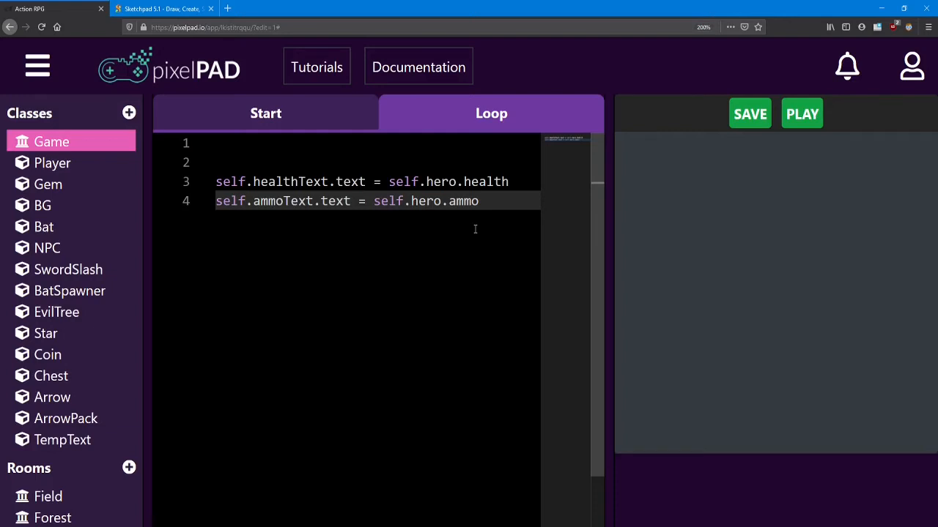
pyautogui.moveTo(301, 445)
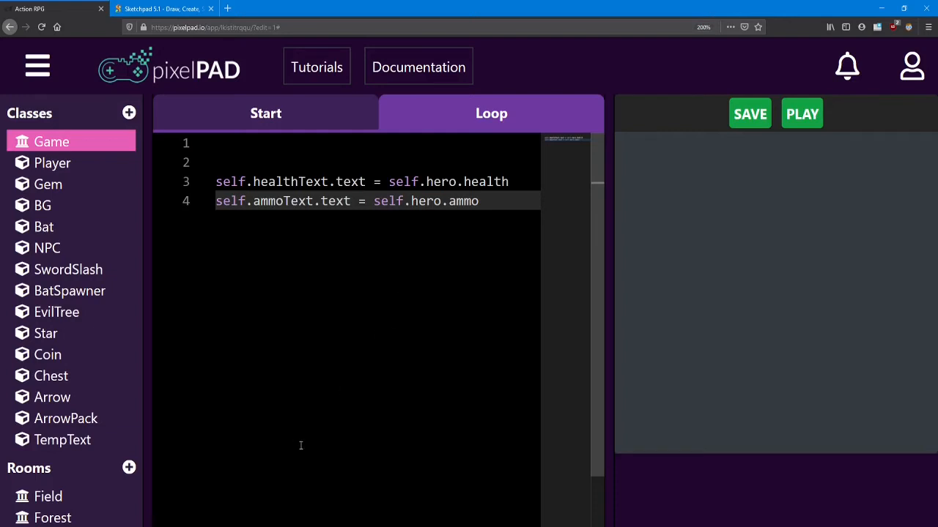
# In TempText's start code, set self.destroyTimer = 120.
pyautogui.click(61, 439)
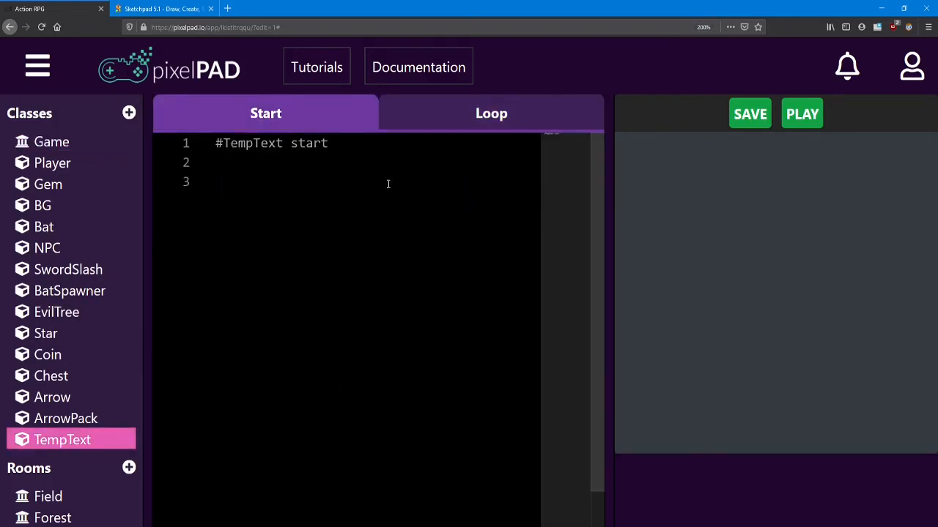
pyautogui.click(312, 182)
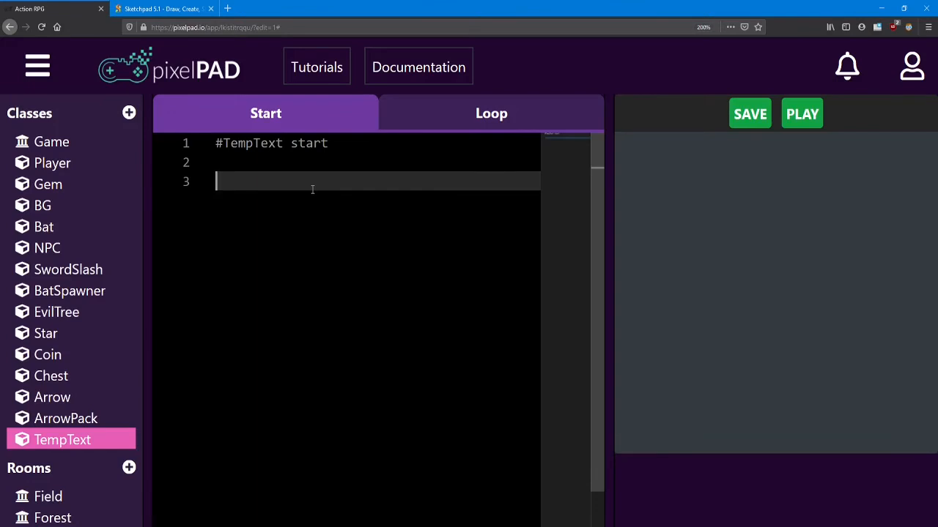
pyautogui.write('self.dest')
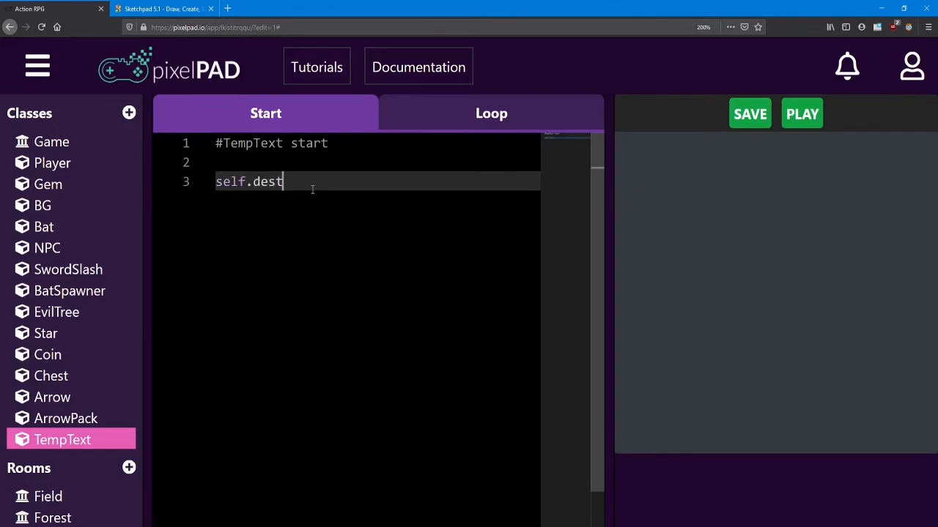
pyautogui.write('royTimer')
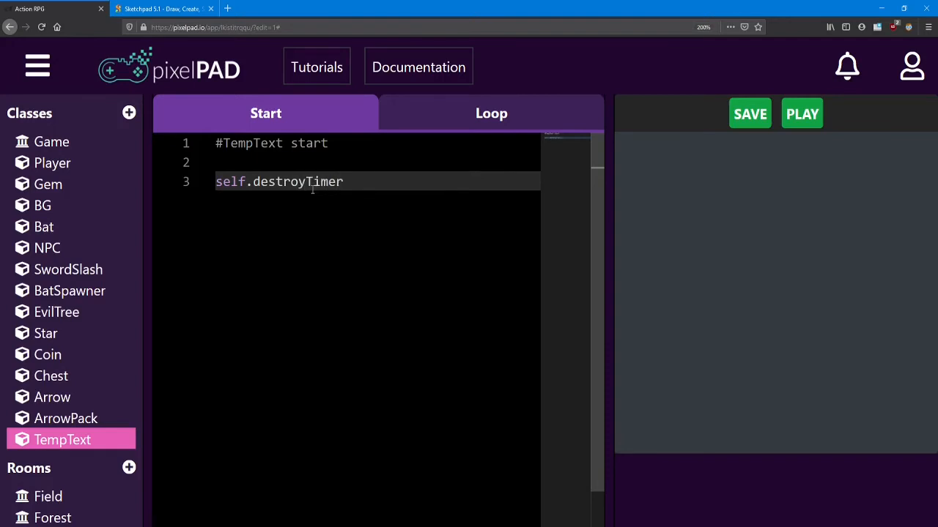
pyautogui.write('=')
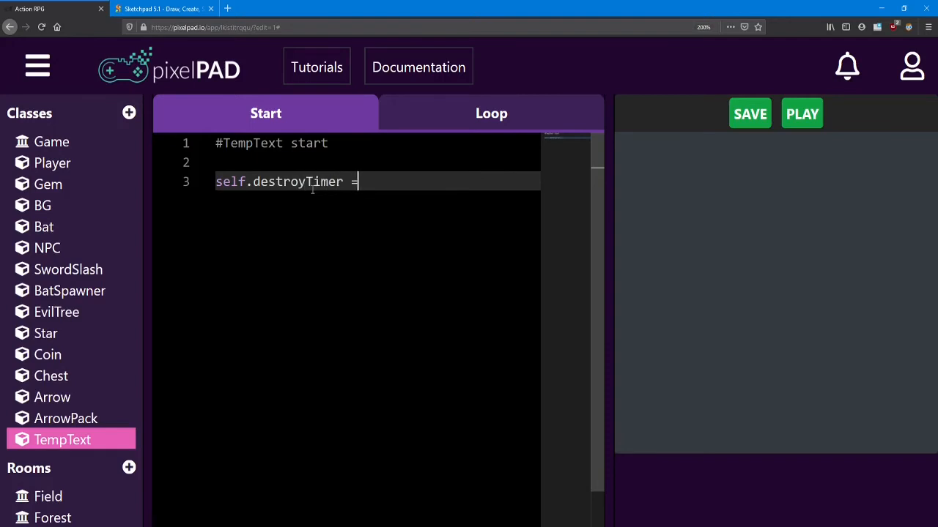
pyautogui.write('120')
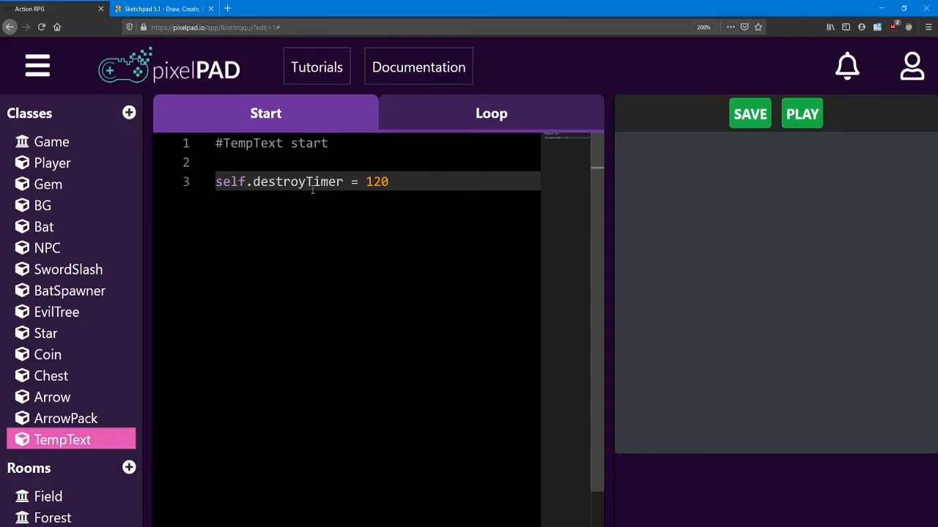
pyautogui.press('Enter')
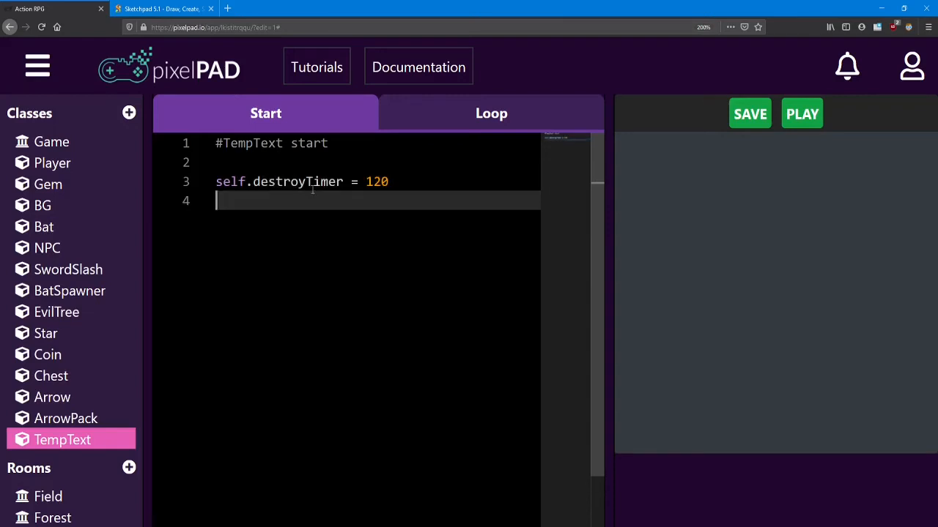
# Create self.myText = new_text('Hello', self.x, self.y) in TempText start.
pyautogui.press('Enter')
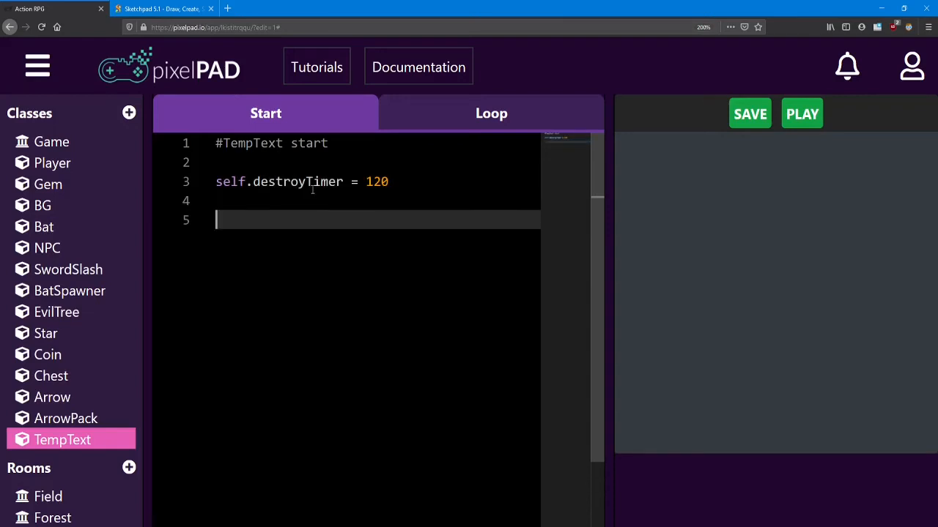
pyautogui.write('self.my')
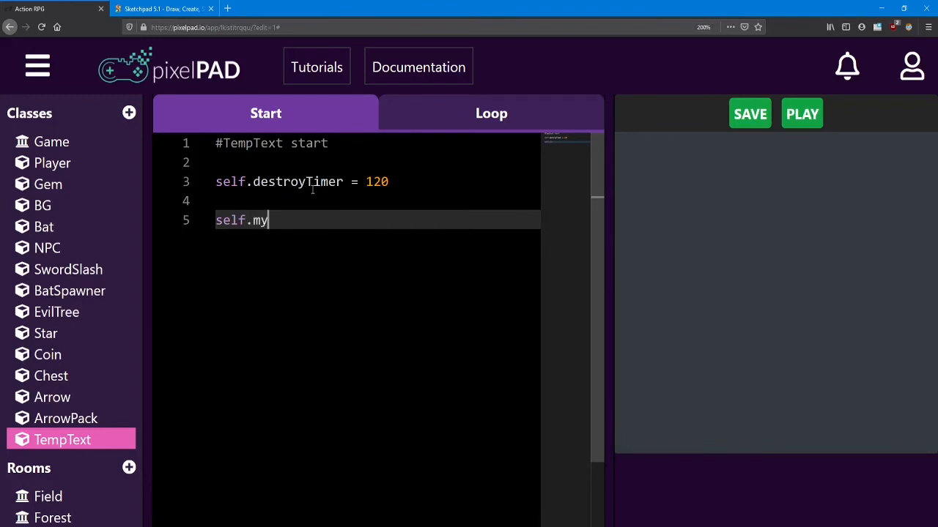
pyautogui.write('Text =')
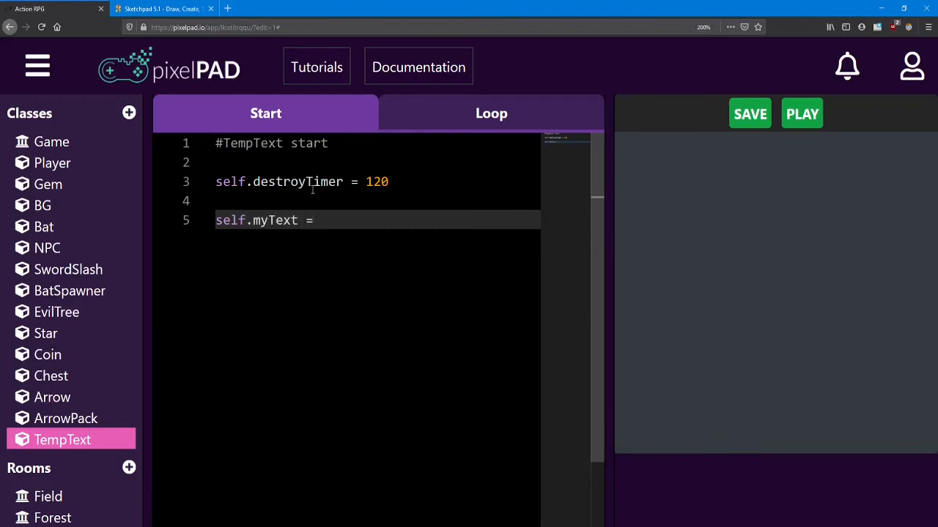
pyautogui.write('new_text')
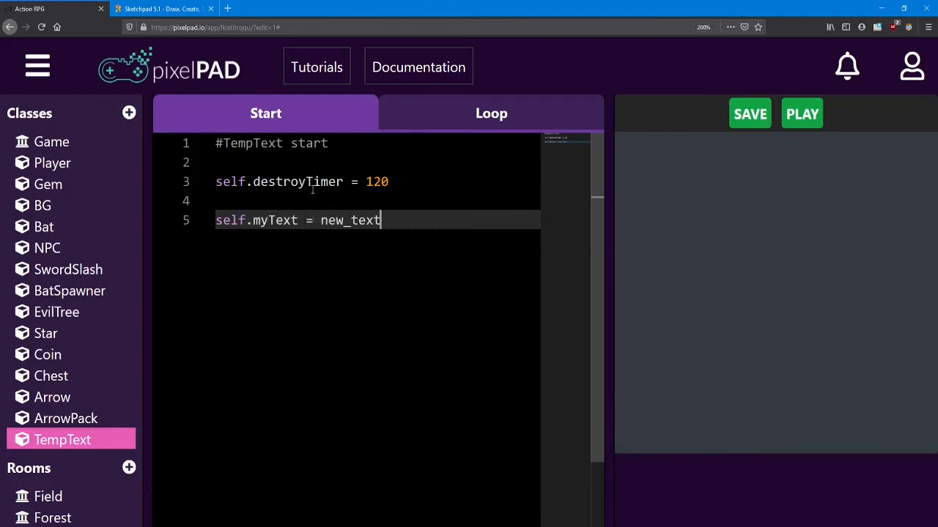
pyautogui.write("('')")
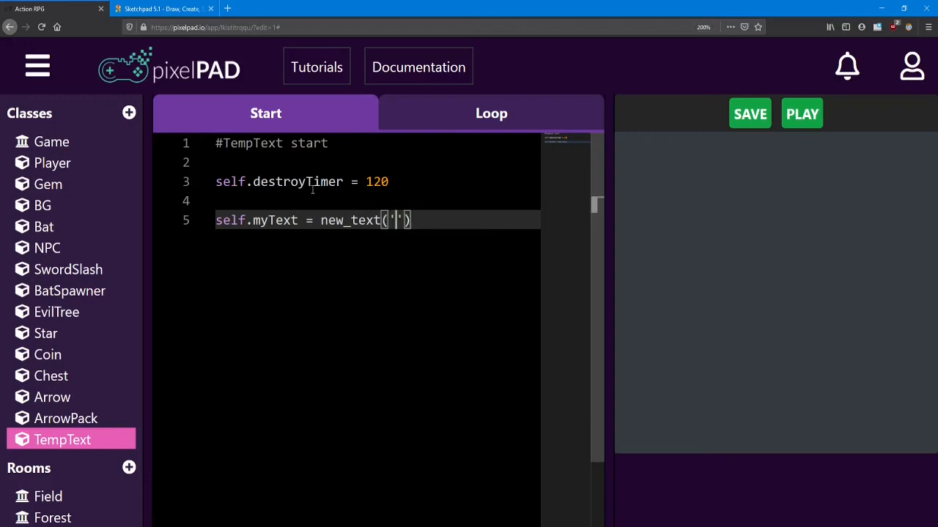
pyautogui.write('Hello')
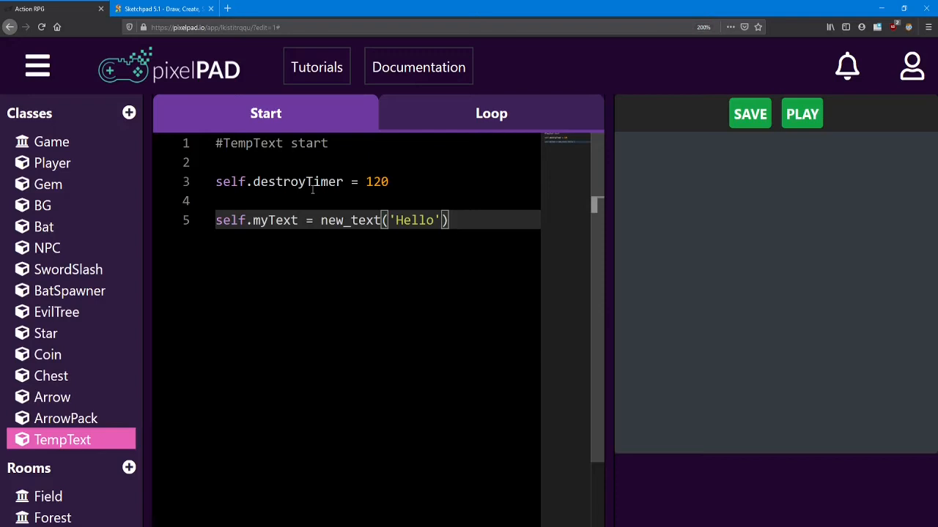
pyautogui.write(',')
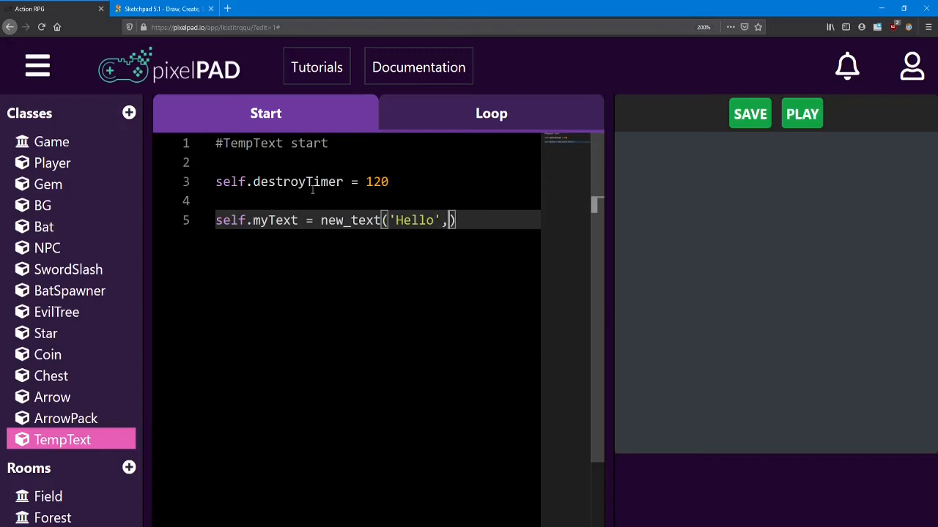
pyautogui.write('self.x,')
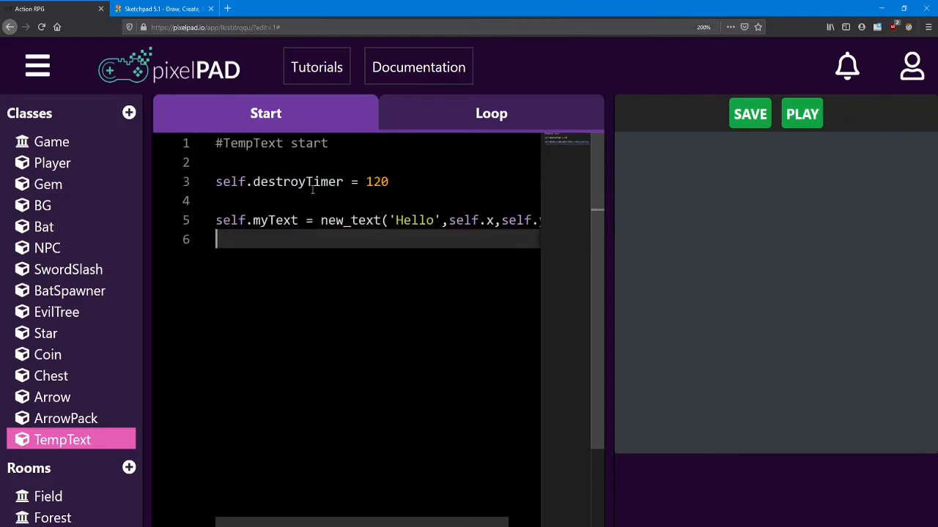
# Give self.myText font size 50 and colour 'white'.
pyautogui.write('self')
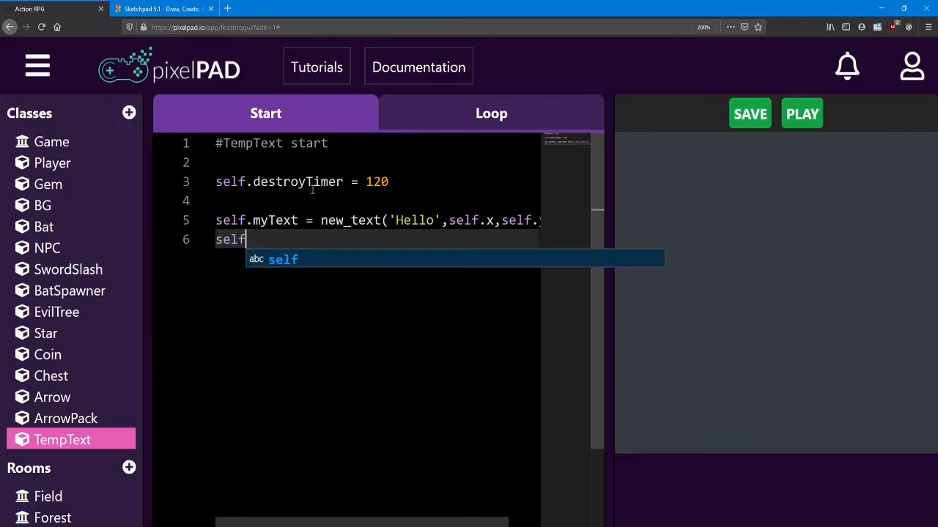
pyautogui.write('.myText')
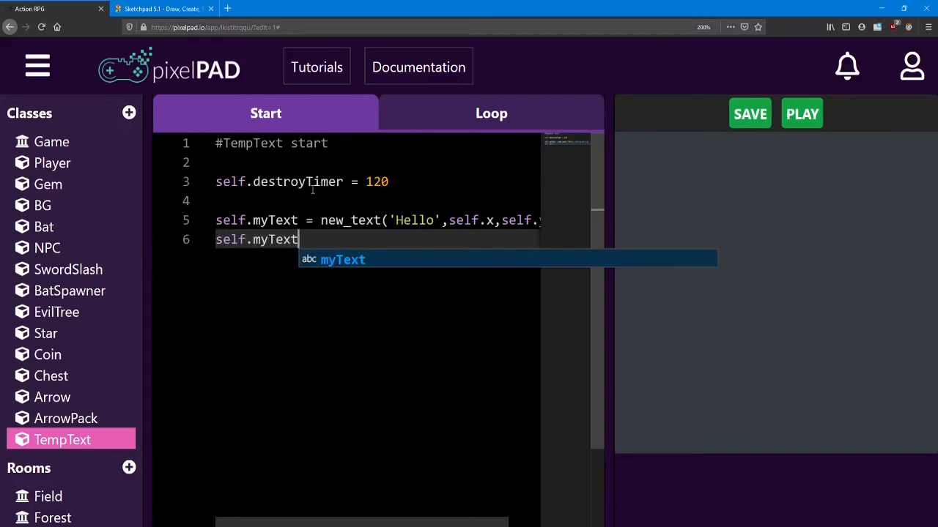
pyautogui.write('.fon')
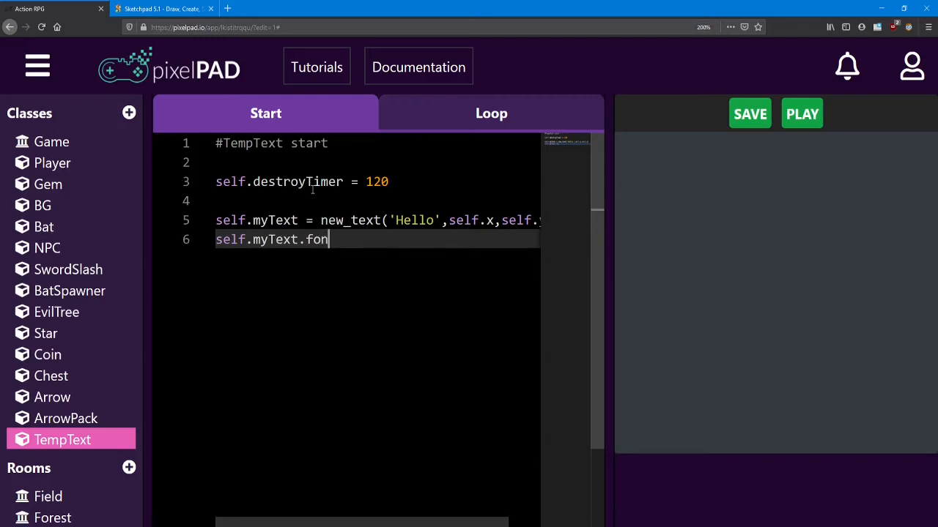
pyautogui.write('tSize')
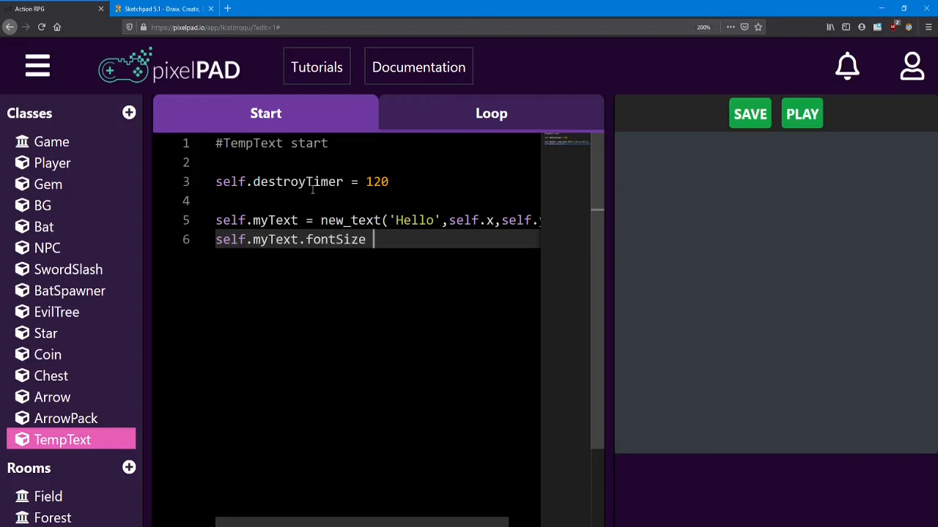
pyautogui.write('= 50')
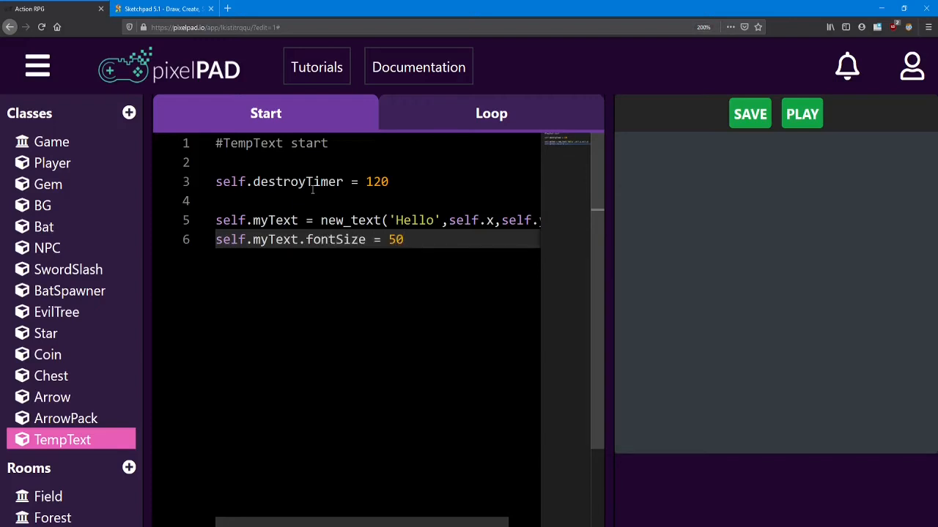
pyautogui.press('Enter')
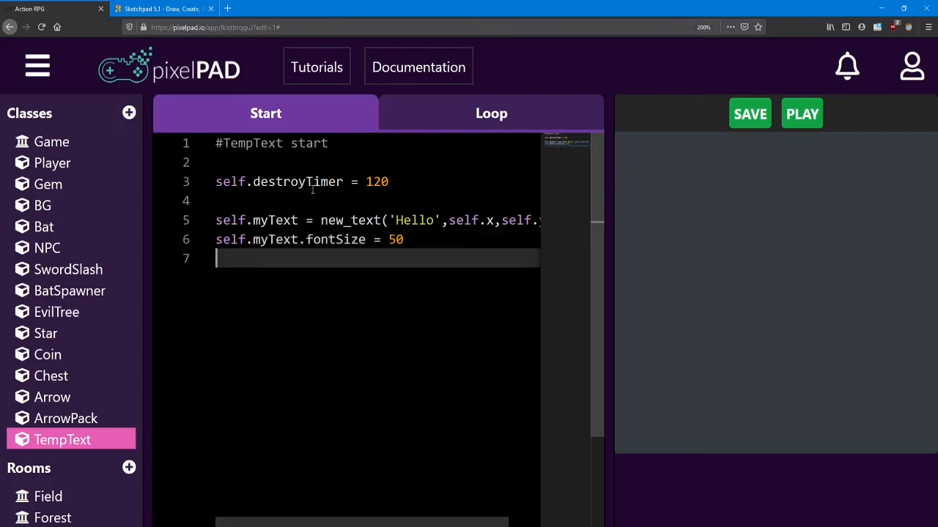
pyautogui.write('self.')
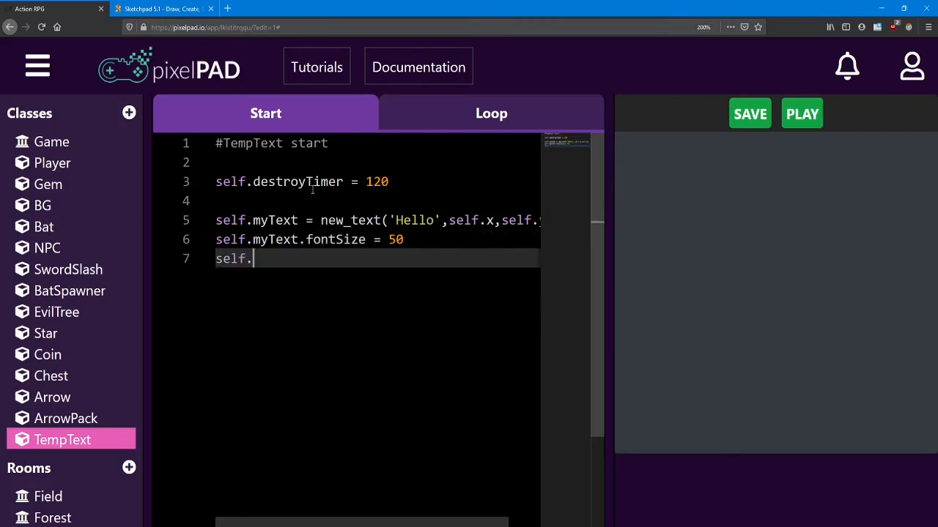
pyautogui.write('myText')
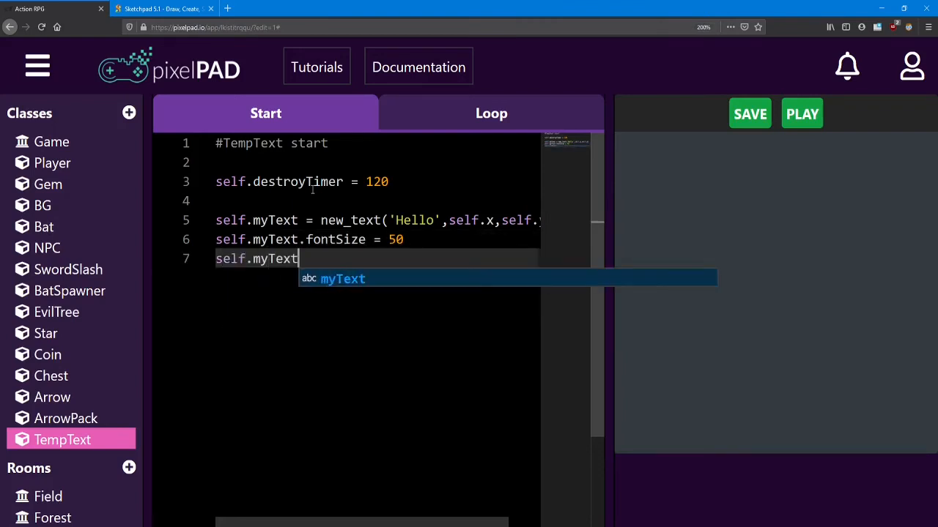
pyautogui.write(".color = 'whi")
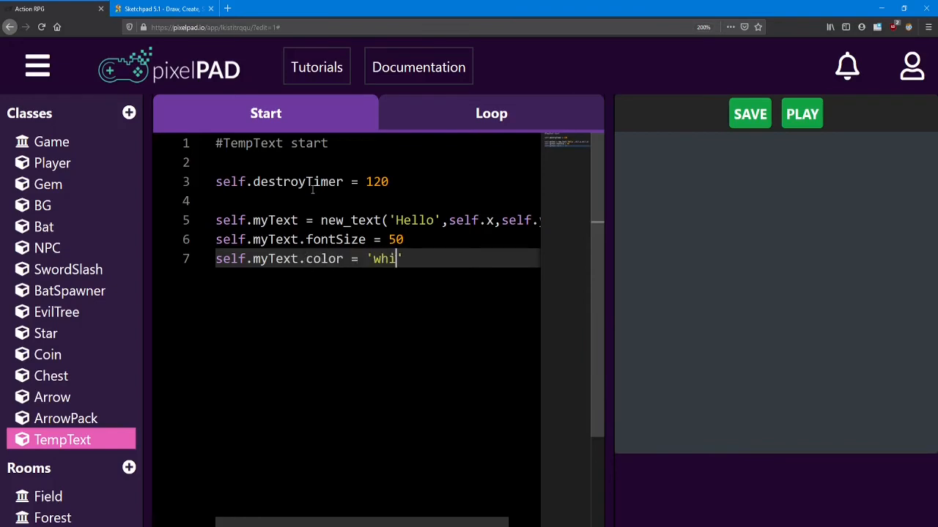
pyautogui.write("te'")
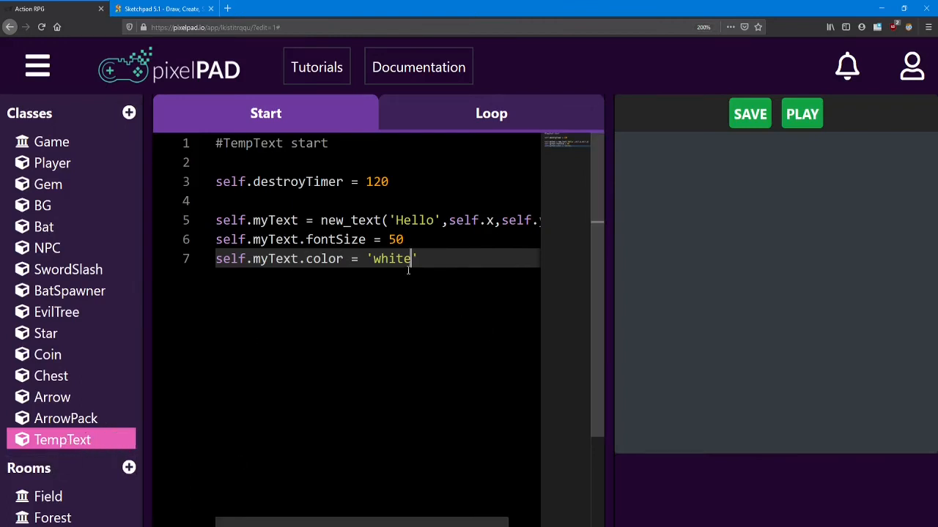
# Add self.z = -1 below the colour line in TempText start.
pyautogui.doubleClick(275, 220)
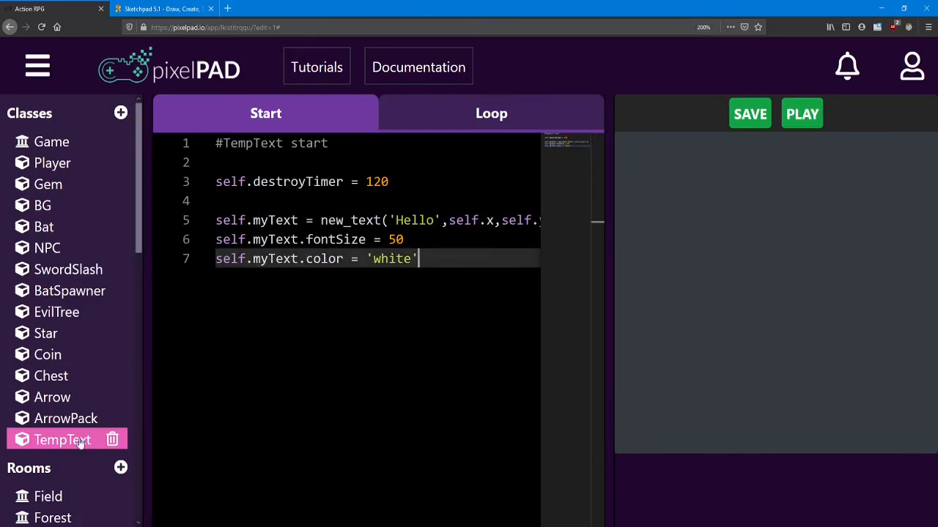
pyautogui.moveTo(120, 468)
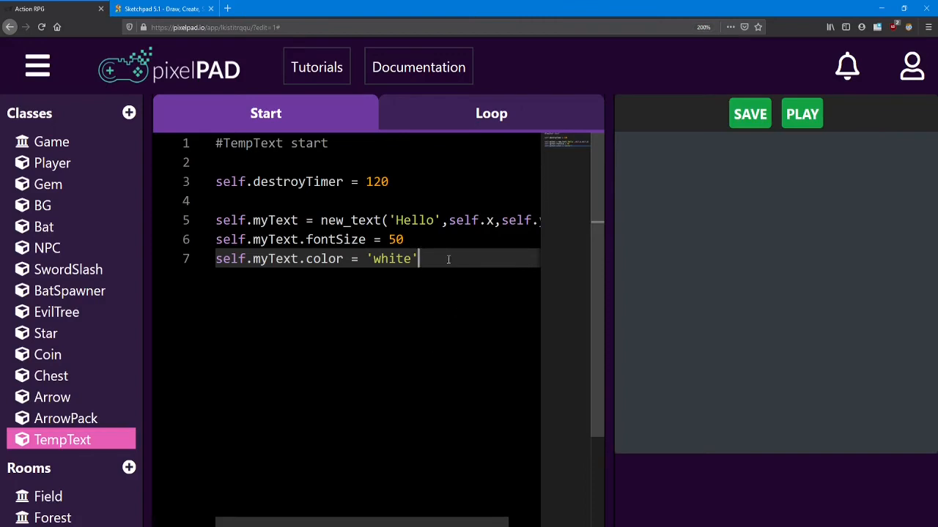
pyautogui.press('Enter')
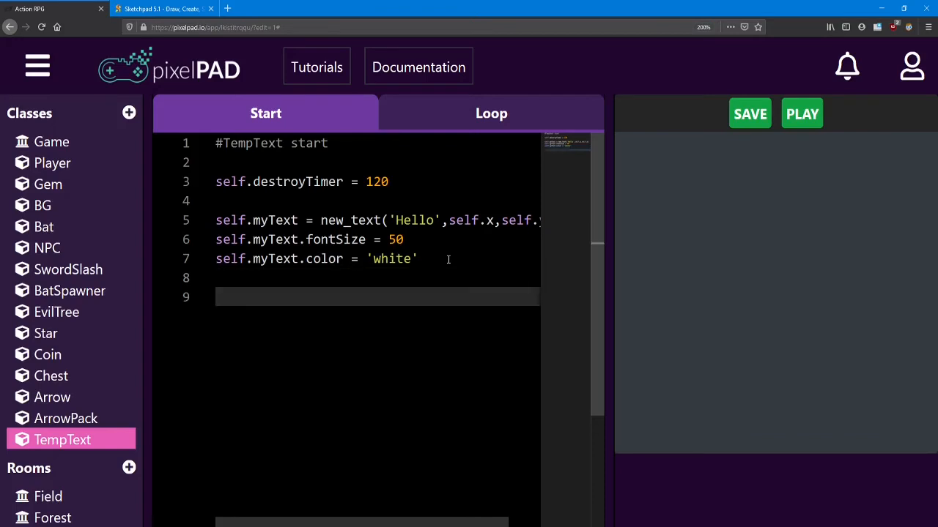
pyautogui.write('self.z')
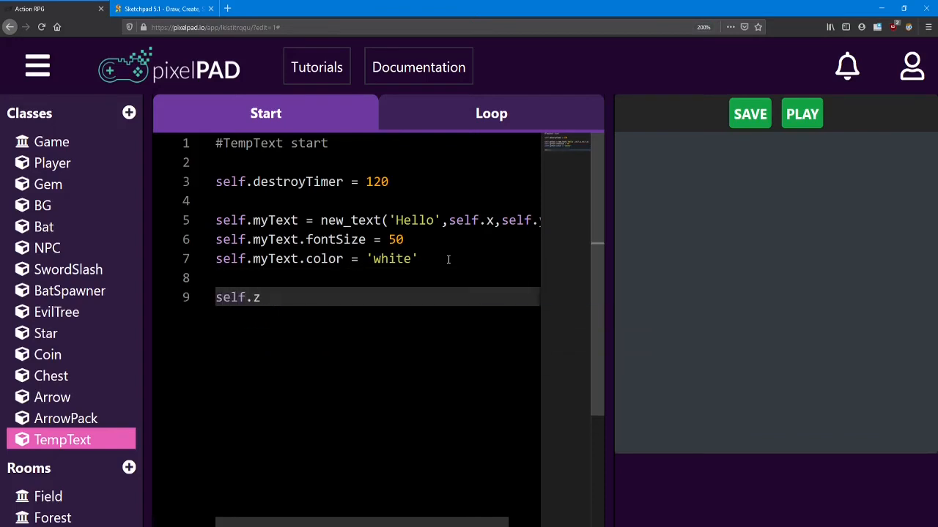
pyautogui.write('= -1')
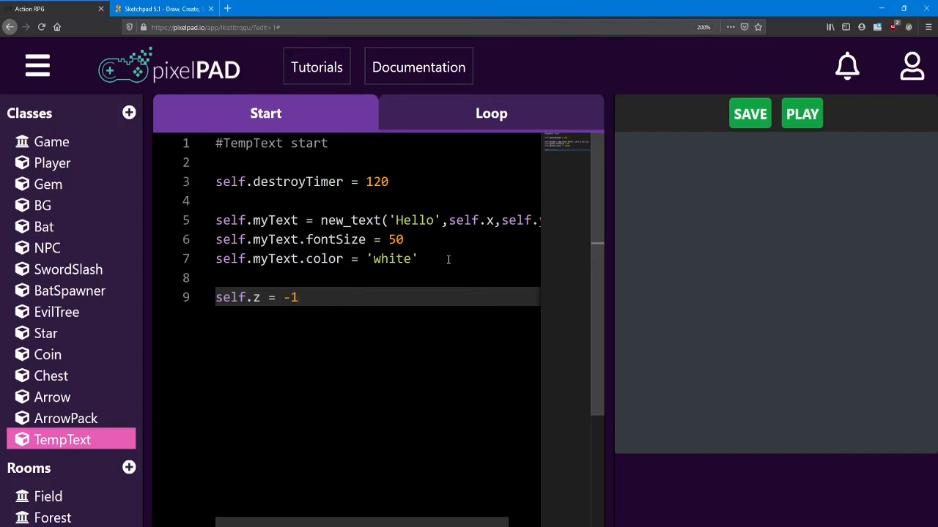
pyautogui.doubleClick(296, 181)
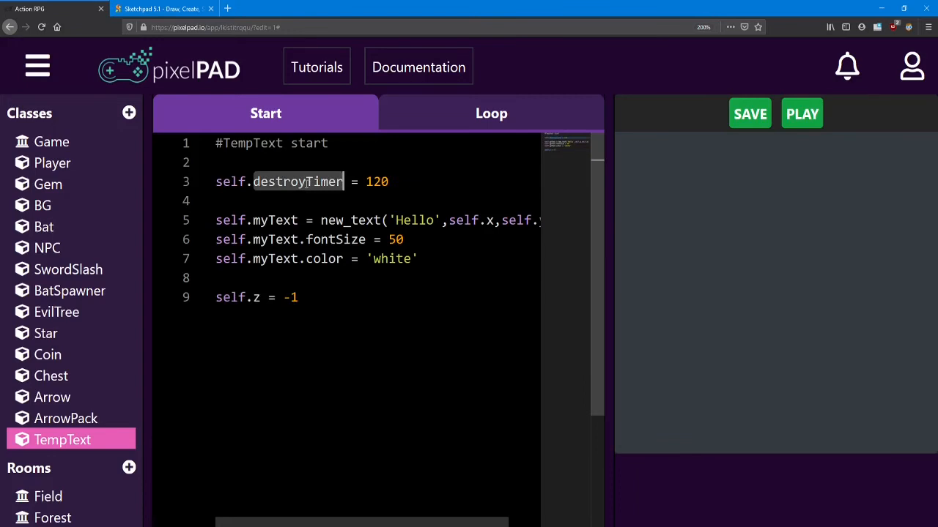
pyautogui.moveTo(502, 125)
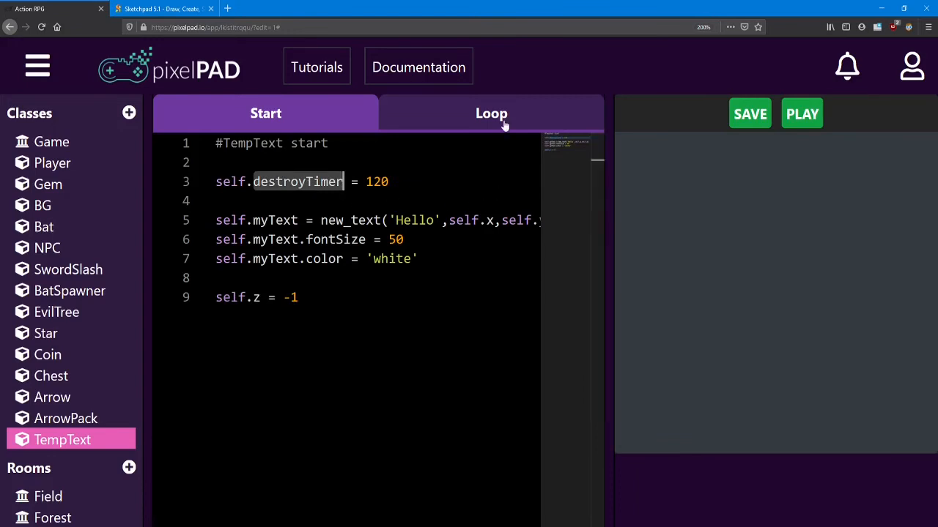
# In TempText loop, decrease self.destroyTimer by 1 each frame.
pyautogui.click(491, 113)
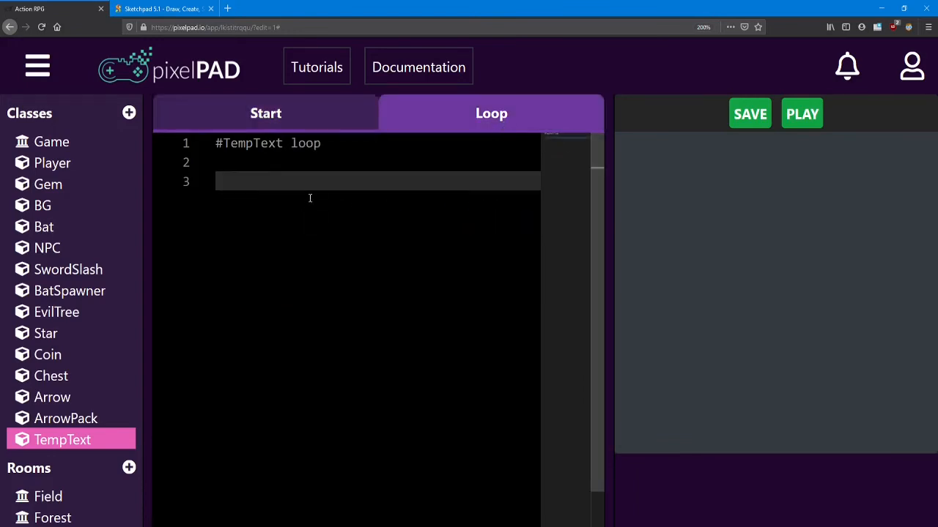
pyautogui.write('self.')
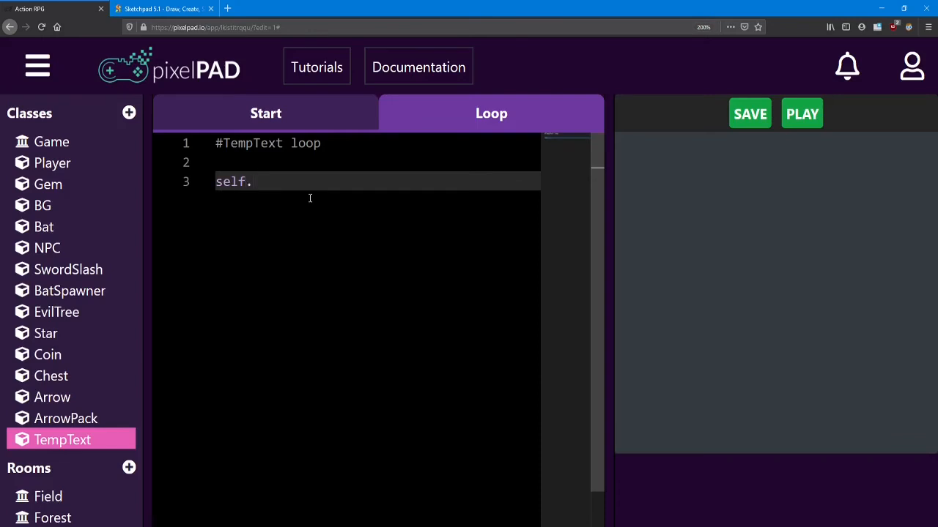
pyautogui.write('destroy')
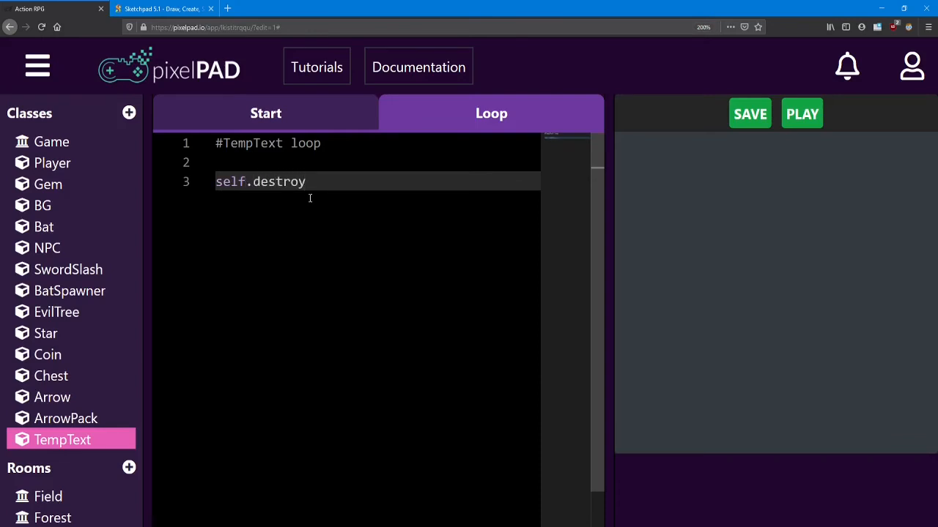
pyautogui.write('Timer -=')
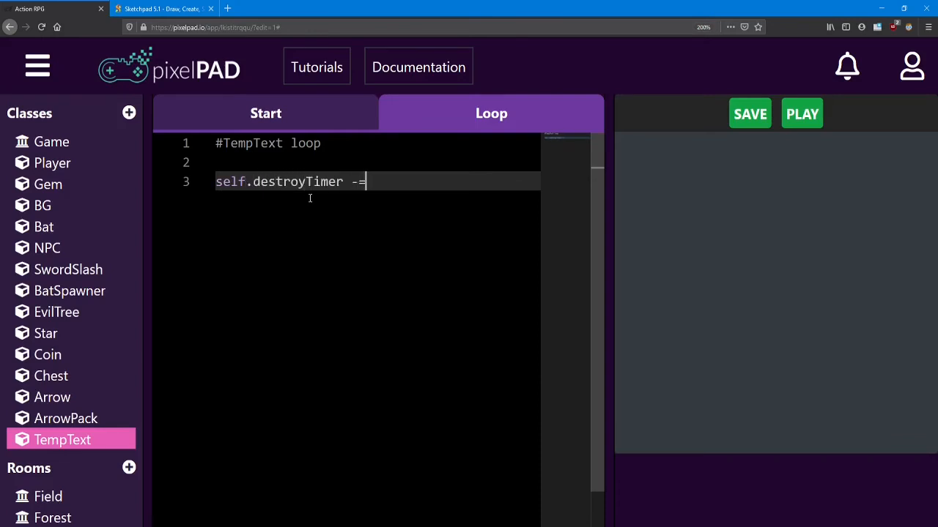
pyautogui.write('1')
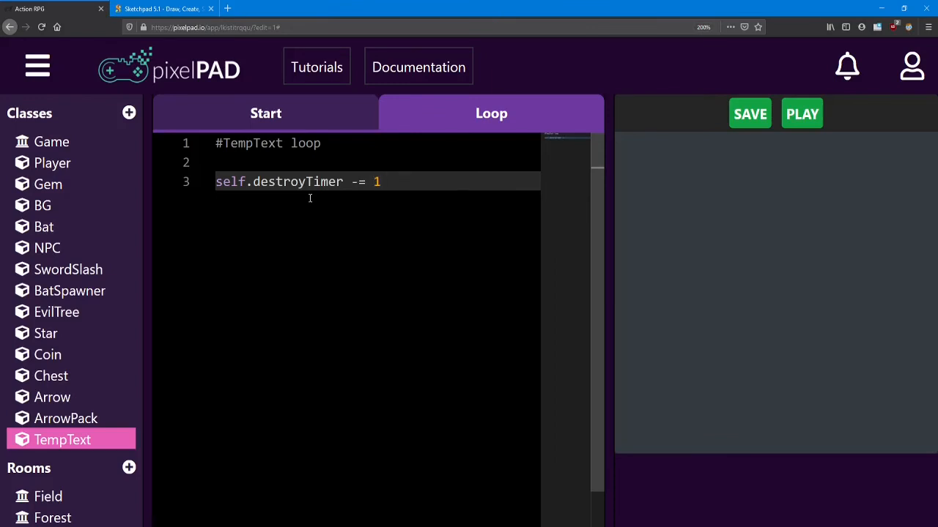
pyautogui.press('Enter')
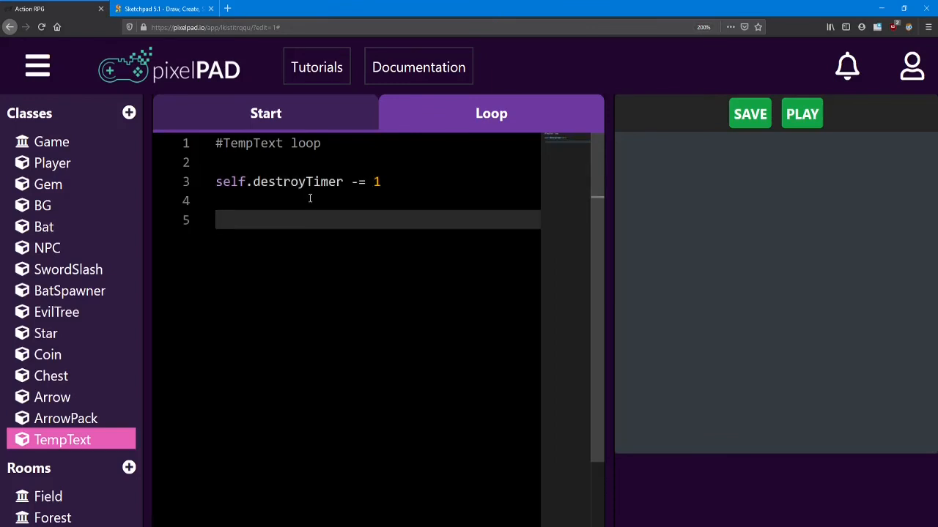
# When destroyTimer drops below 0, destroy self and self.myText.
pyautogui.write('if')
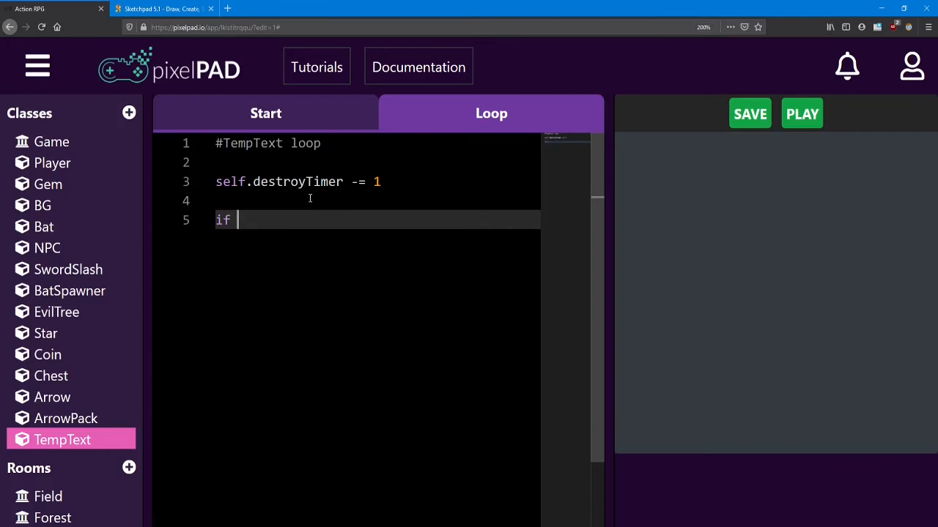
pyautogui.write('self.de')
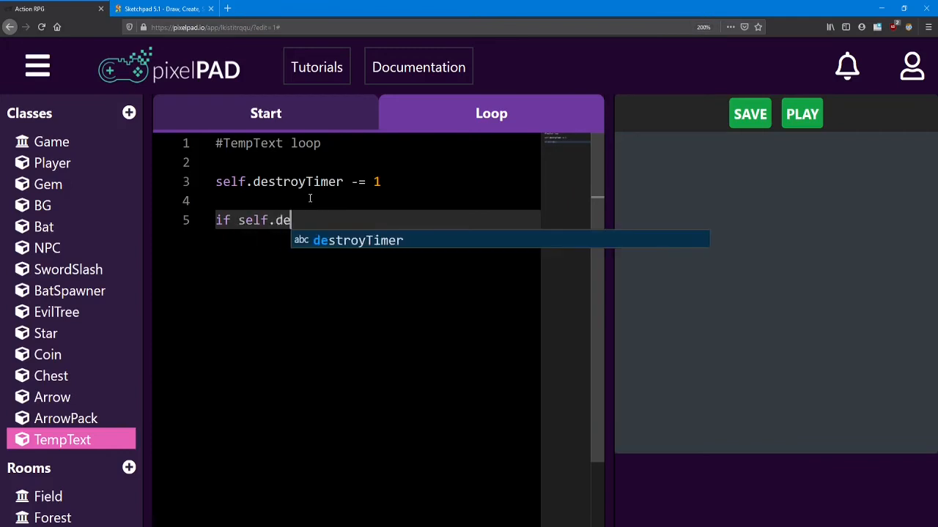
pyautogui.write('stroyTimer')
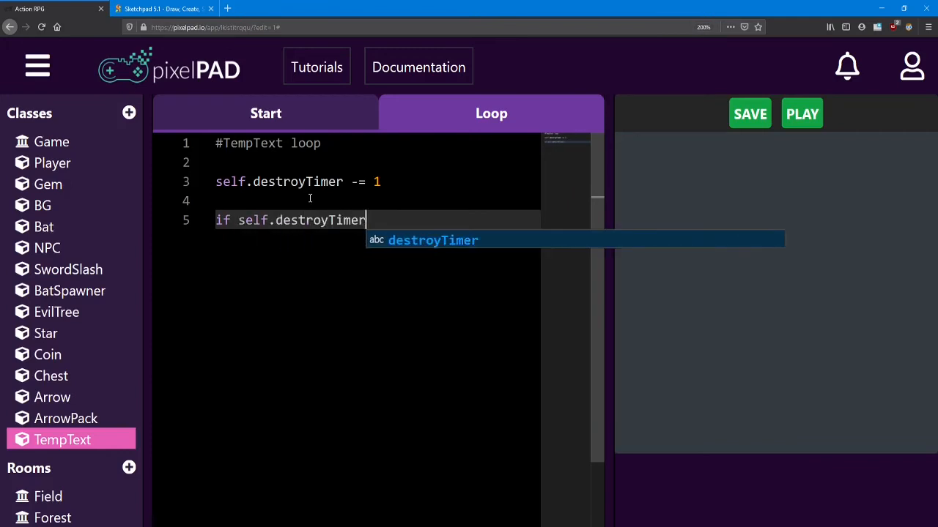
pyautogui.write('<')
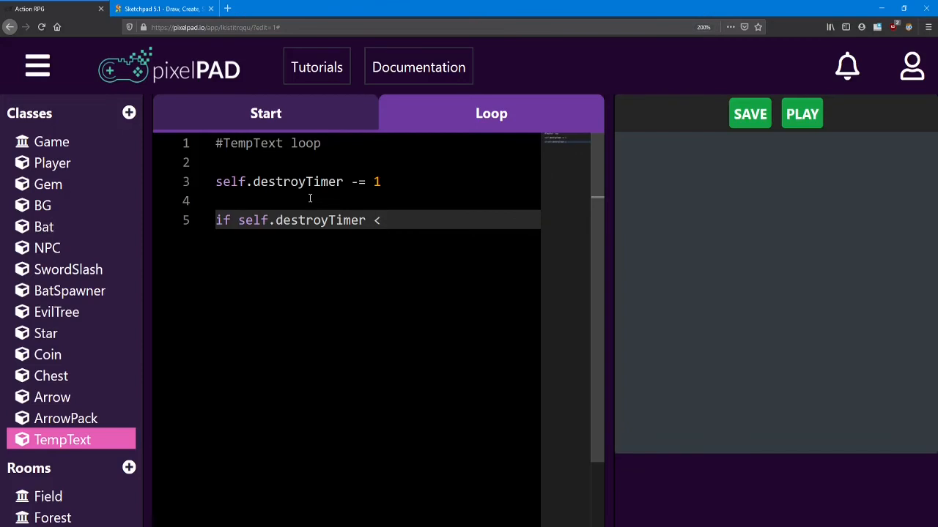
pyautogui.write('0:')
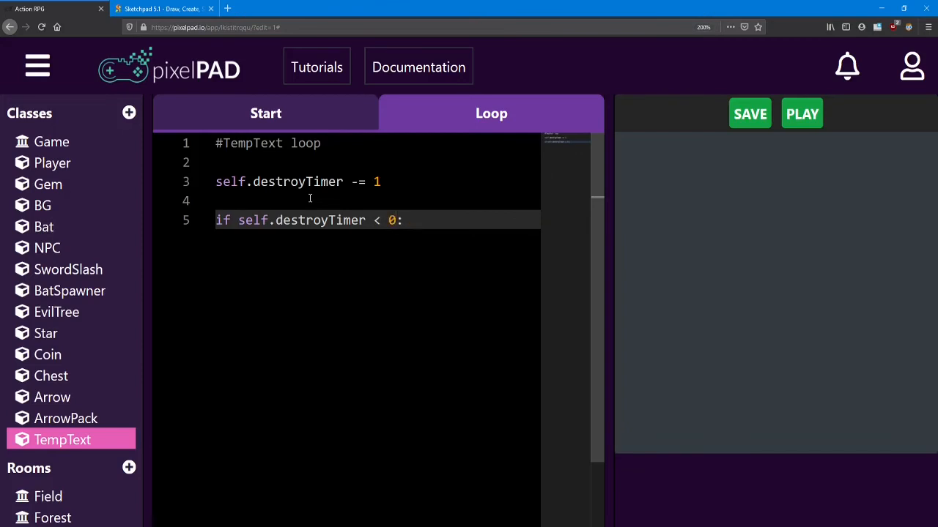
pyautogui.write('destroy(self')
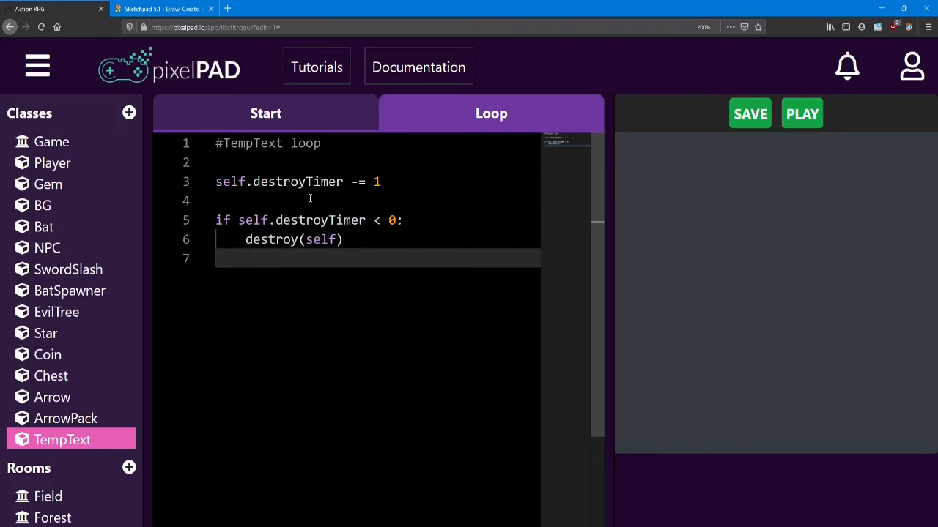
pyautogui.write('dest')
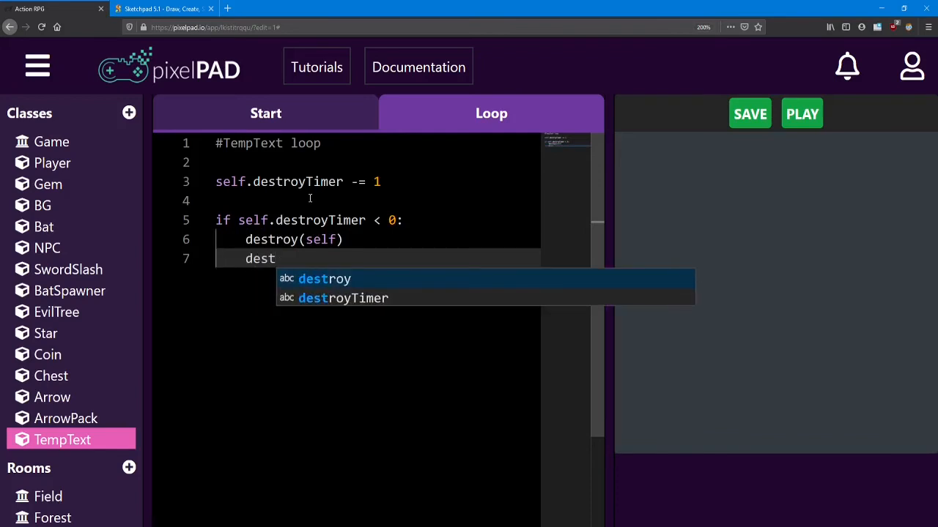
pyautogui.write('roy')
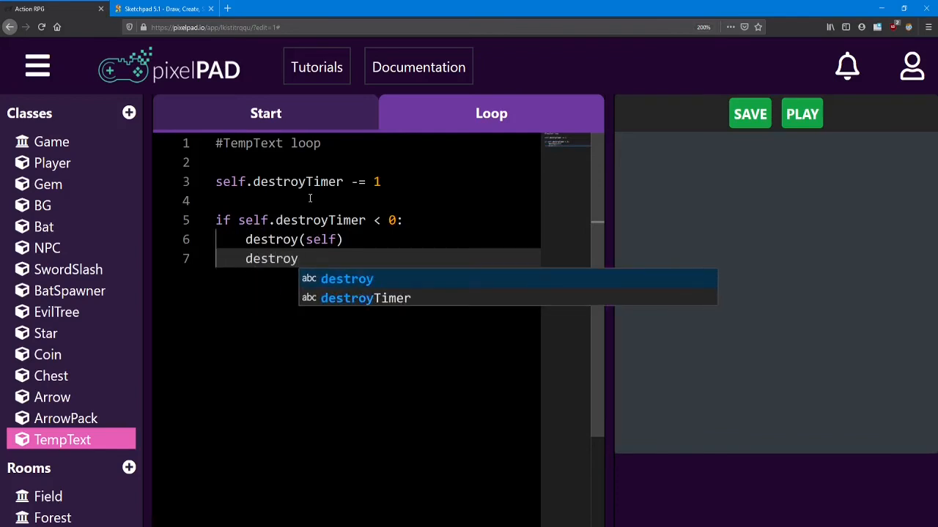
pyautogui.write('(s')
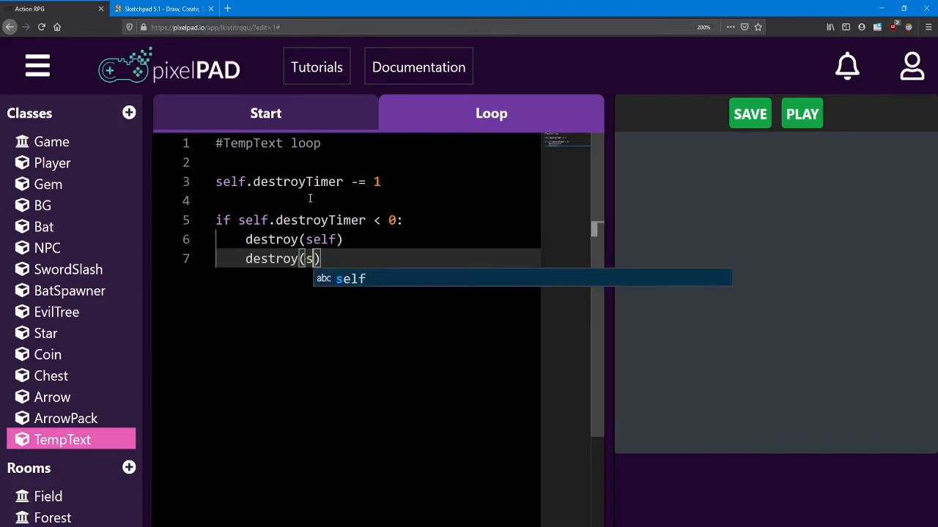
pyautogui.write('elf.m')
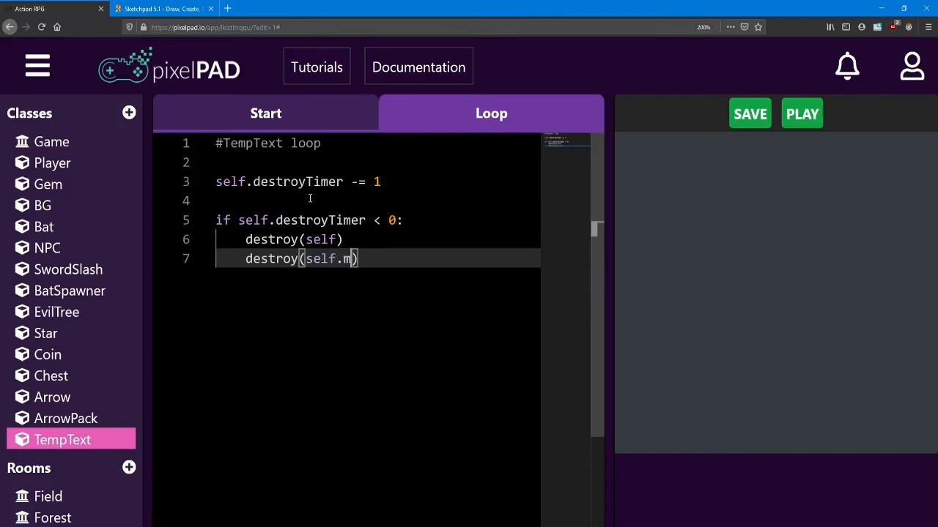
pyautogui.write('yT')
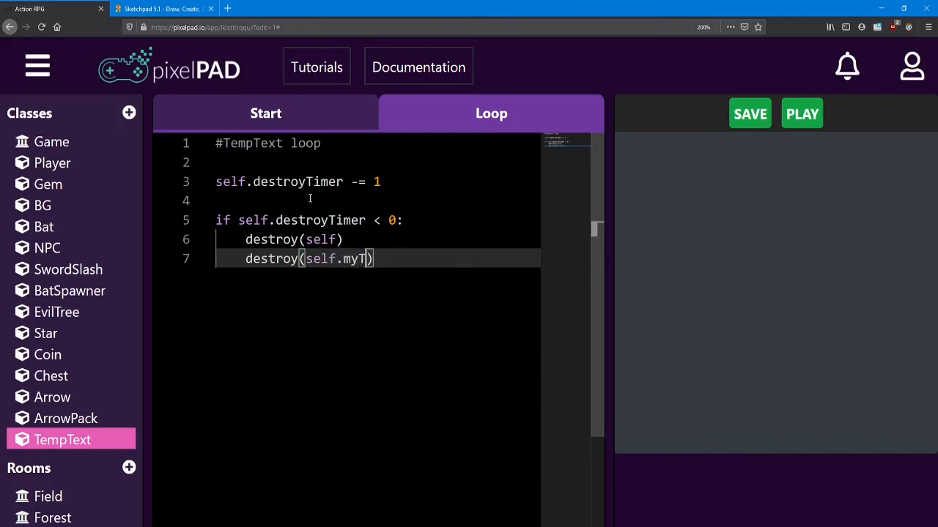
pyautogui.write('ext')
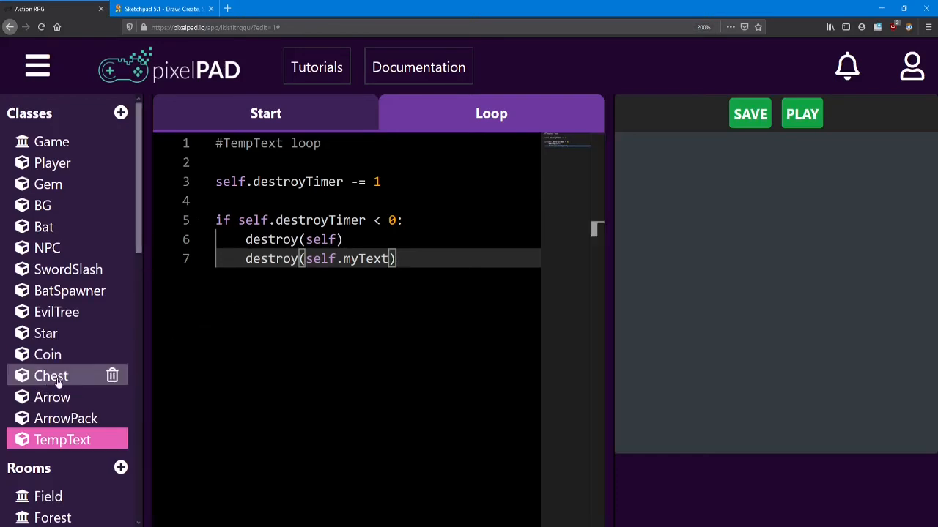
# In the Chest loop, add bowText = TempText() after destroy(self) and save the project.
pyautogui.click(50, 375)
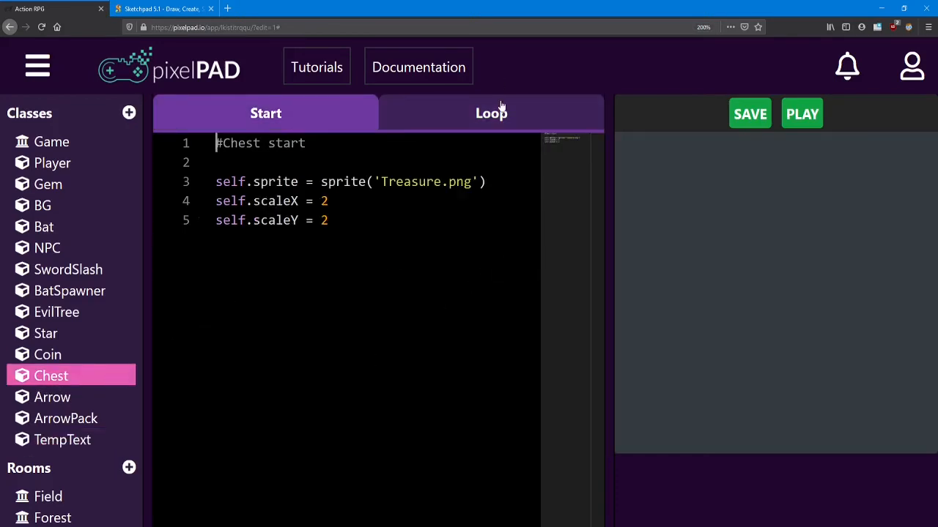
pyautogui.click(491, 113)
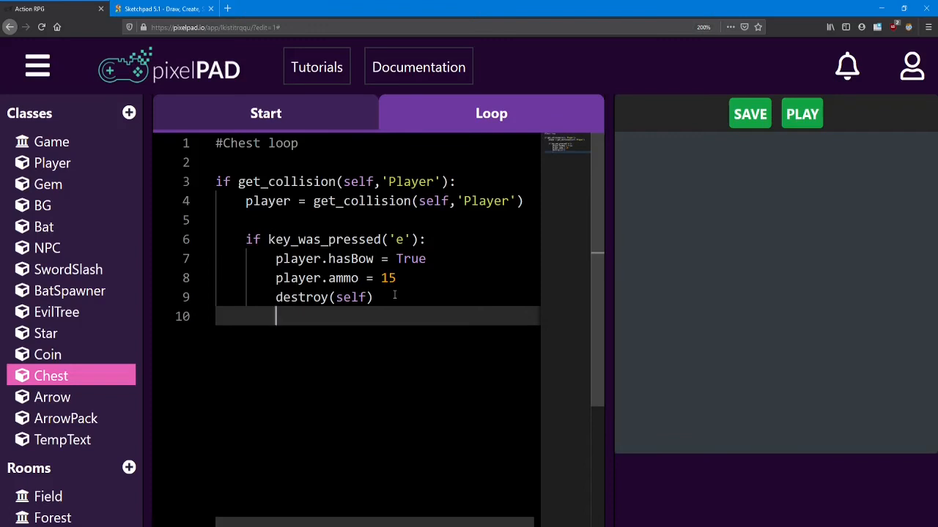
pyautogui.write('bowText')
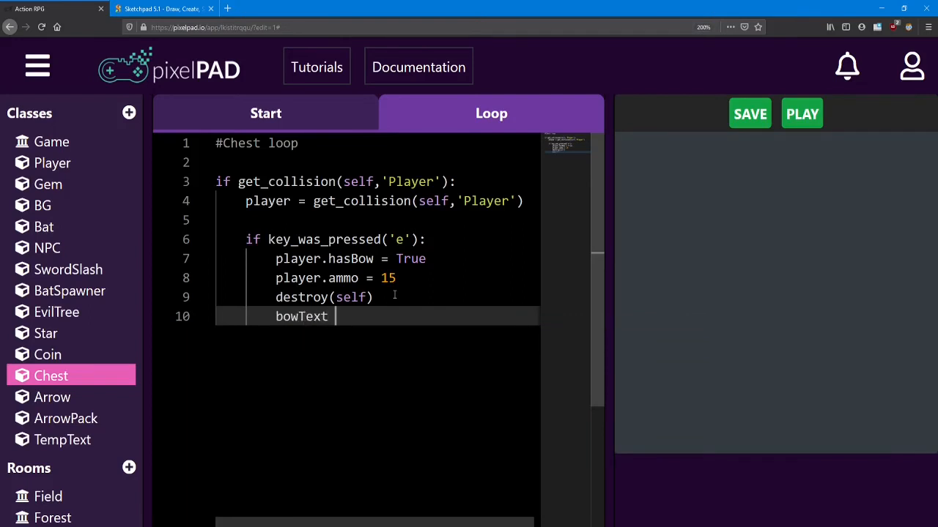
pyautogui.write('=')
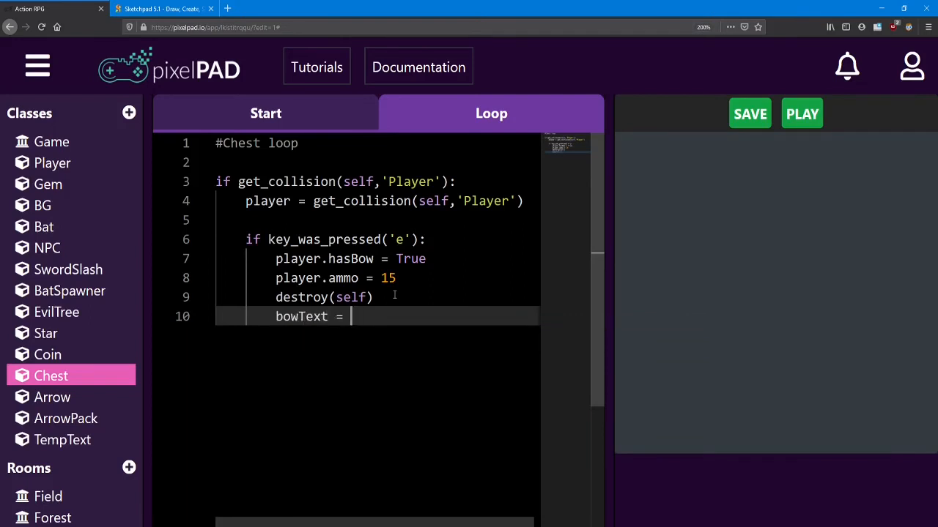
pyautogui.write('TempText()')
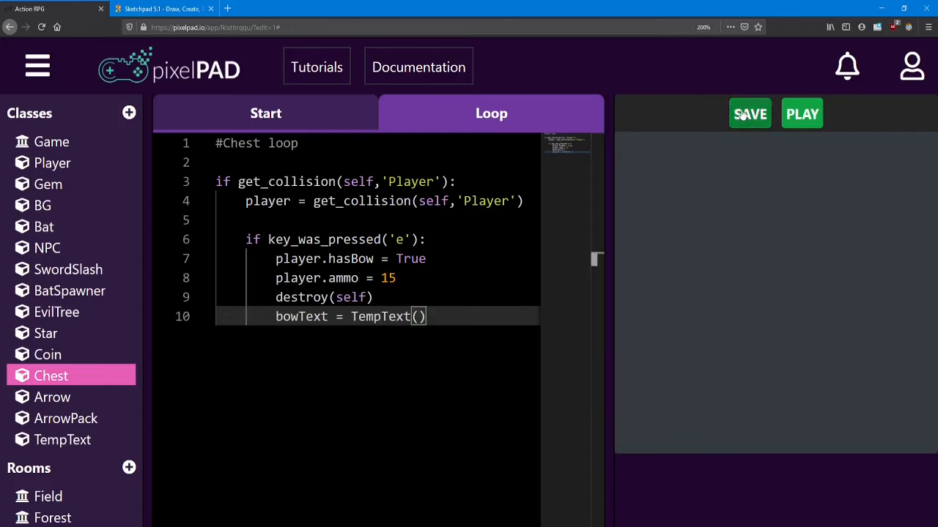
pyautogui.click(750, 114)
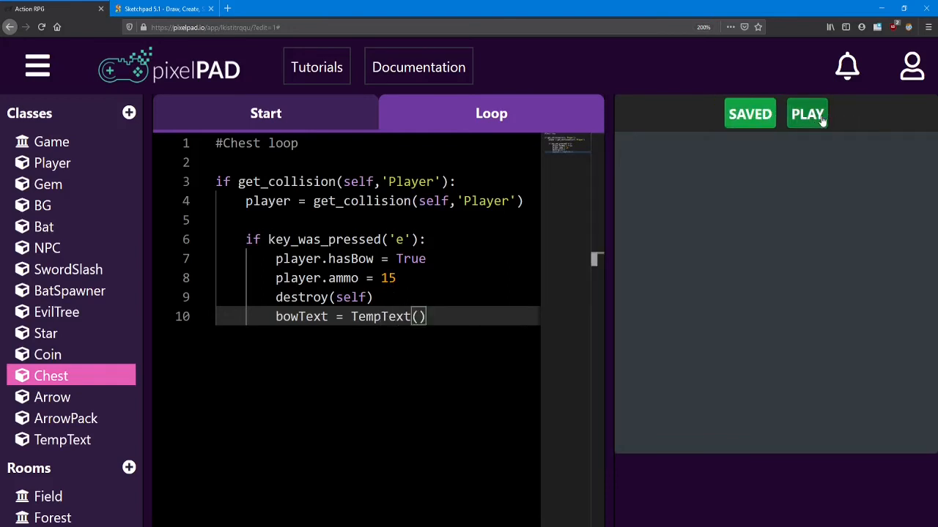
# Test-run the game to check the chest's TempText, then stop it.
pyautogui.click(805, 114)
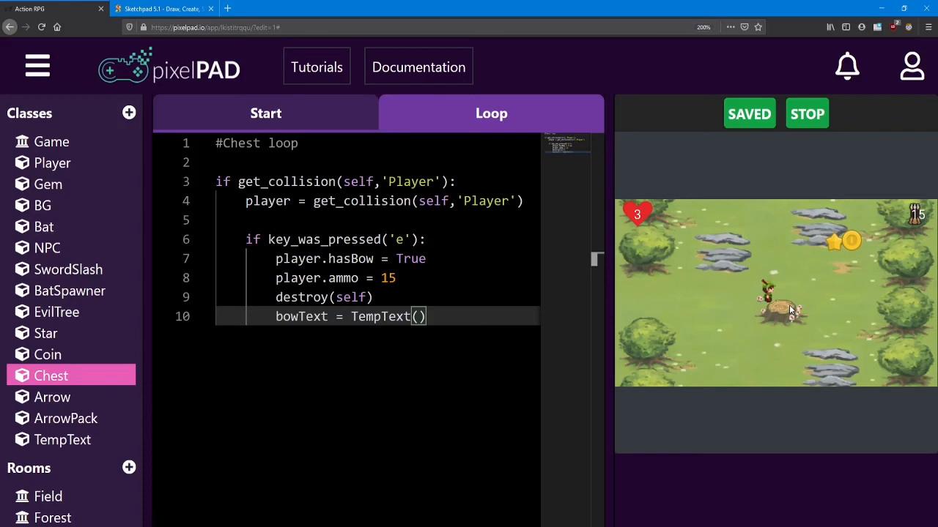
pyautogui.moveTo(786, 308)
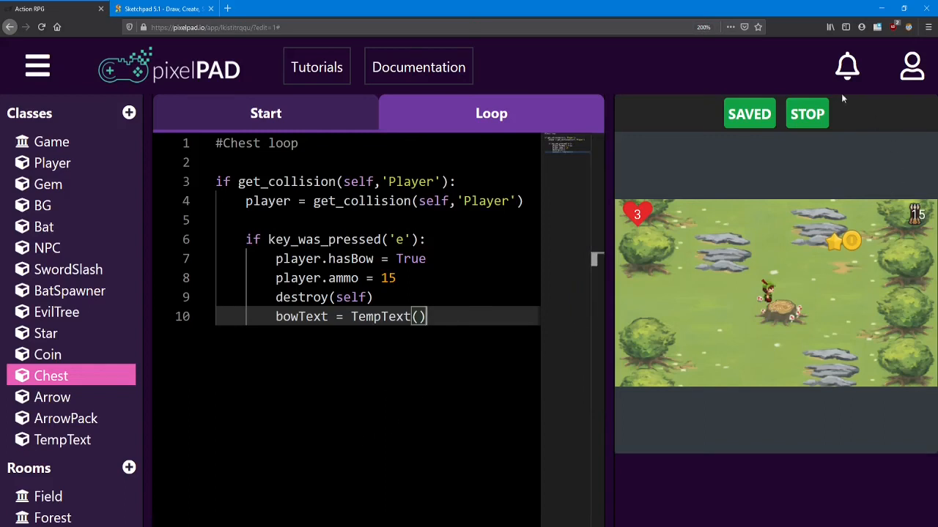
pyautogui.click(806, 114)
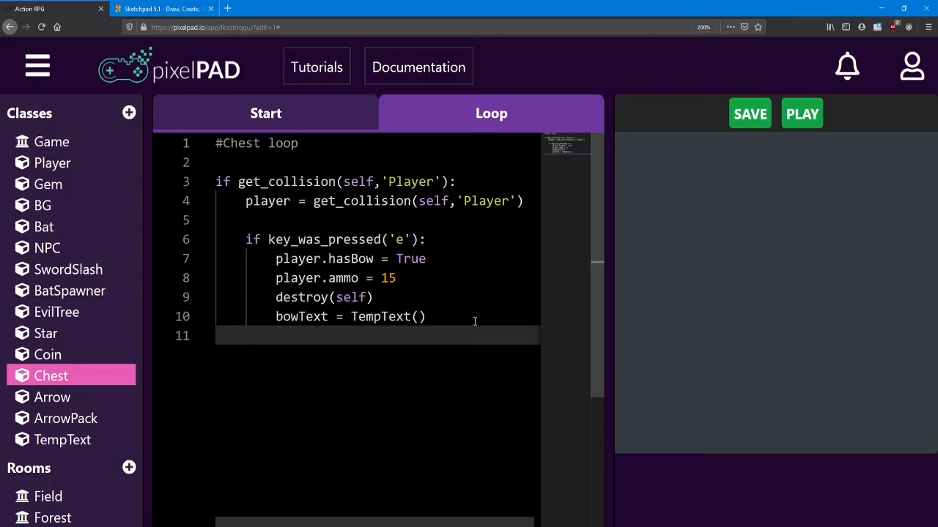
# Set bowText.x = self.x and bowText.y = self.y in the Chest loop.
pyautogui.write('bowText.')
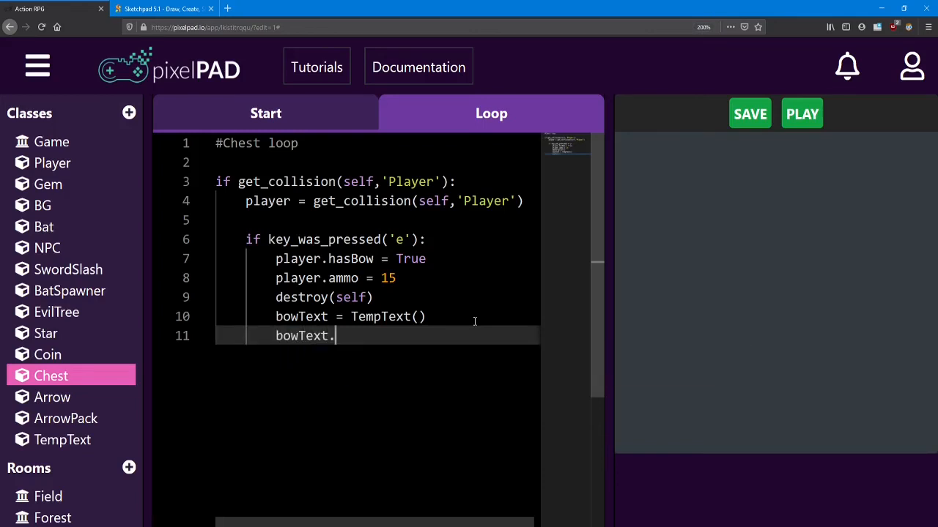
pyautogui.write('x = self.')
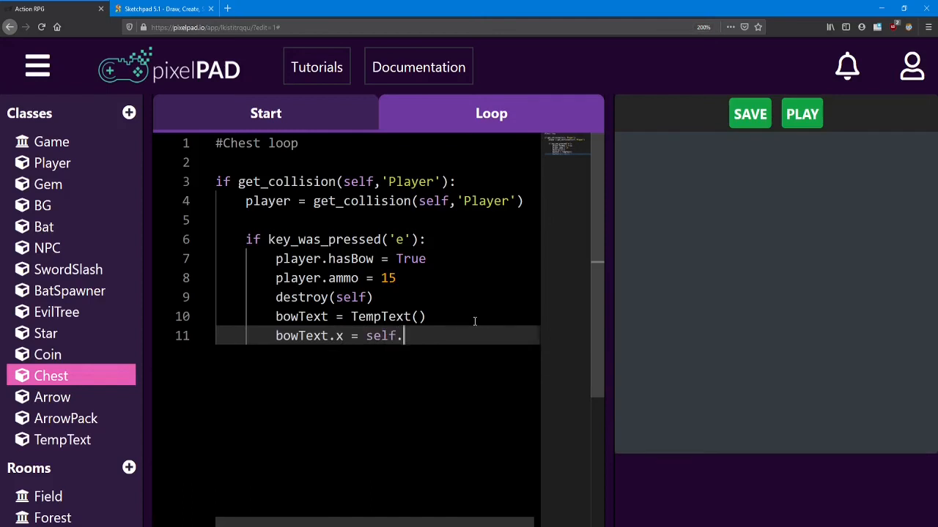
pyautogui.write('x')
pyautogui.write('bowText.y')
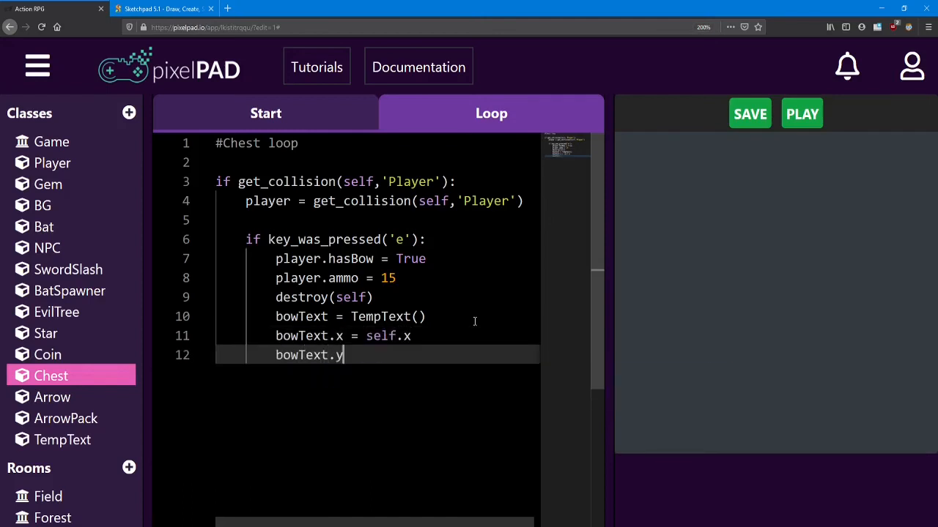
pyautogui.write('= self.y')
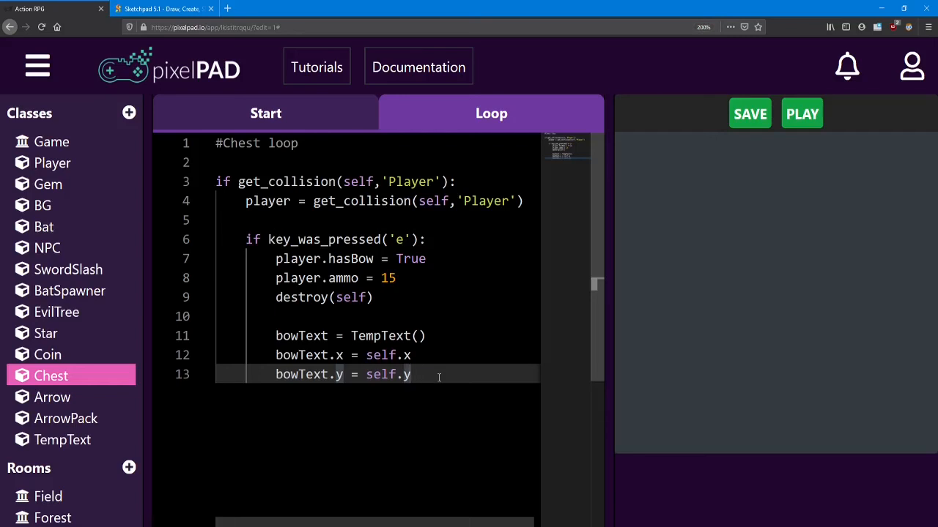
pyautogui.press('Enter')
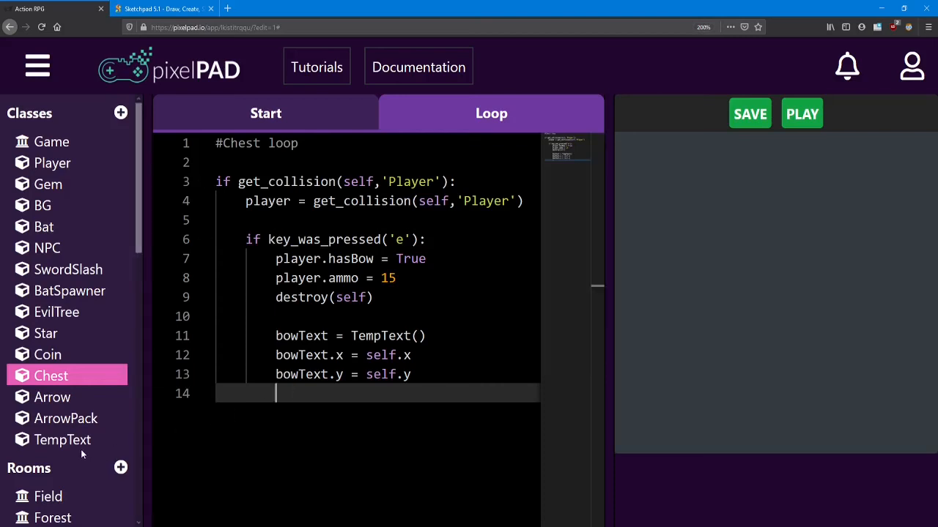
# After checking TempText's myText name, set bowText.myText.text = 'Got Bow! Use Space to shoot!'.
pyautogui.click(61, 440)
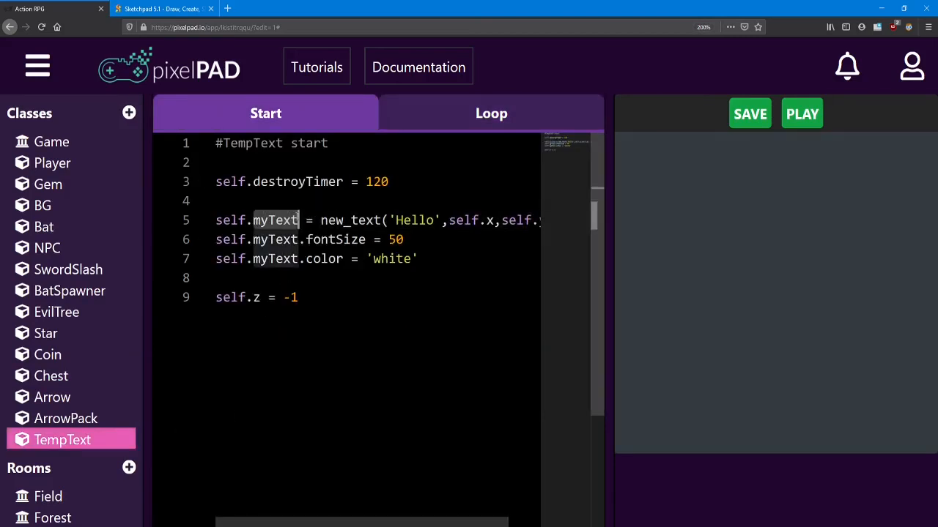
pyautogui.moveTo(86, 383)
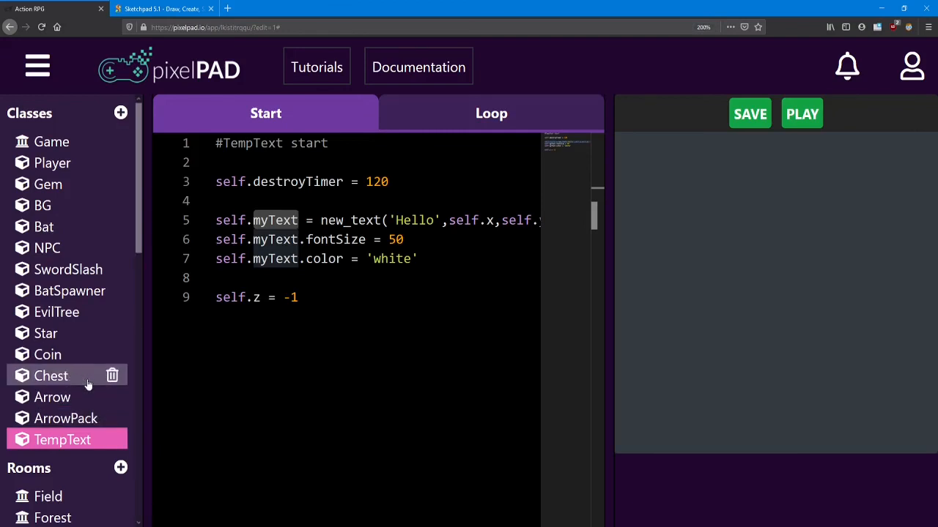
pyautogui.click(49, 375)
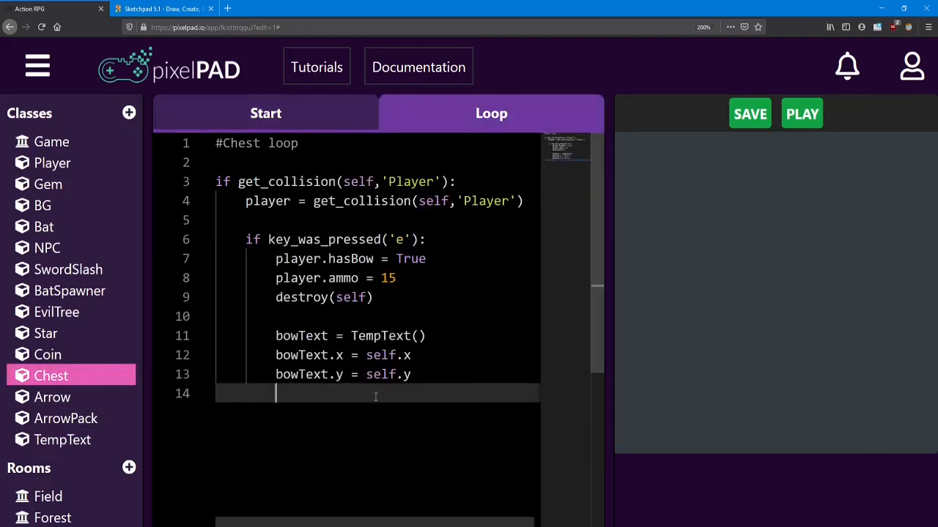
pyautogui.write('bowText.')
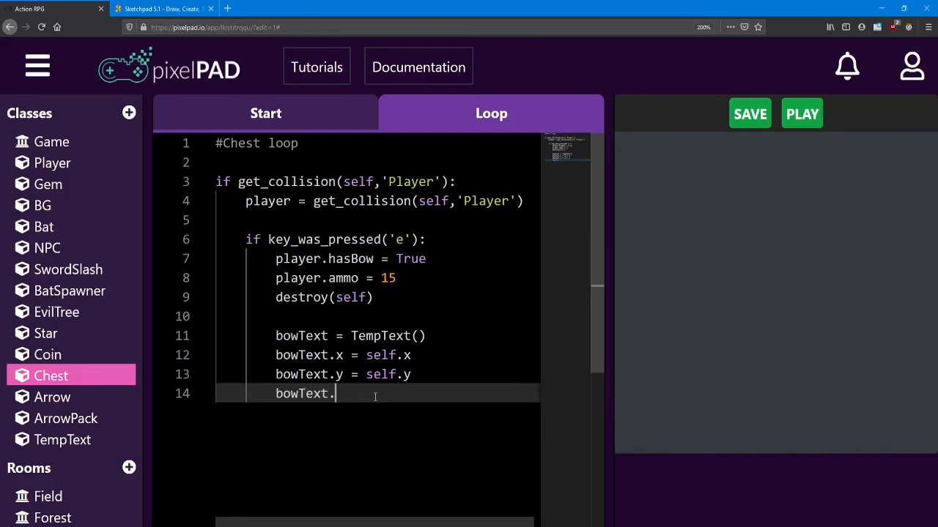
pyautogui.write('myText')
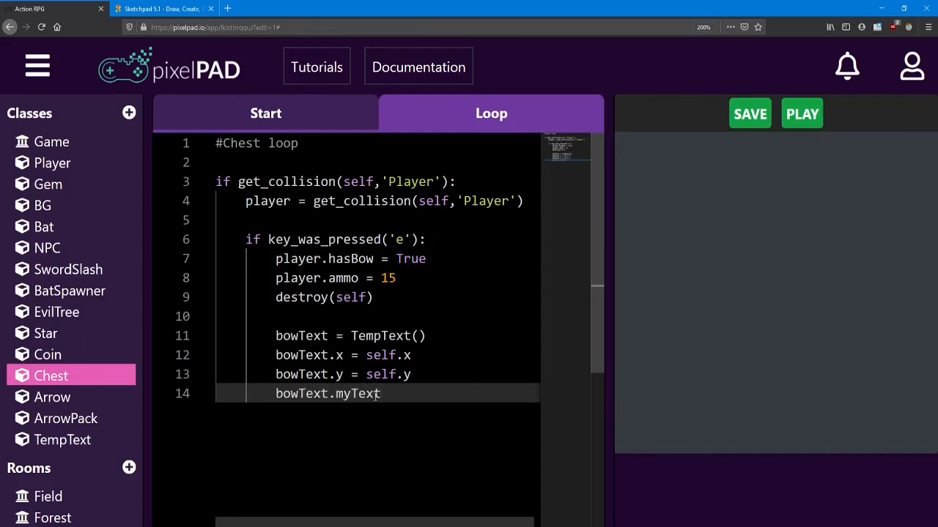
pyautogui.write('.')
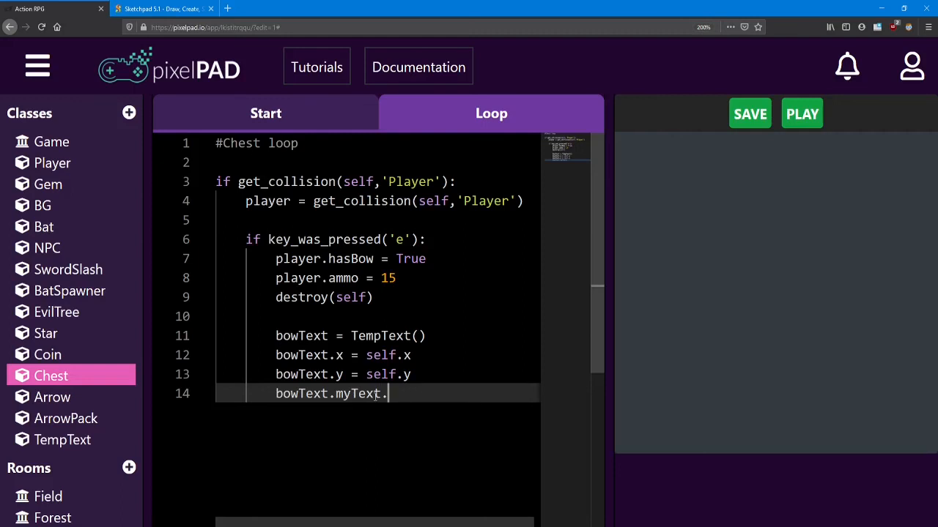
pyautogui.write('text')
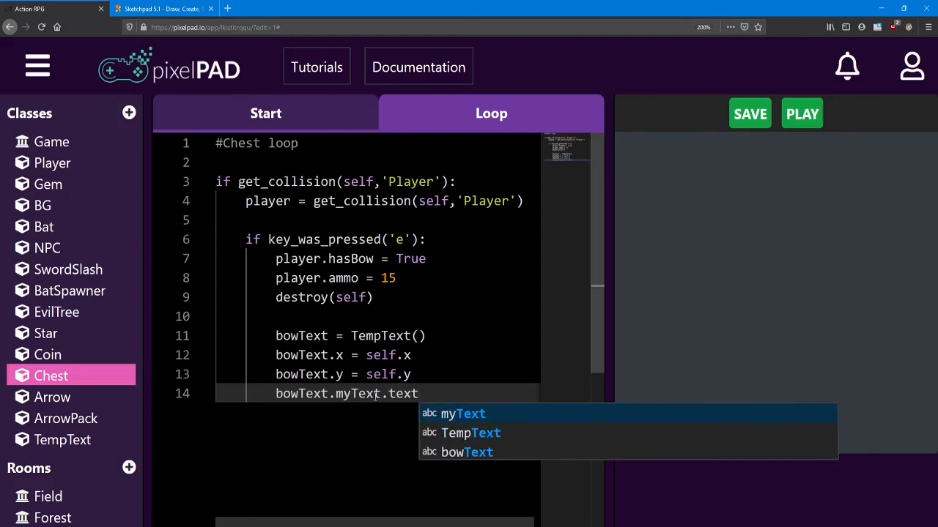
pyautogui.moveTo(426, 378)
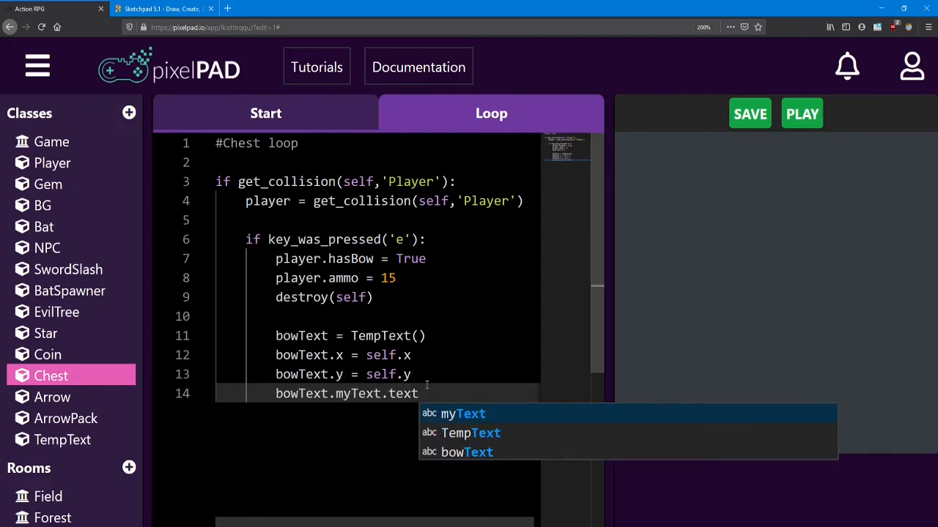
pyautogui.write('=')
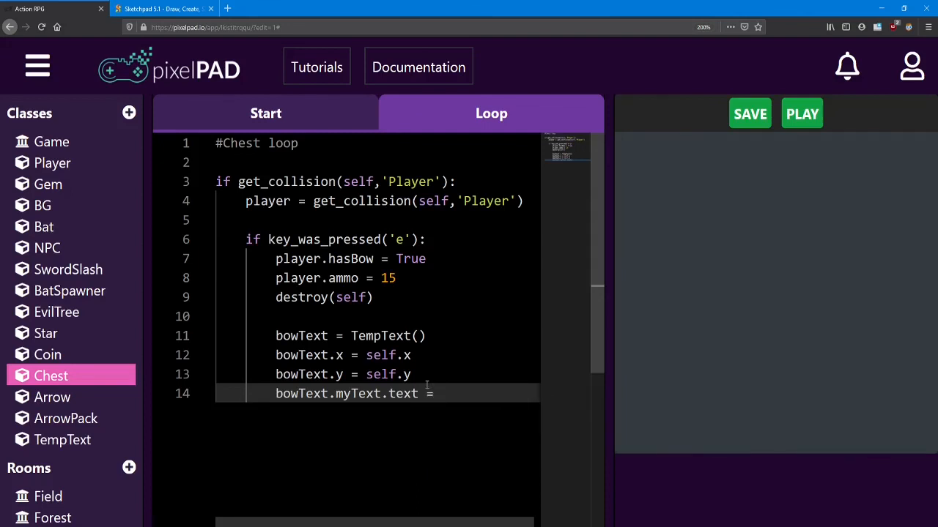
pyautogui.write("'G'")
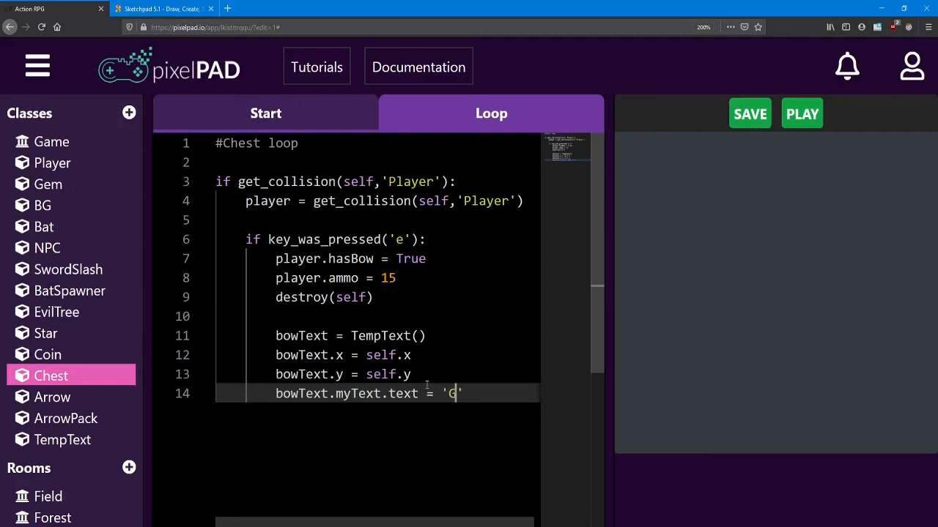
pyautogui.write('ot Bow! Use Space to shoot!')
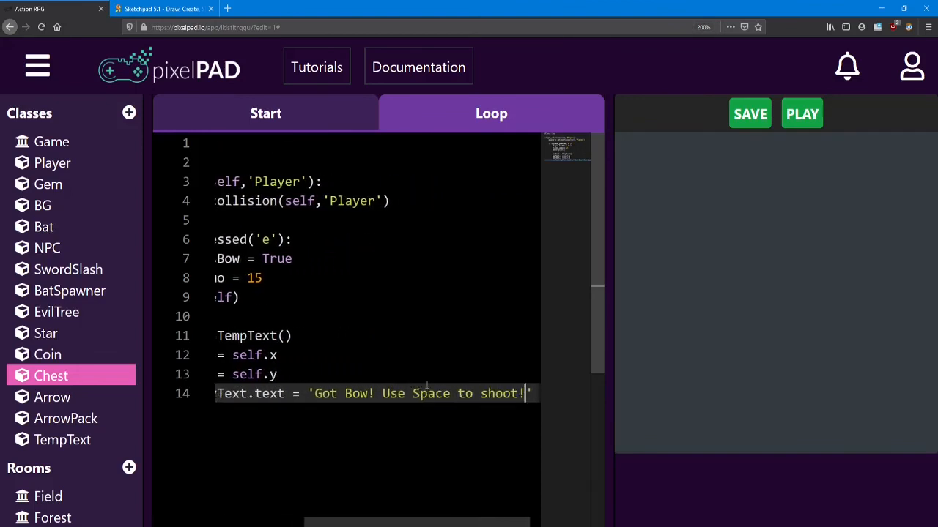
# Run the game to test the bow message, then add empty line 15 in the Chest loop.
pyautogui.click(801, 115)
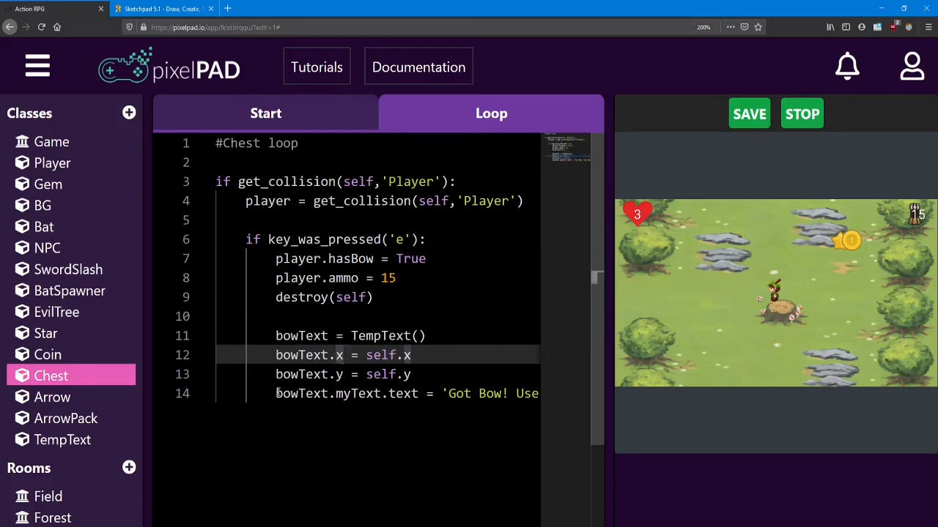
pyautogui.doubleClick(346, 392)
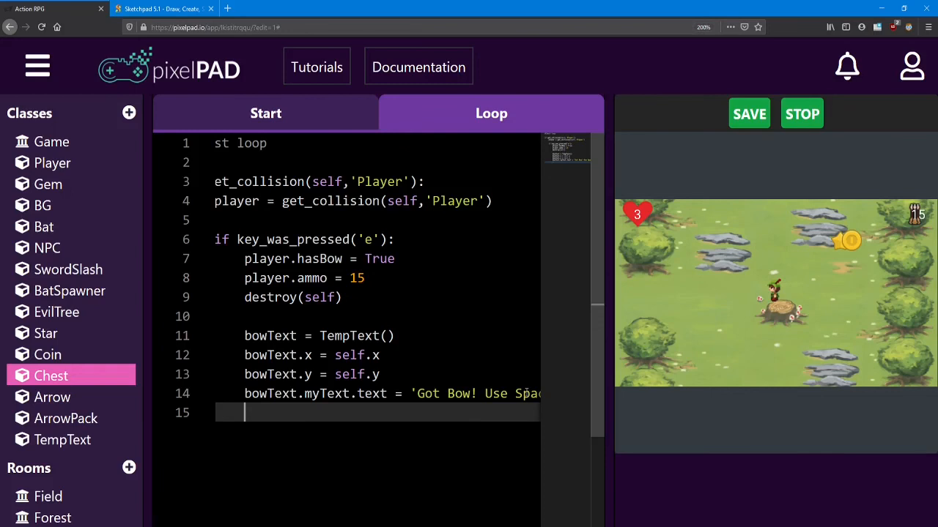
# Write bowText.myText.x -= 200 on line 15, then stop the running game.
pyautogui.write('bowText')
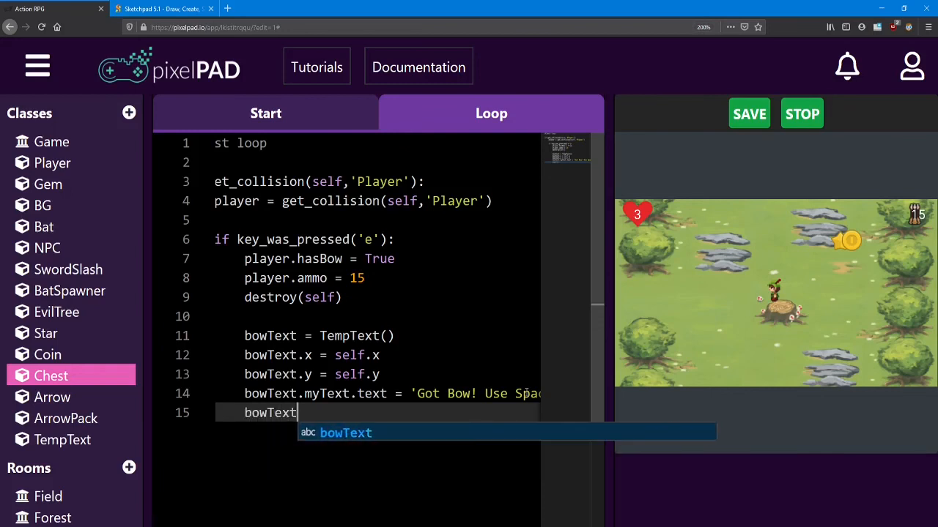
pyautogui.write('.myText')
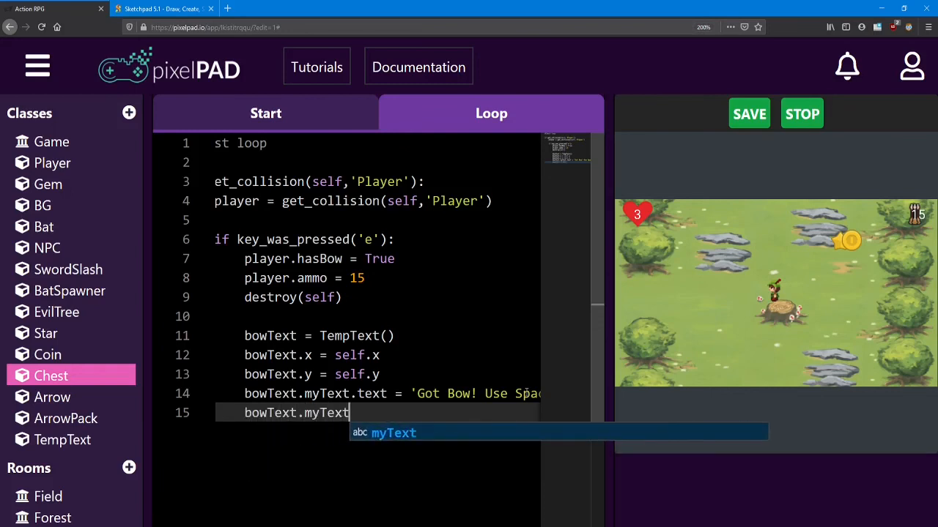
pyautogui.write('.x -= 2')
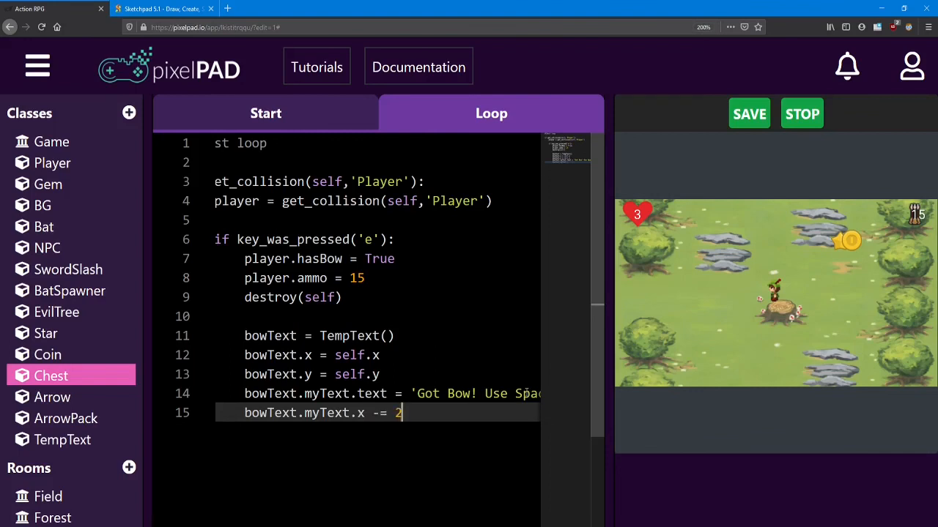
pyautogui.write('00')
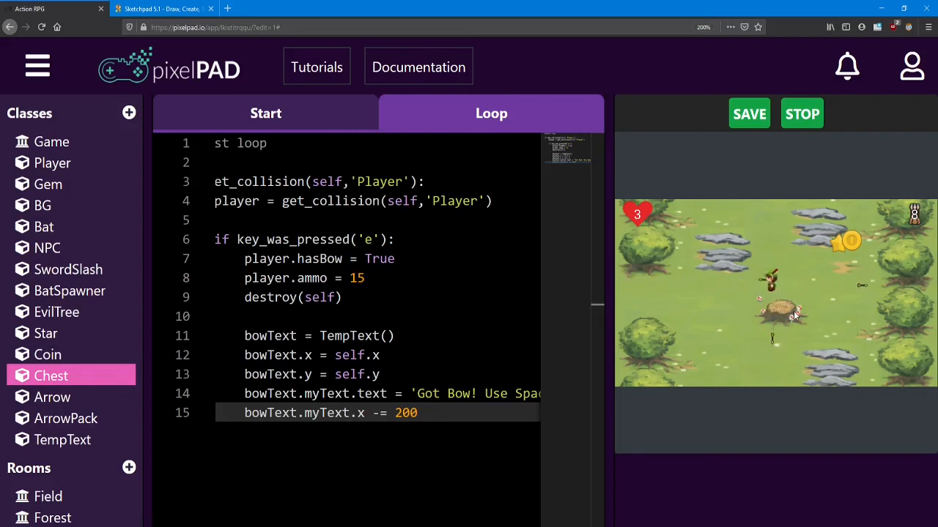
pyautogui.click(749, 114)
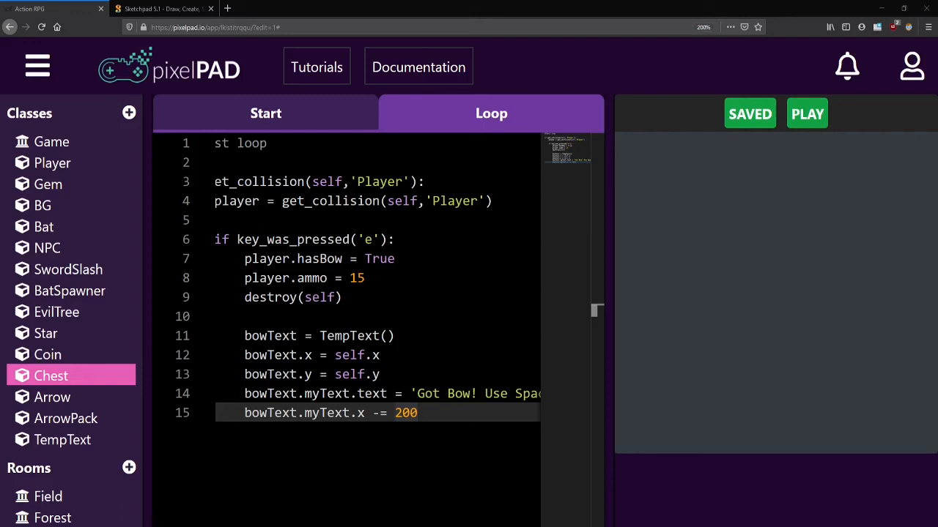
pyautogui.moveTo(854, 168)
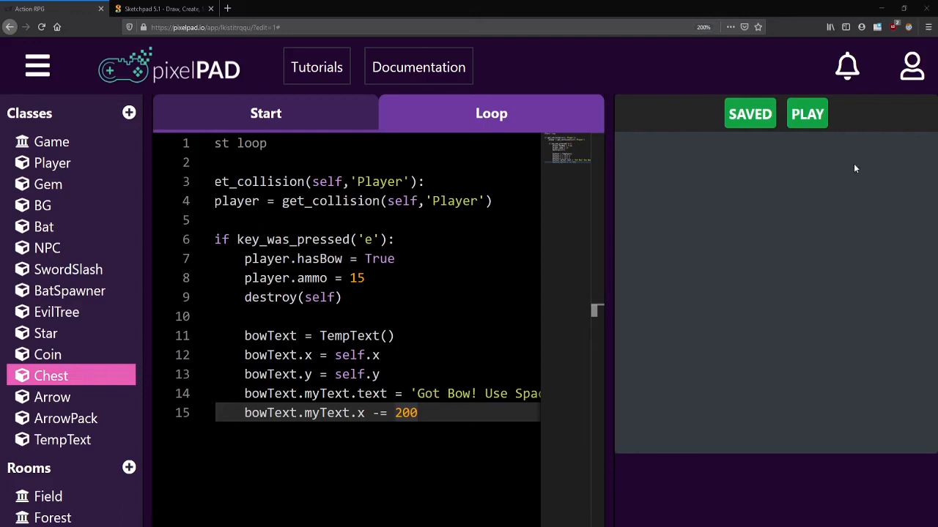